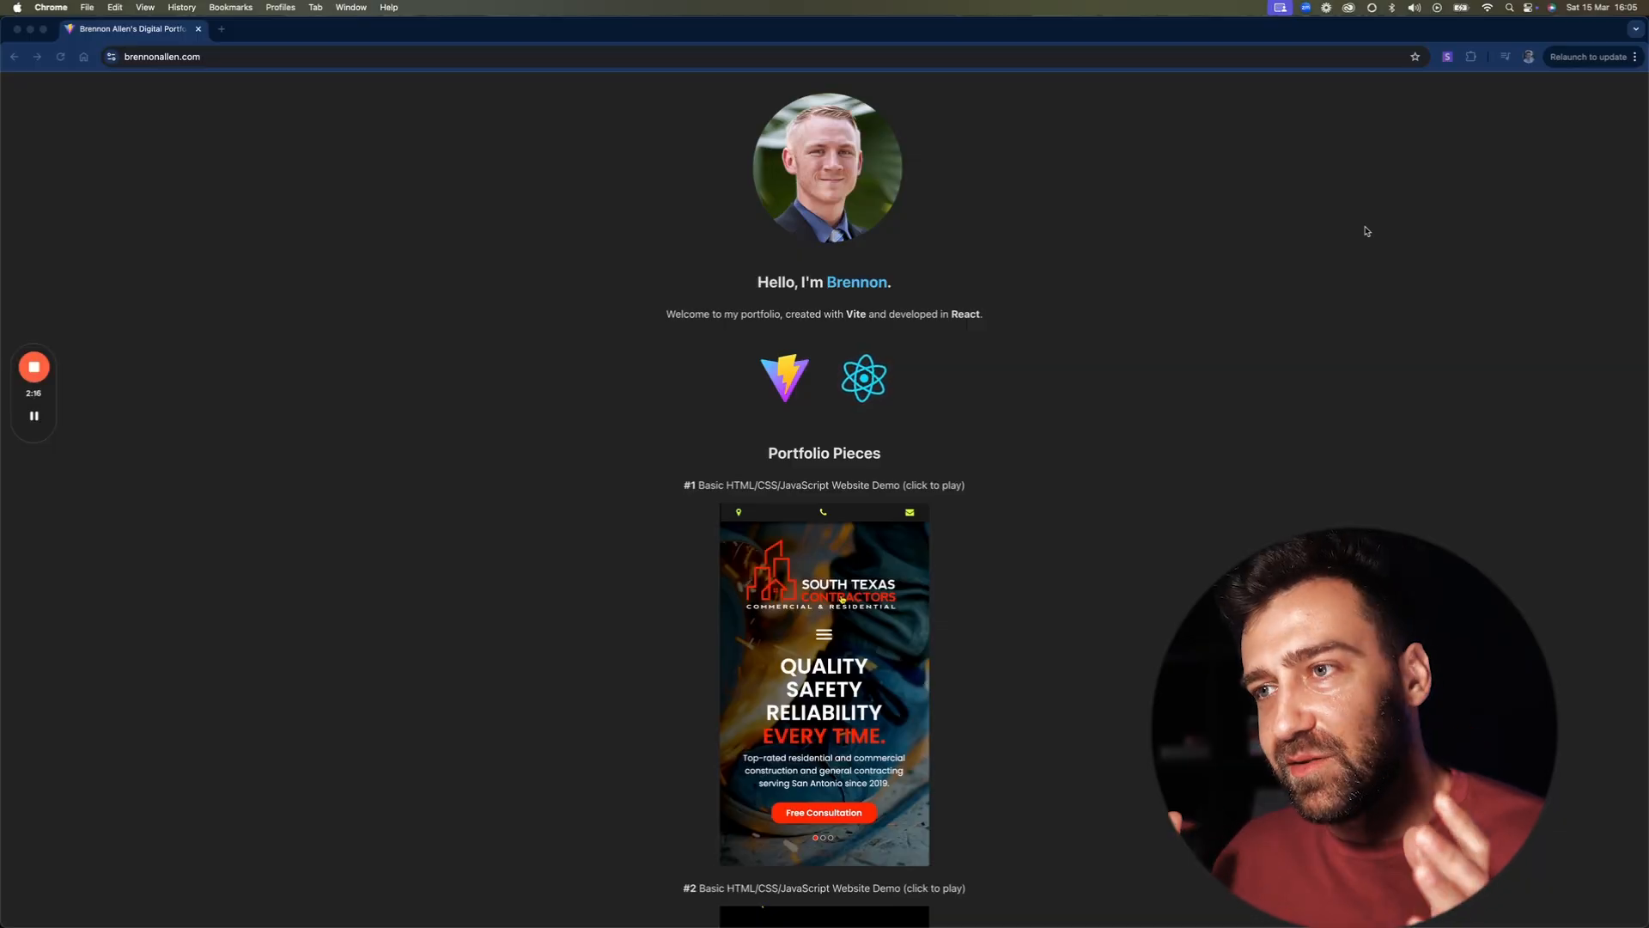
mouse_move(1336, 313)
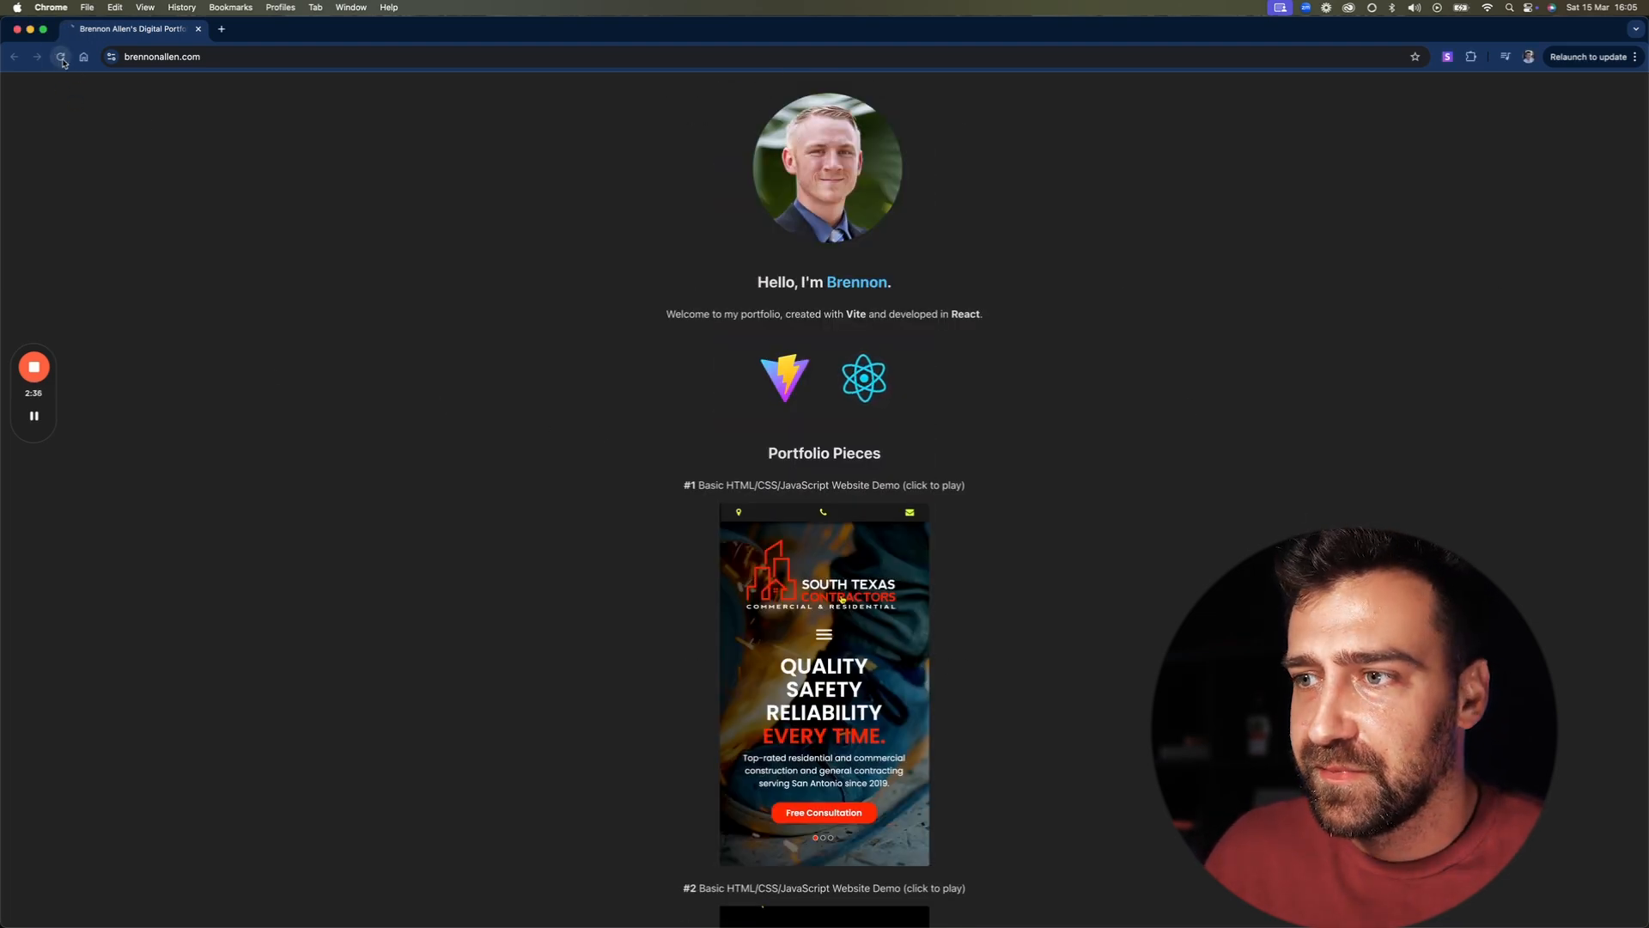
Reload the portfolio page and follow its Vite logo link to vite.dev in a new tab.
click(60, 57)
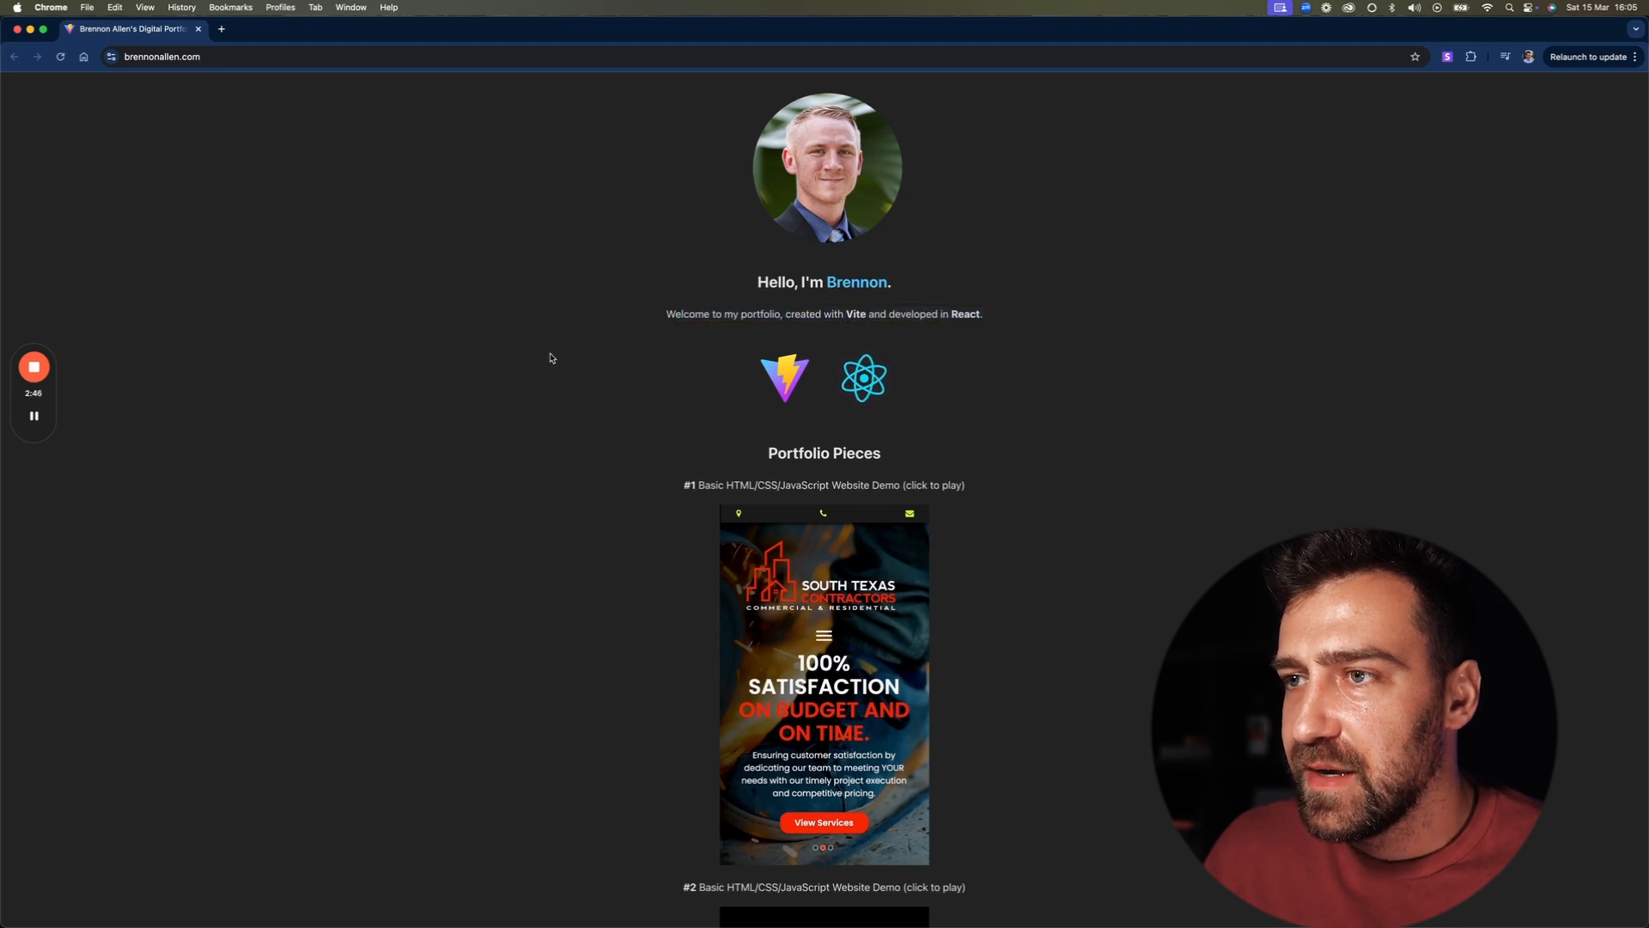
click(783, 378)
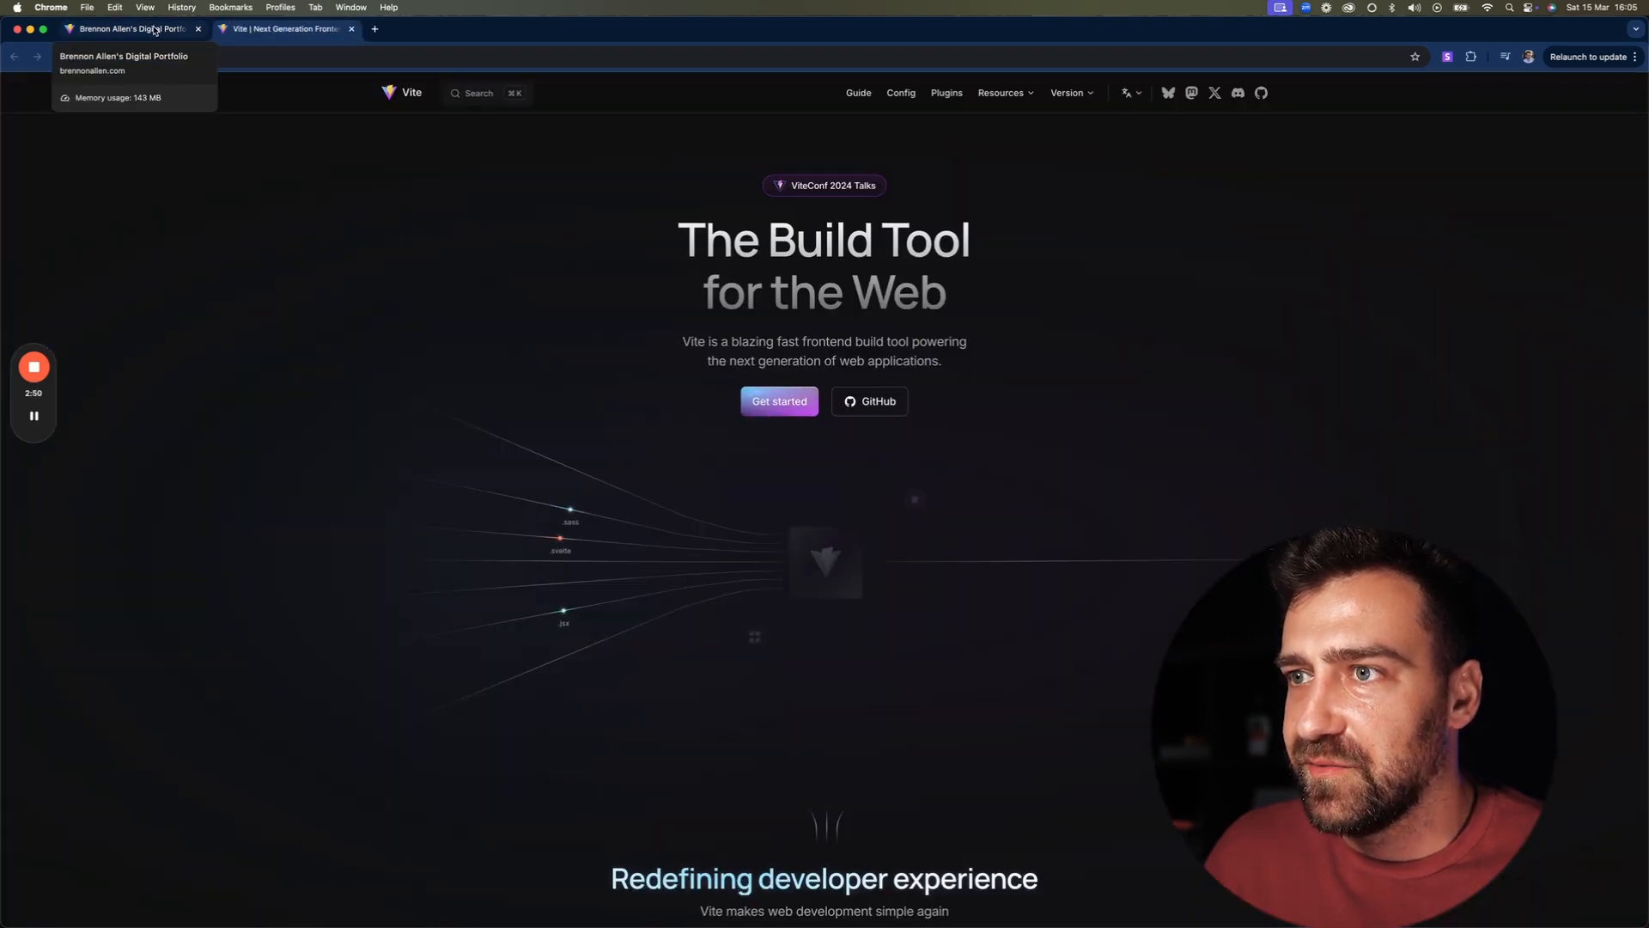
Flip between the portfolio and Vite tabs to compare them, ending on the Vite site.
click(125, 29)
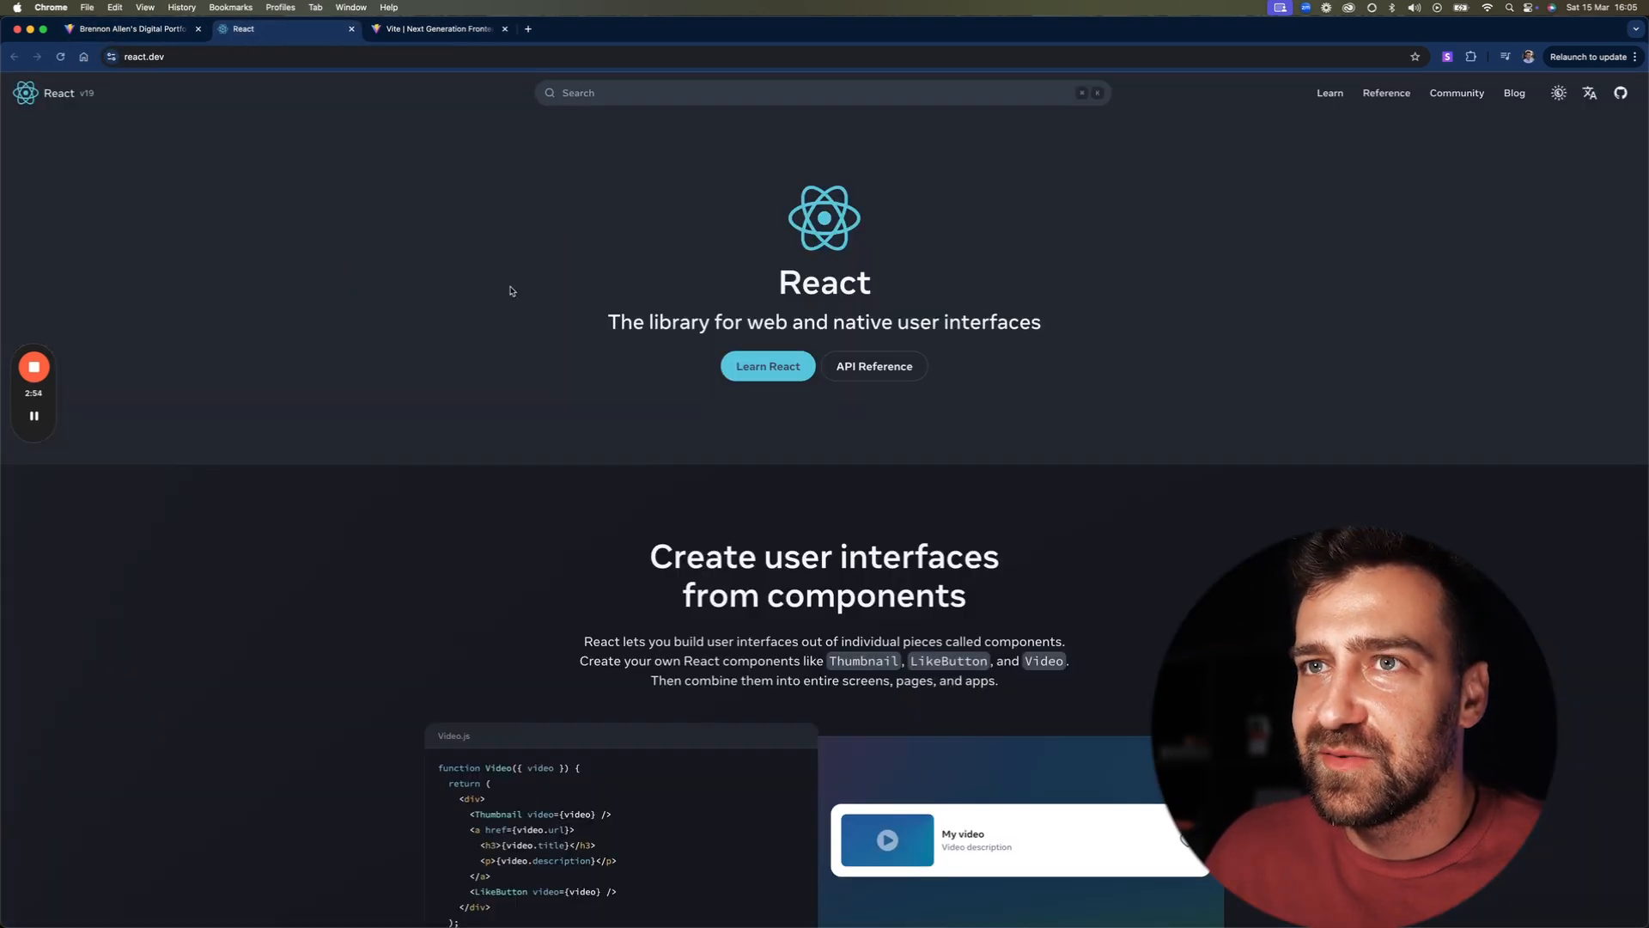
click(440, 29)
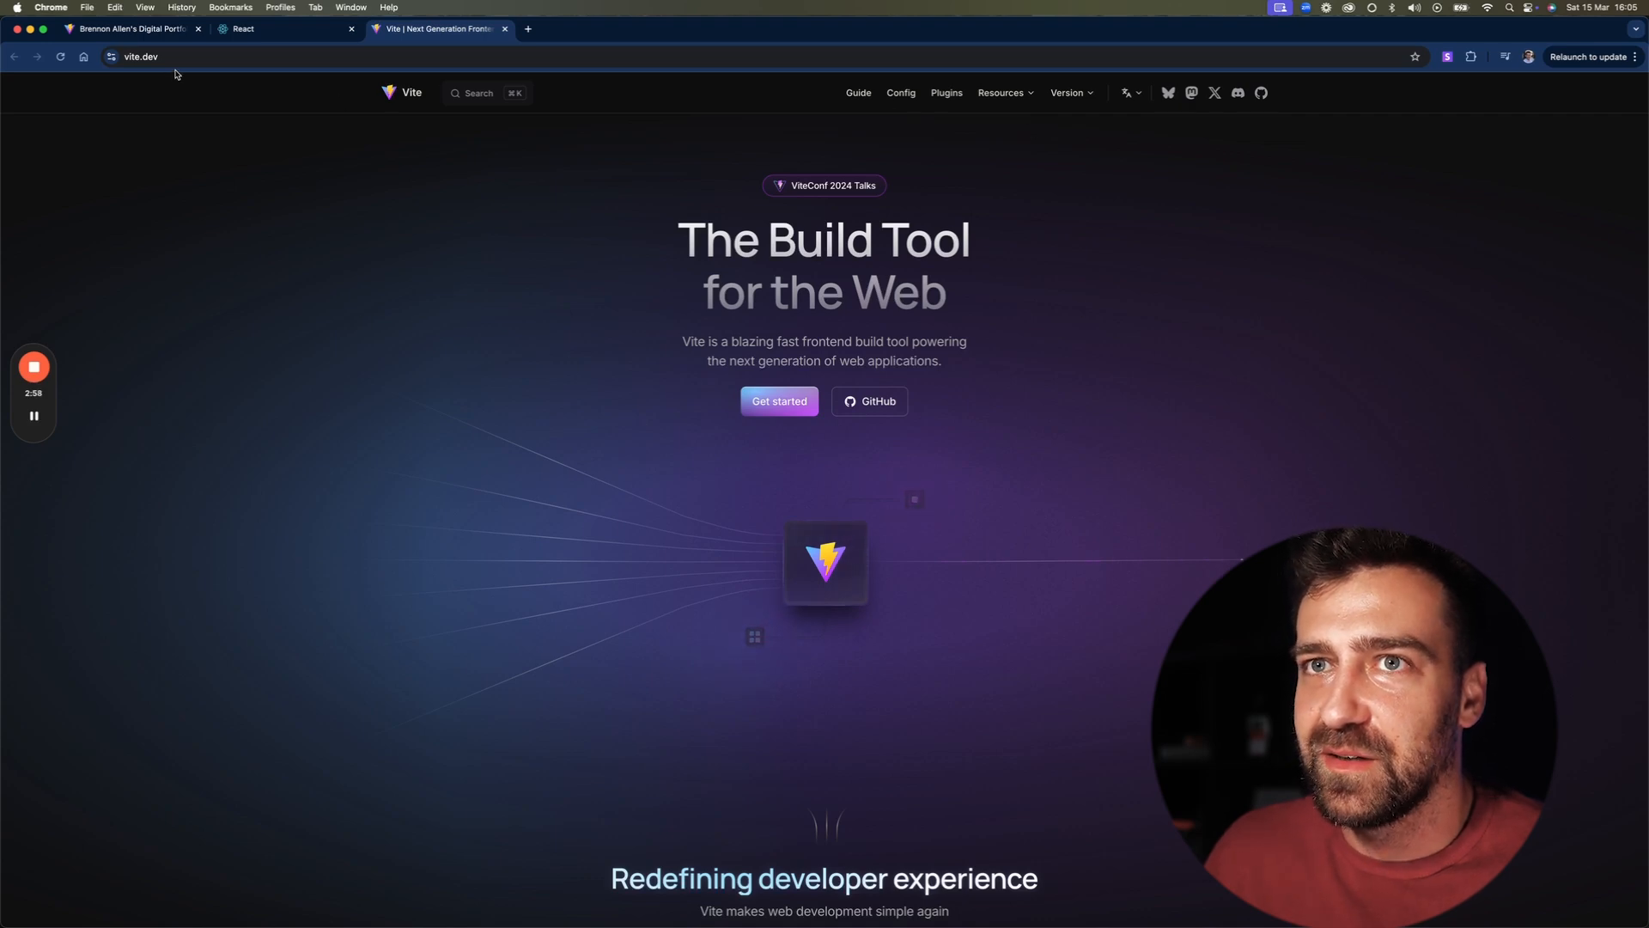
click(129, 29)
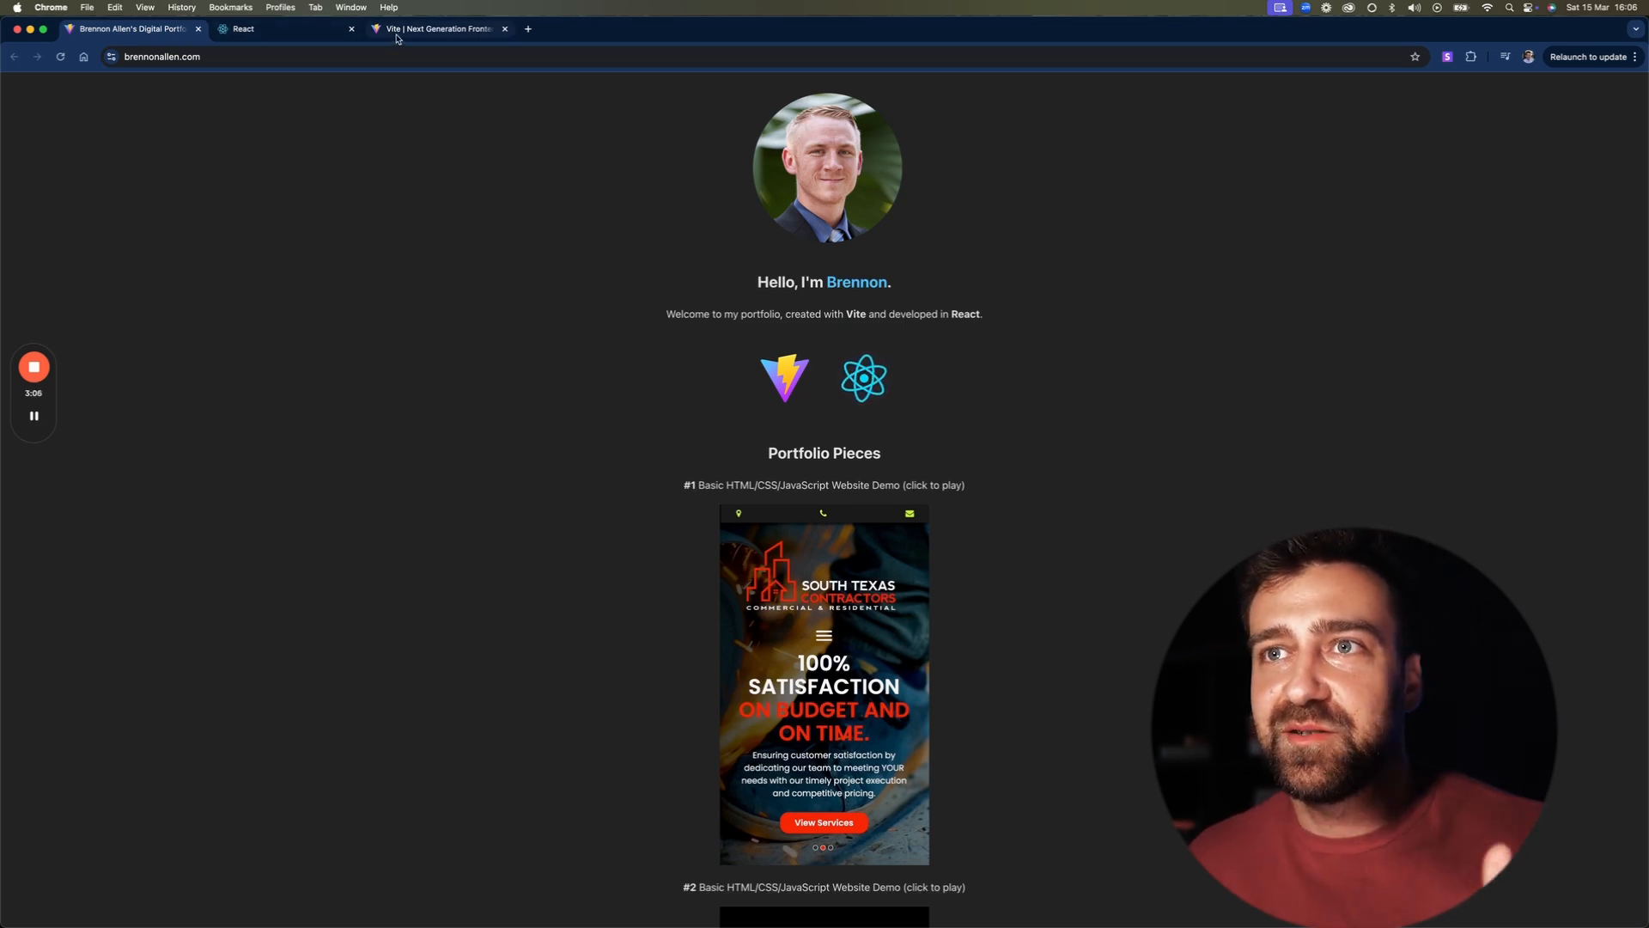
mouse_move(435, 29)
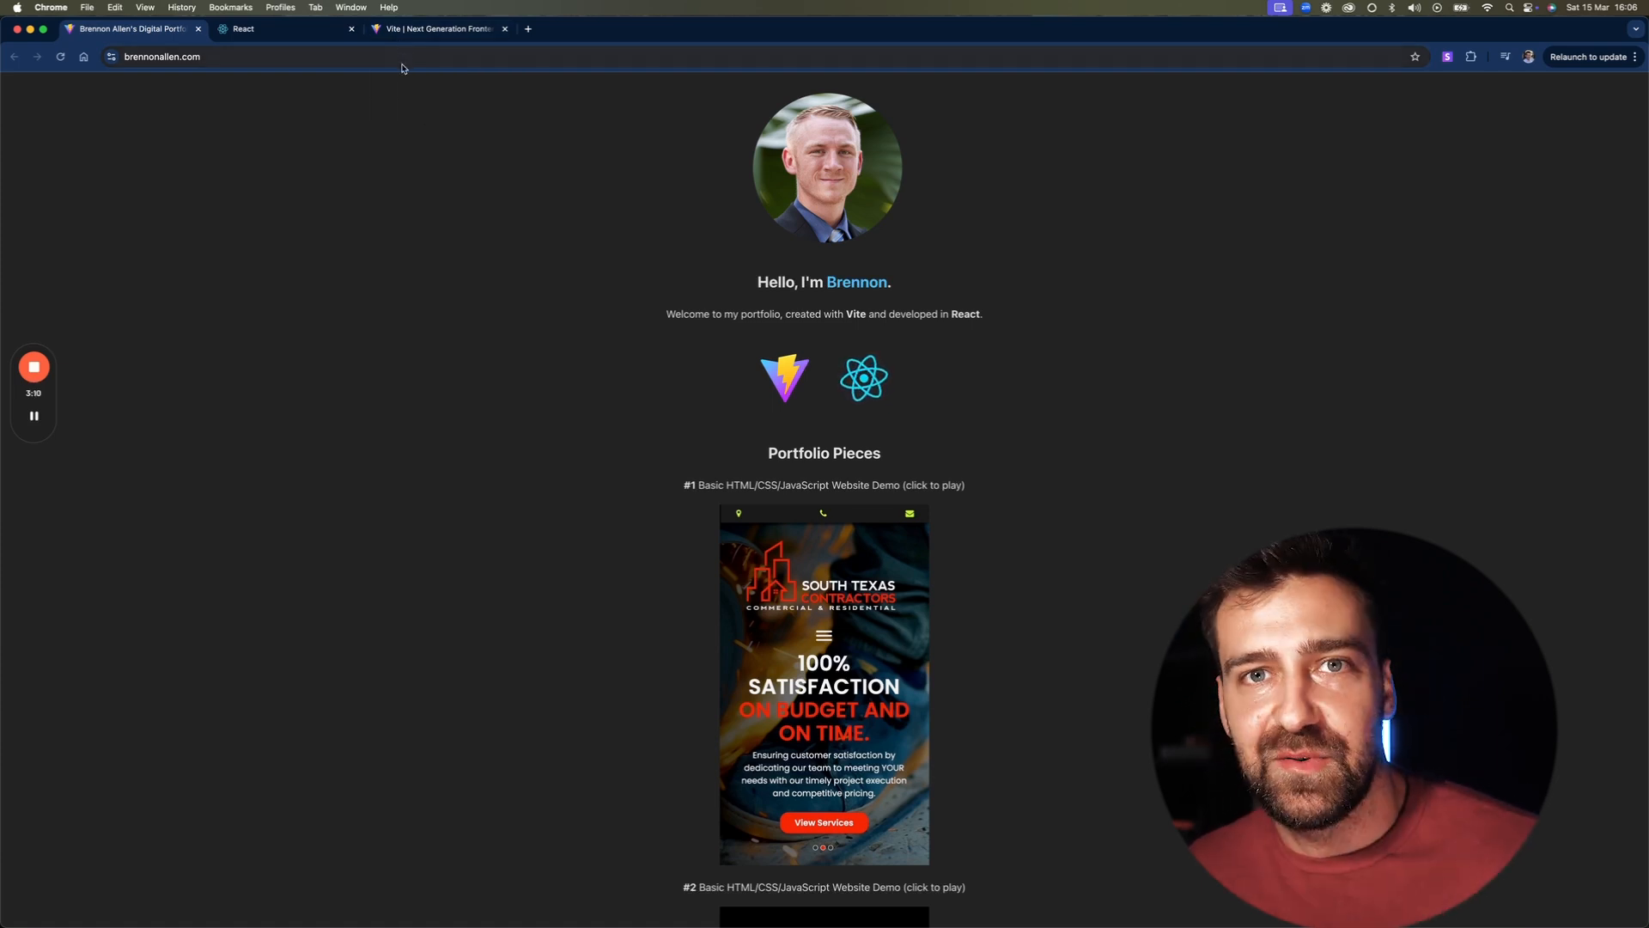
click(435, 29)
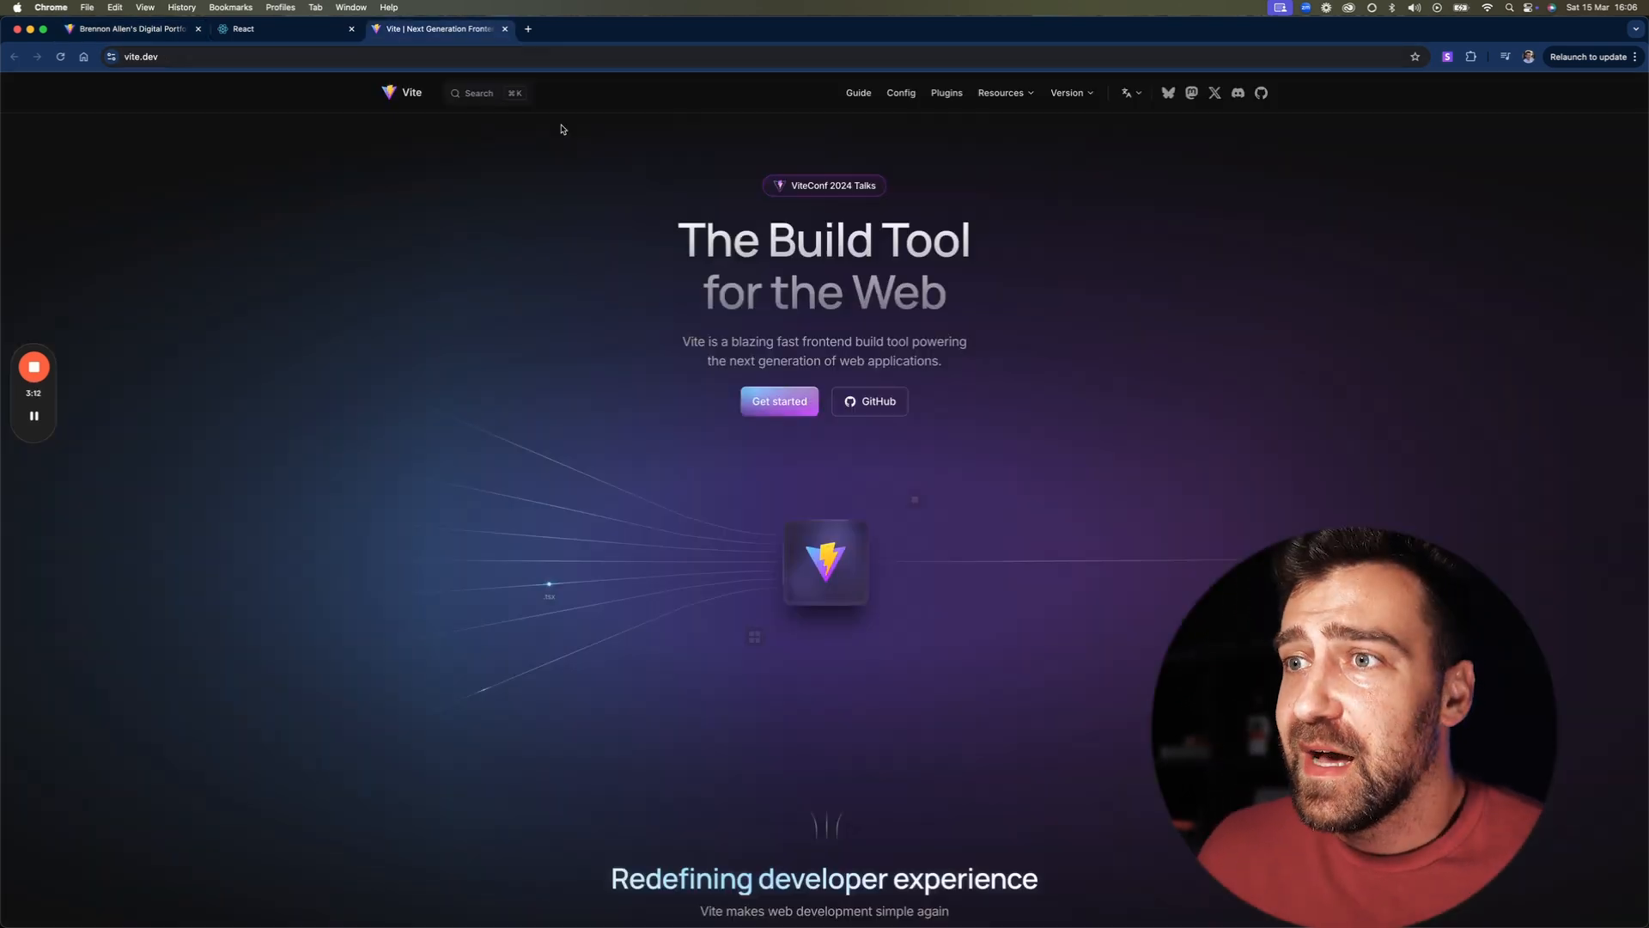
mouse_move(767, 307)
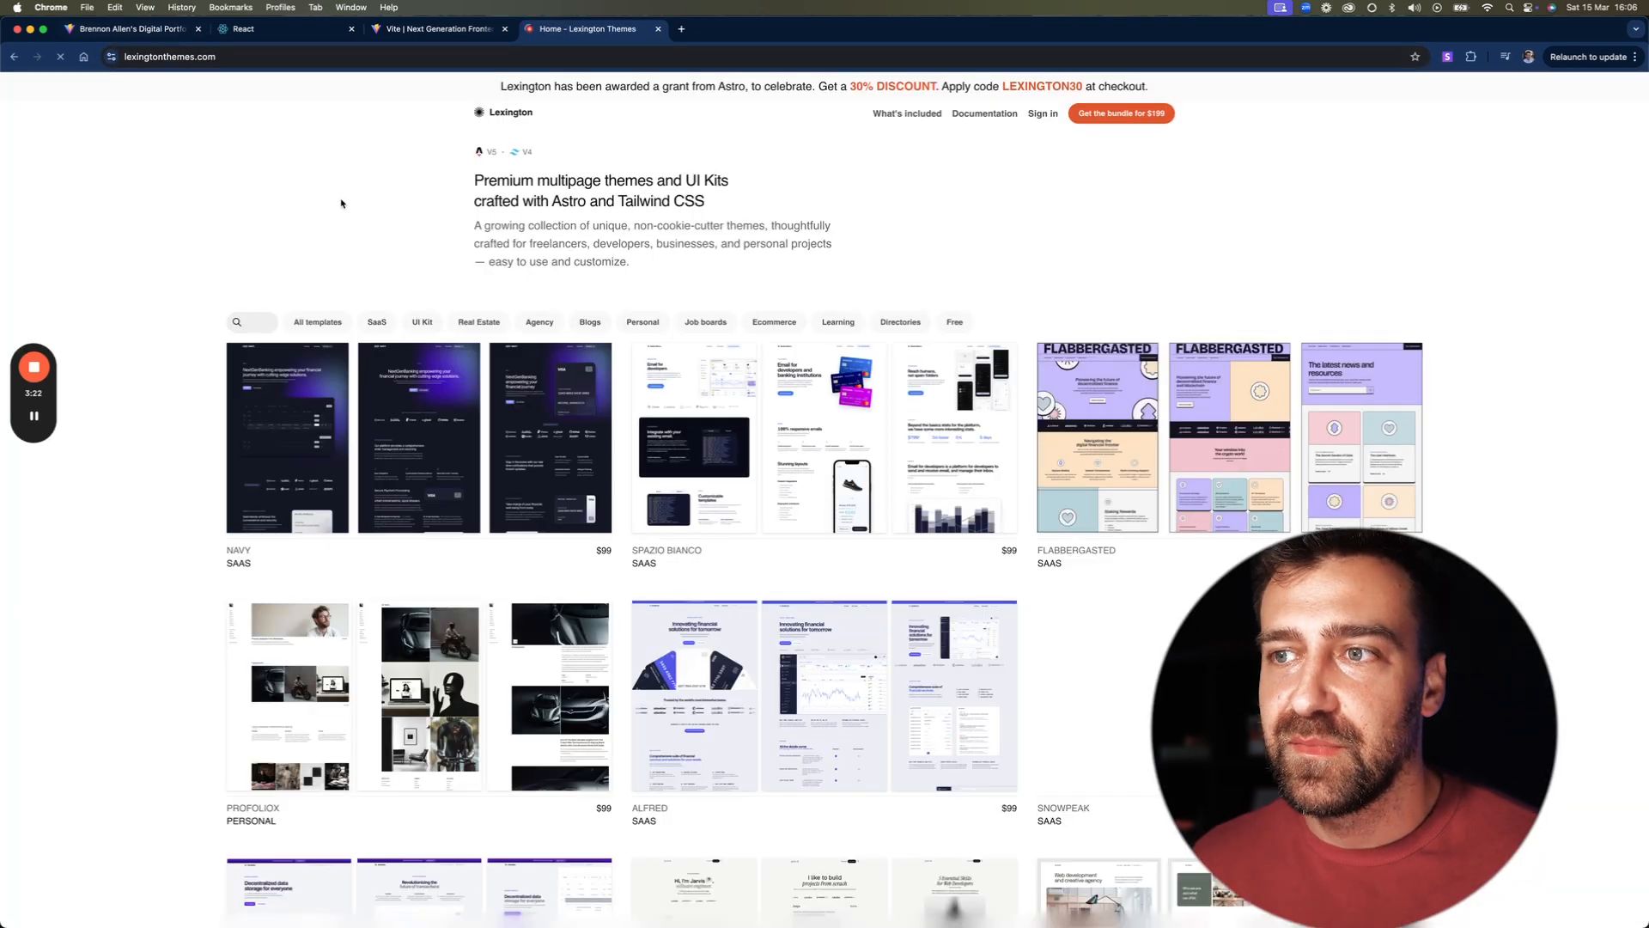
mouse_move(791, 431)
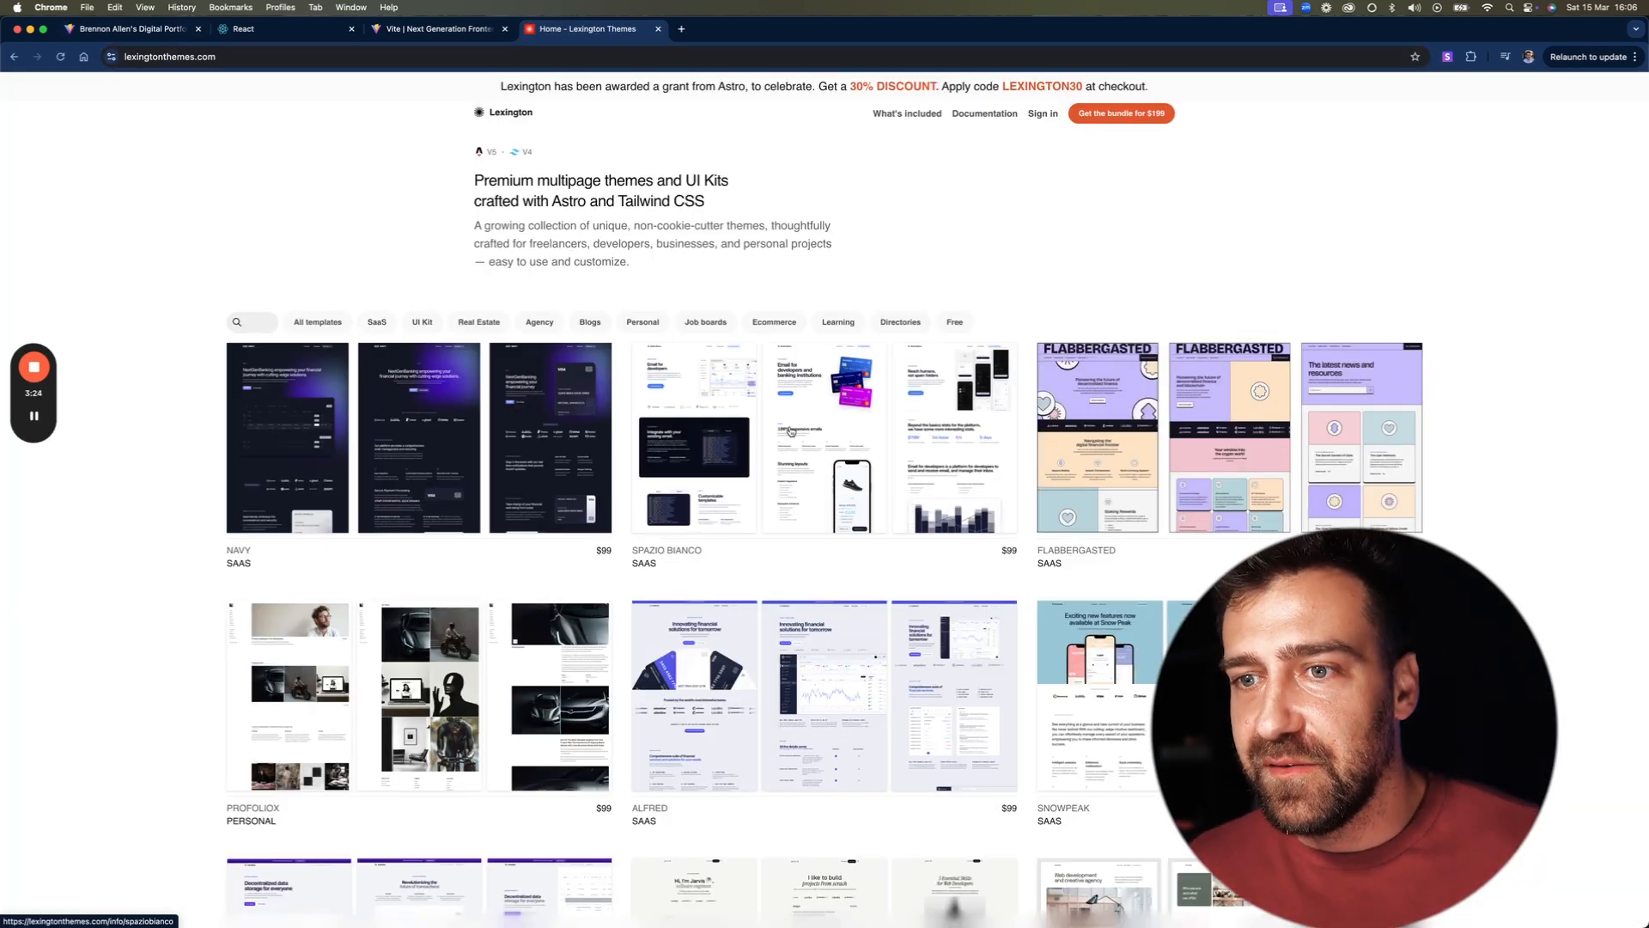
mouse_move(452, 453)
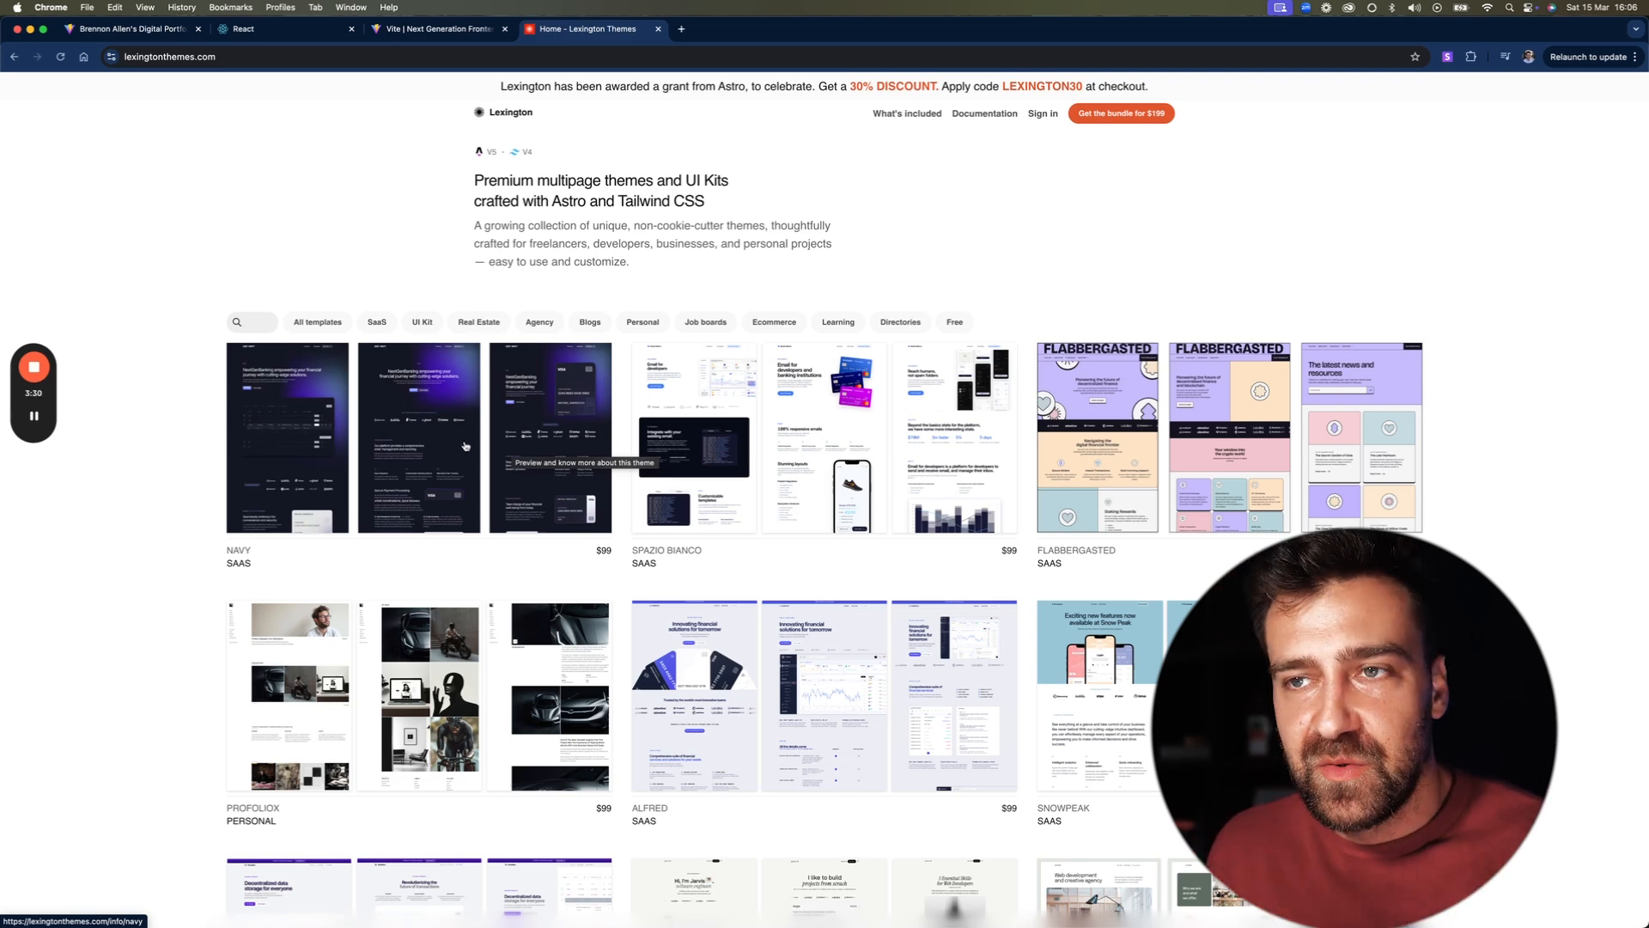
mouse_move(712, 531)
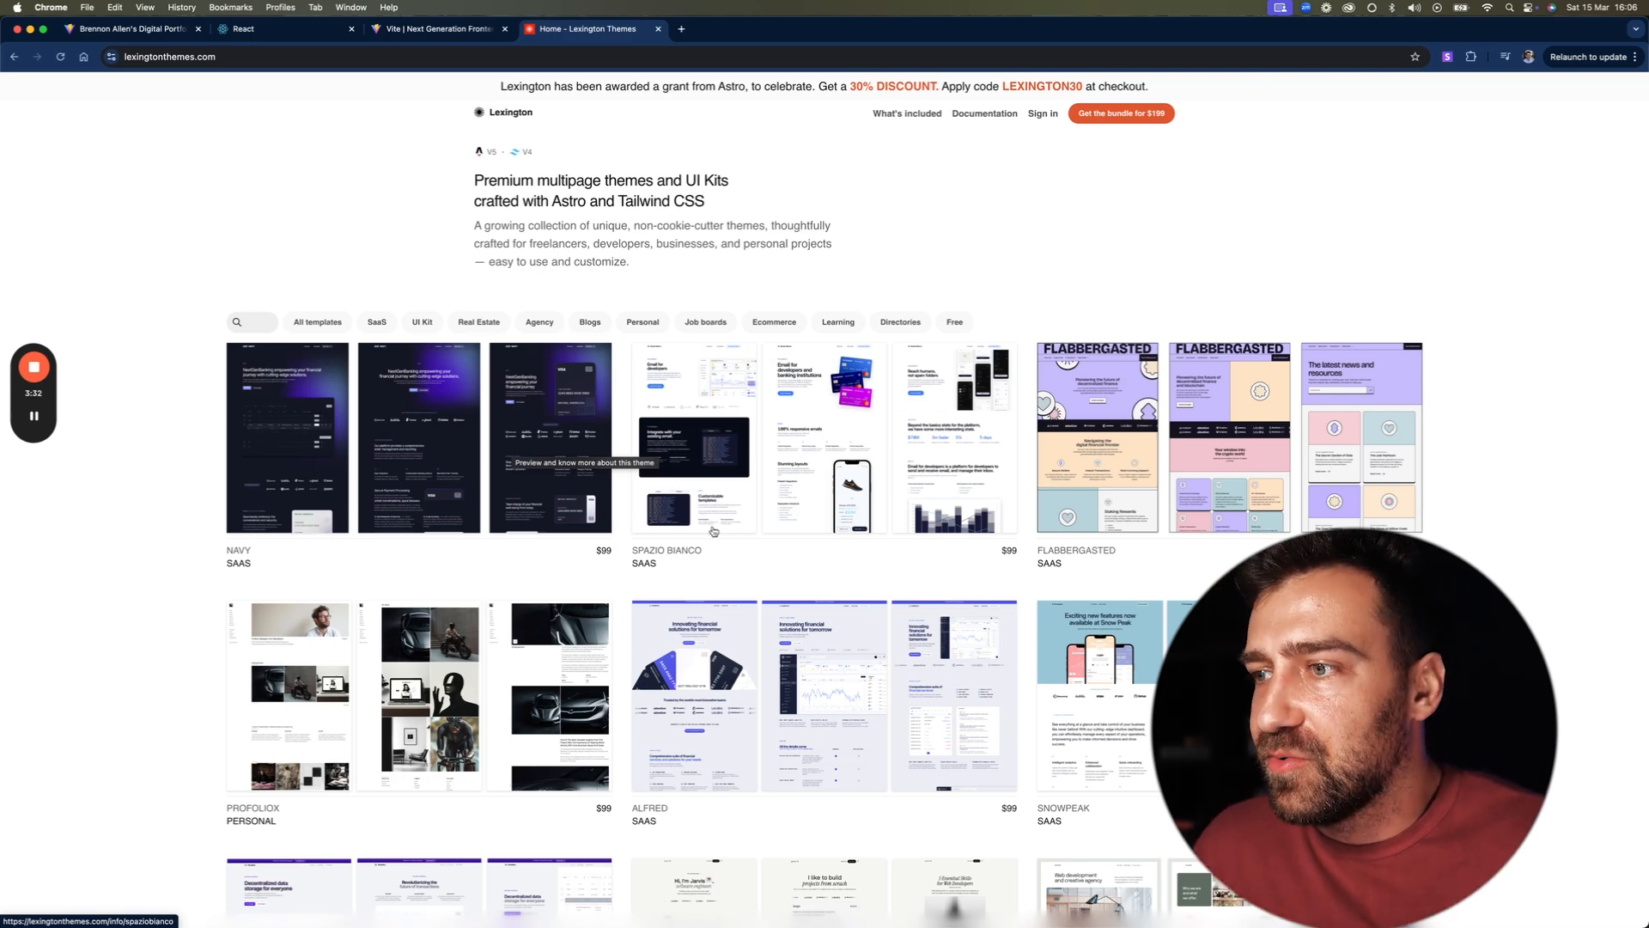
mouse_move(591, 368)
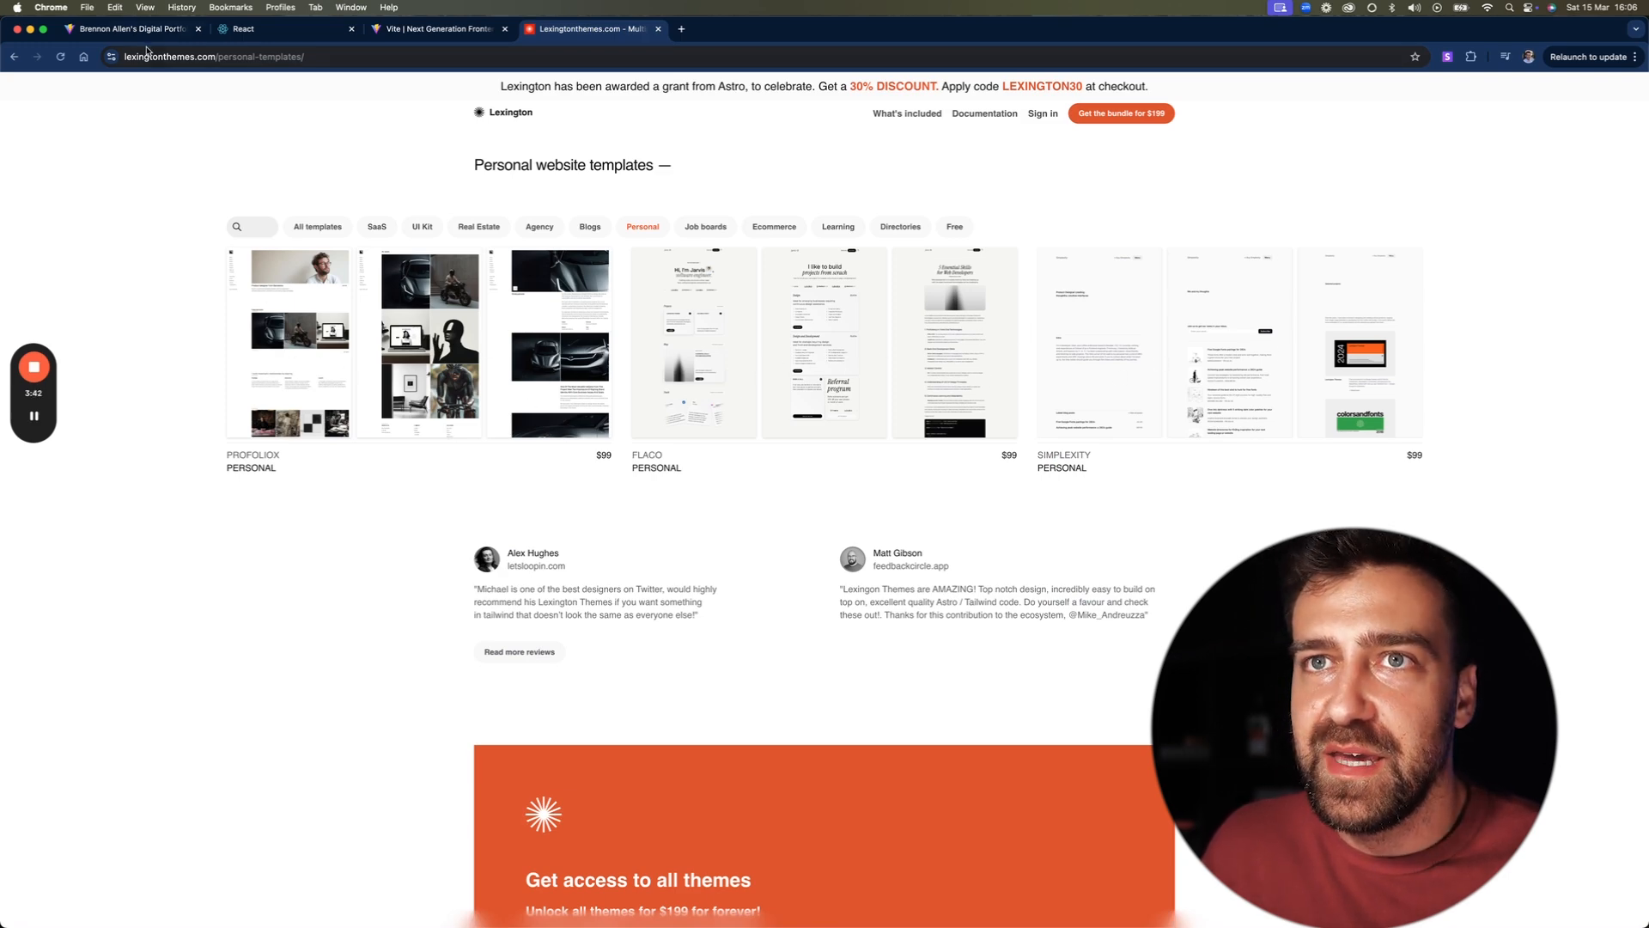
Return to the Brennon Allen portfolio tab after browsing Lexington Themes' personal templates.
click(132, 29)
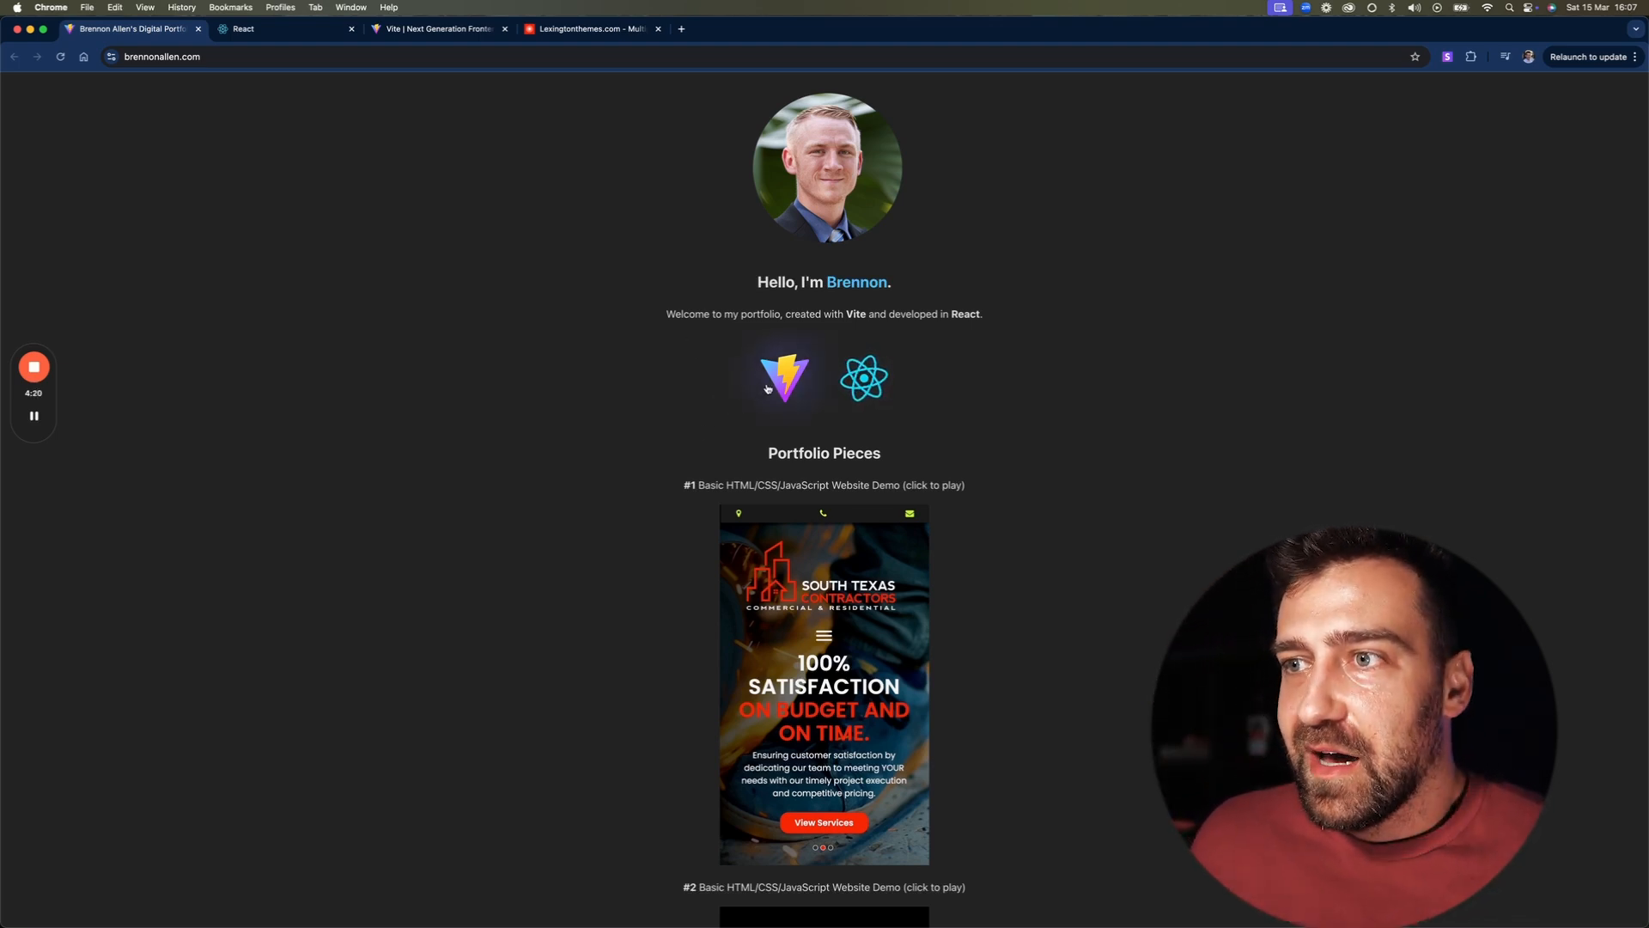
mouse_move(722, 370)
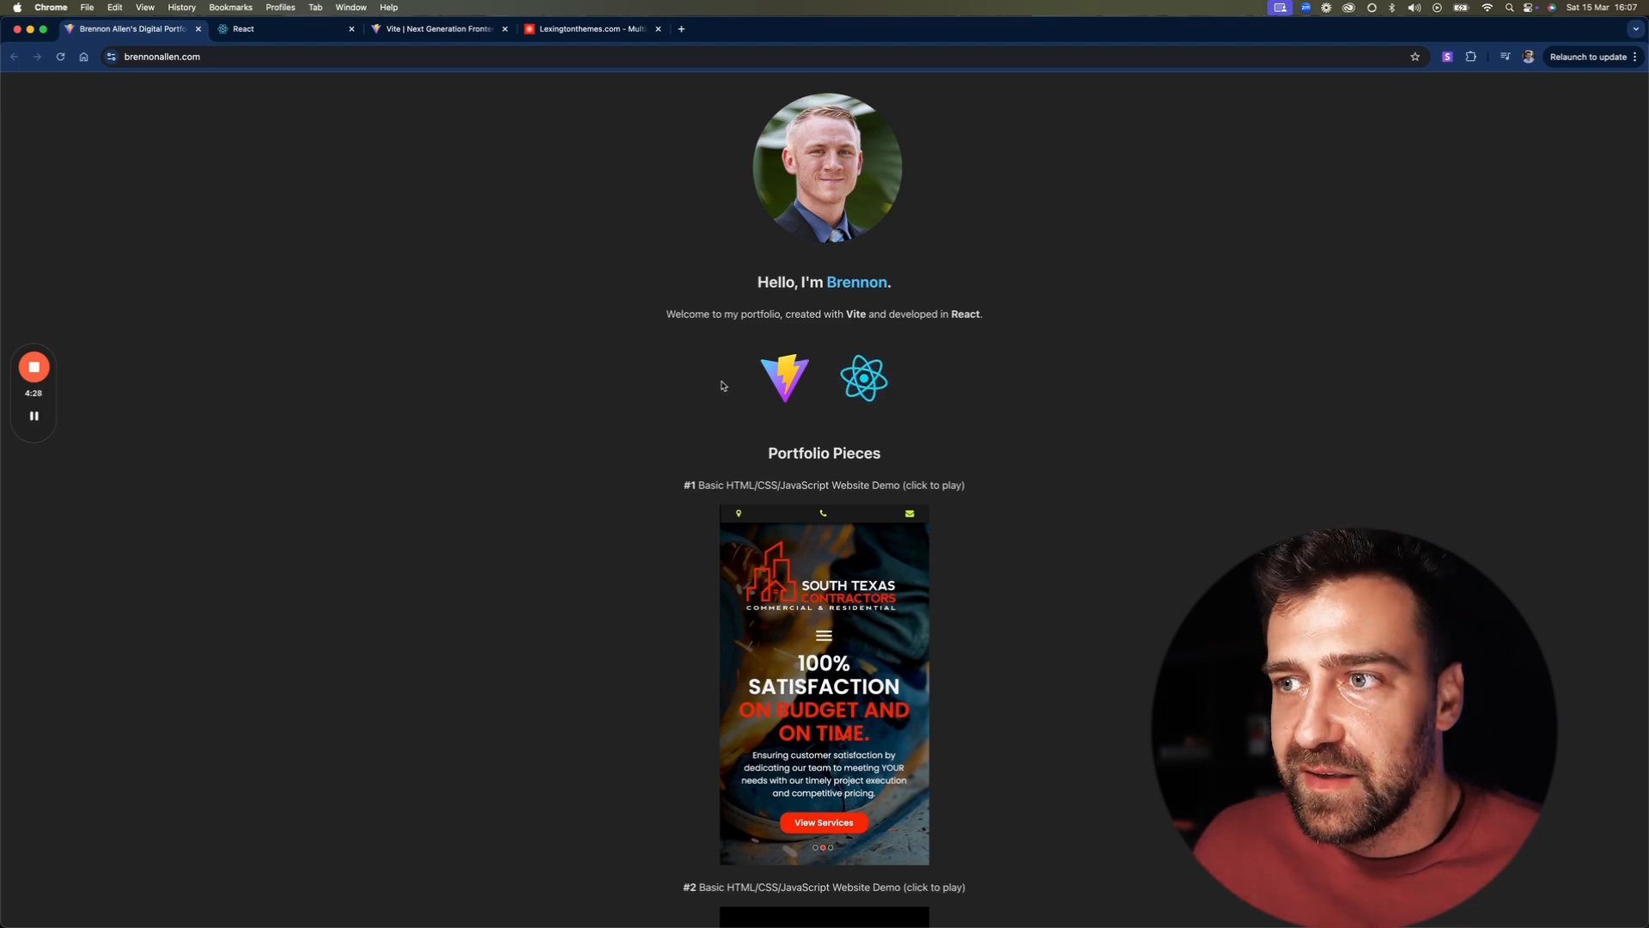
mouse_move(726, 383)
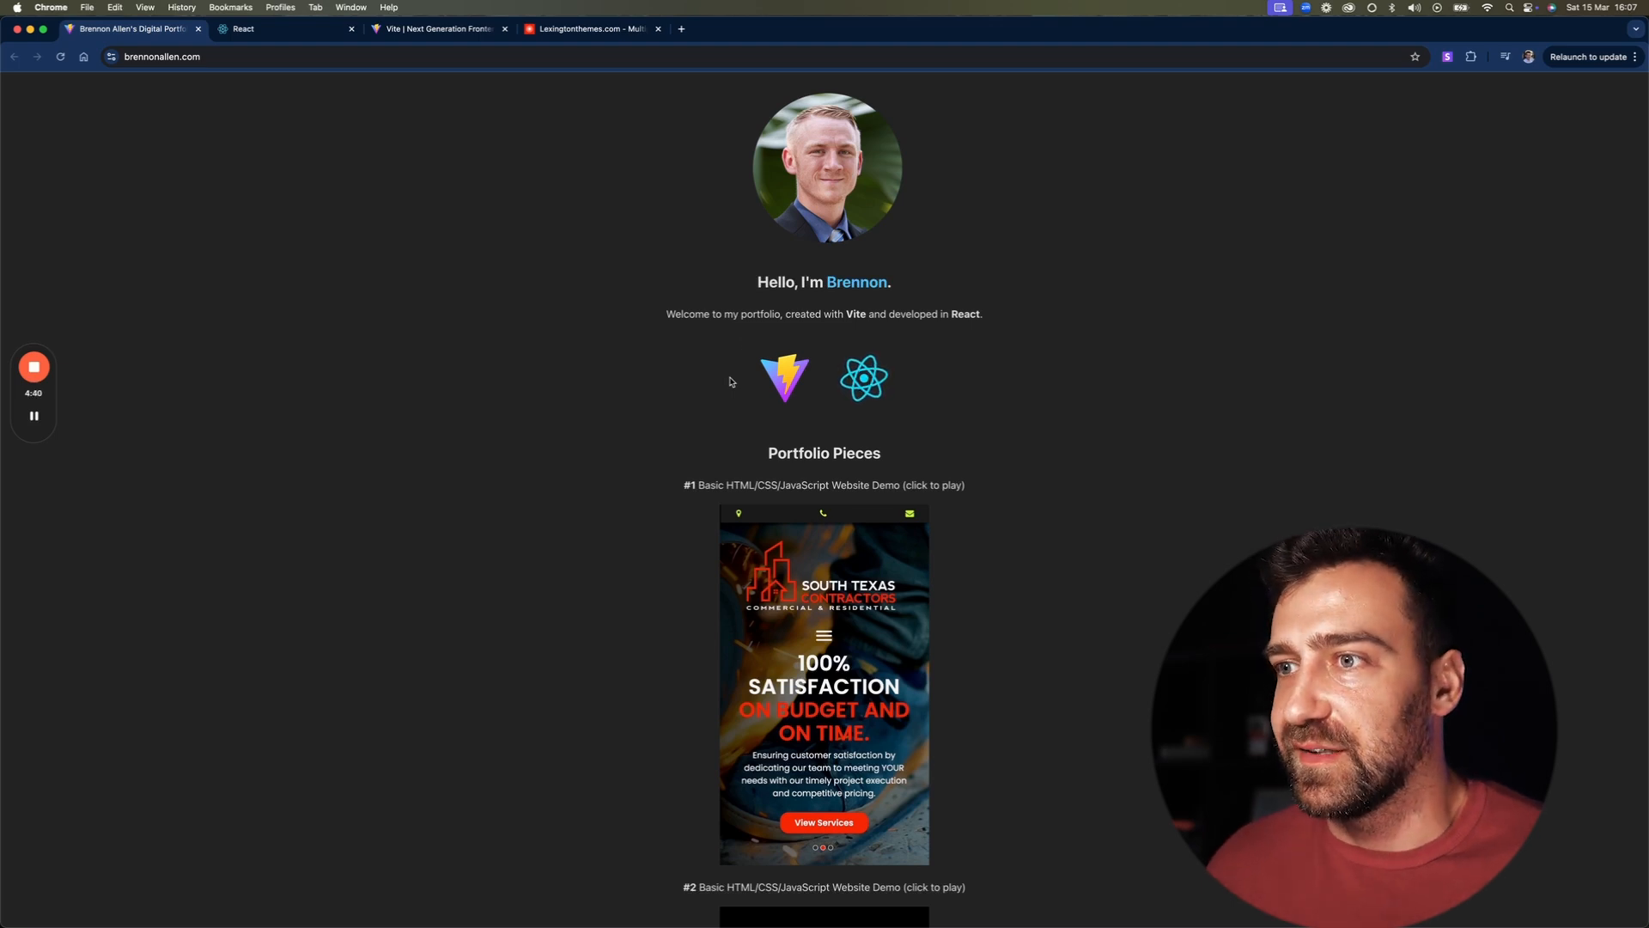
scroll(down, 3)
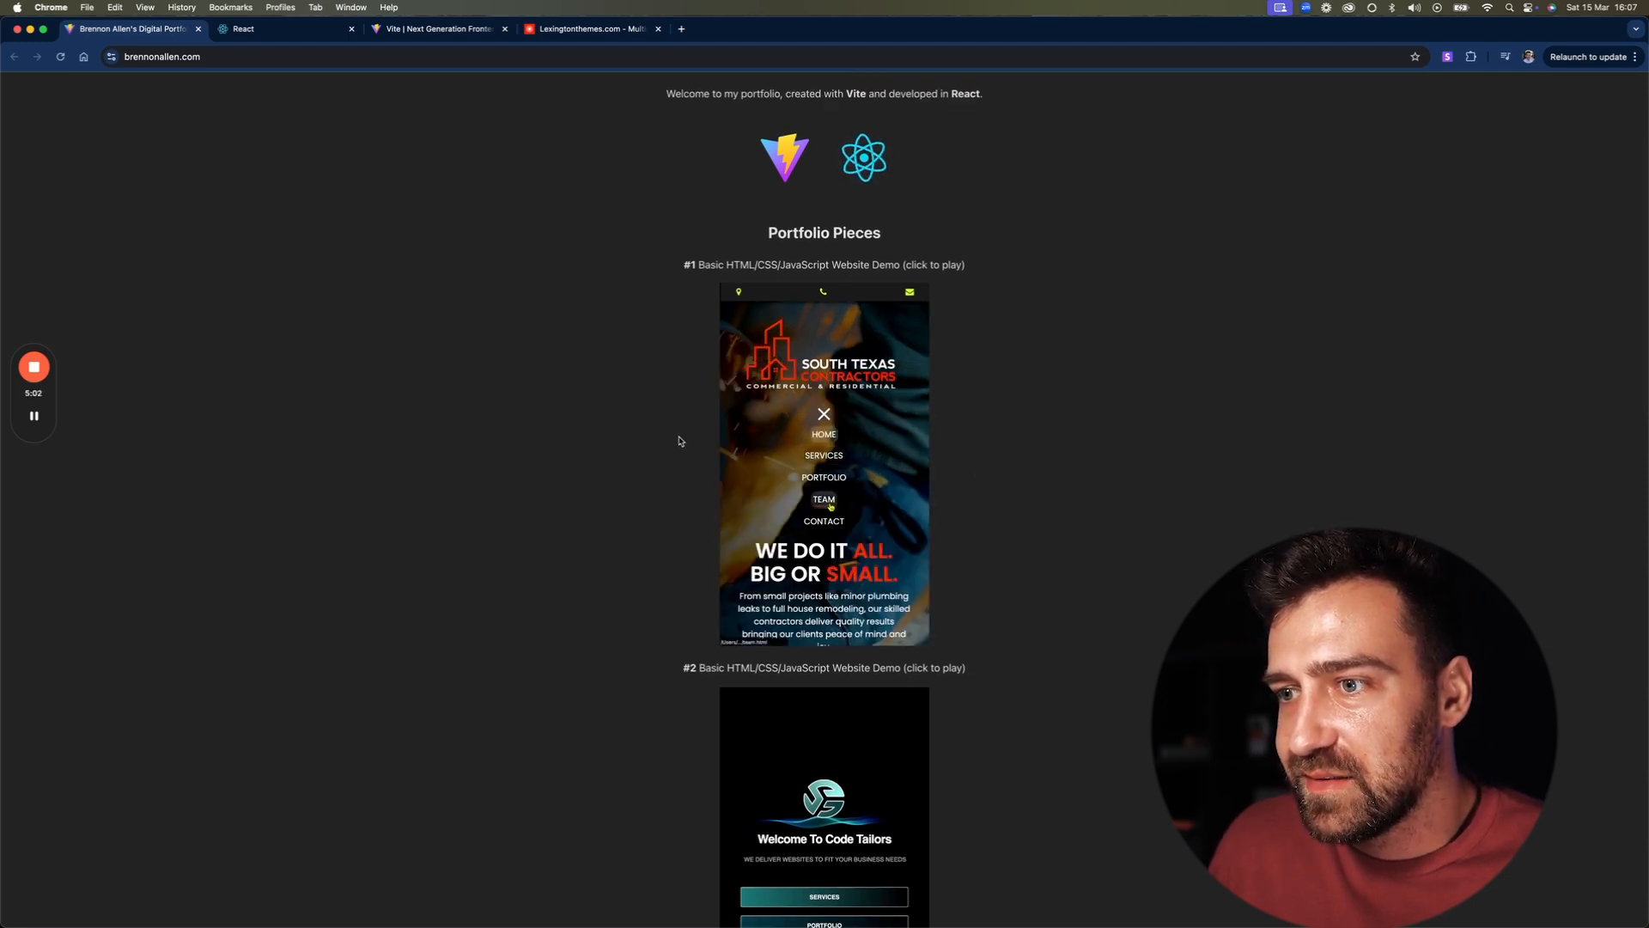
Scroll the portfolio and its embedded demos down to the Code Tailors booking and contact forms.
scroll(down, 3)
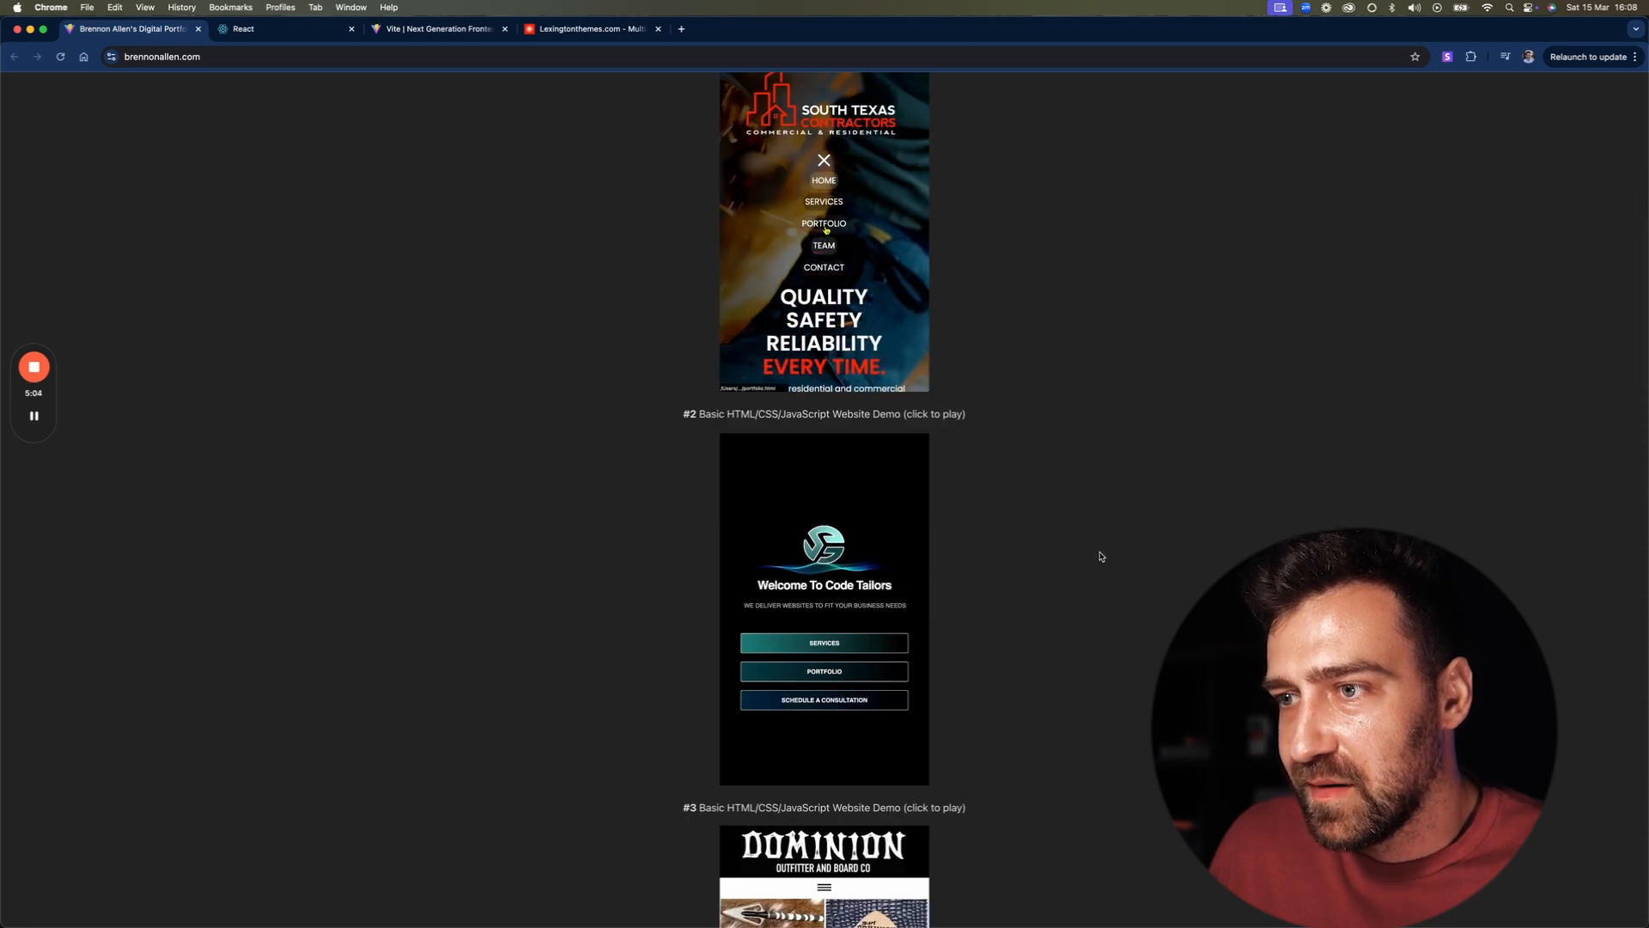
scroll(down, 3)
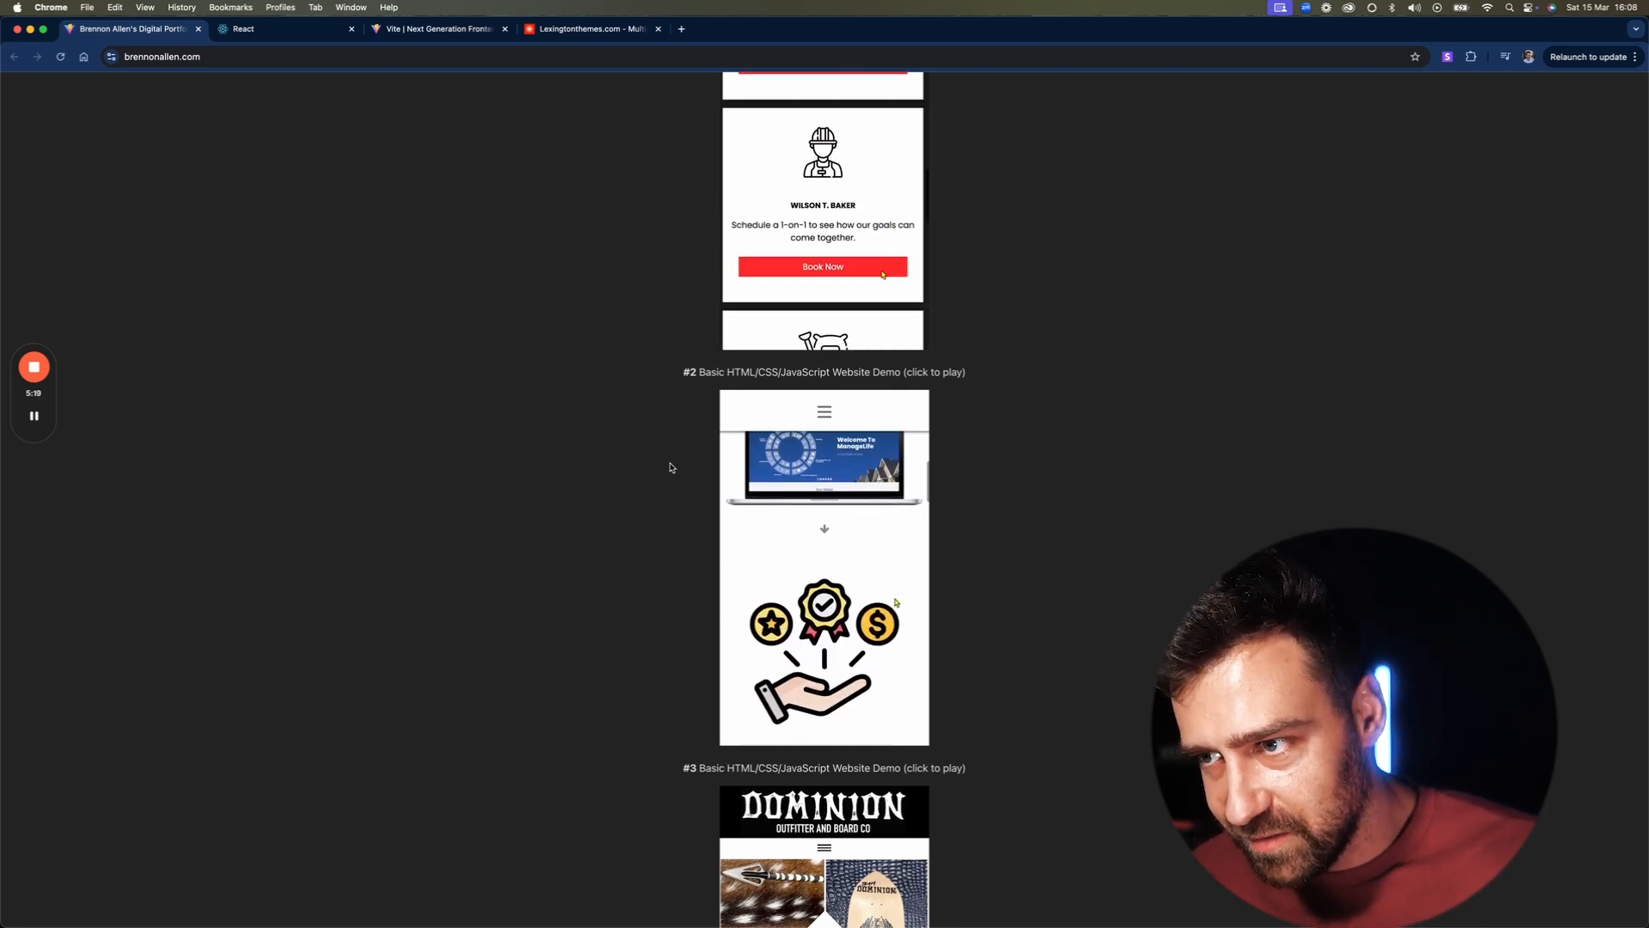
scroll(down, 3)
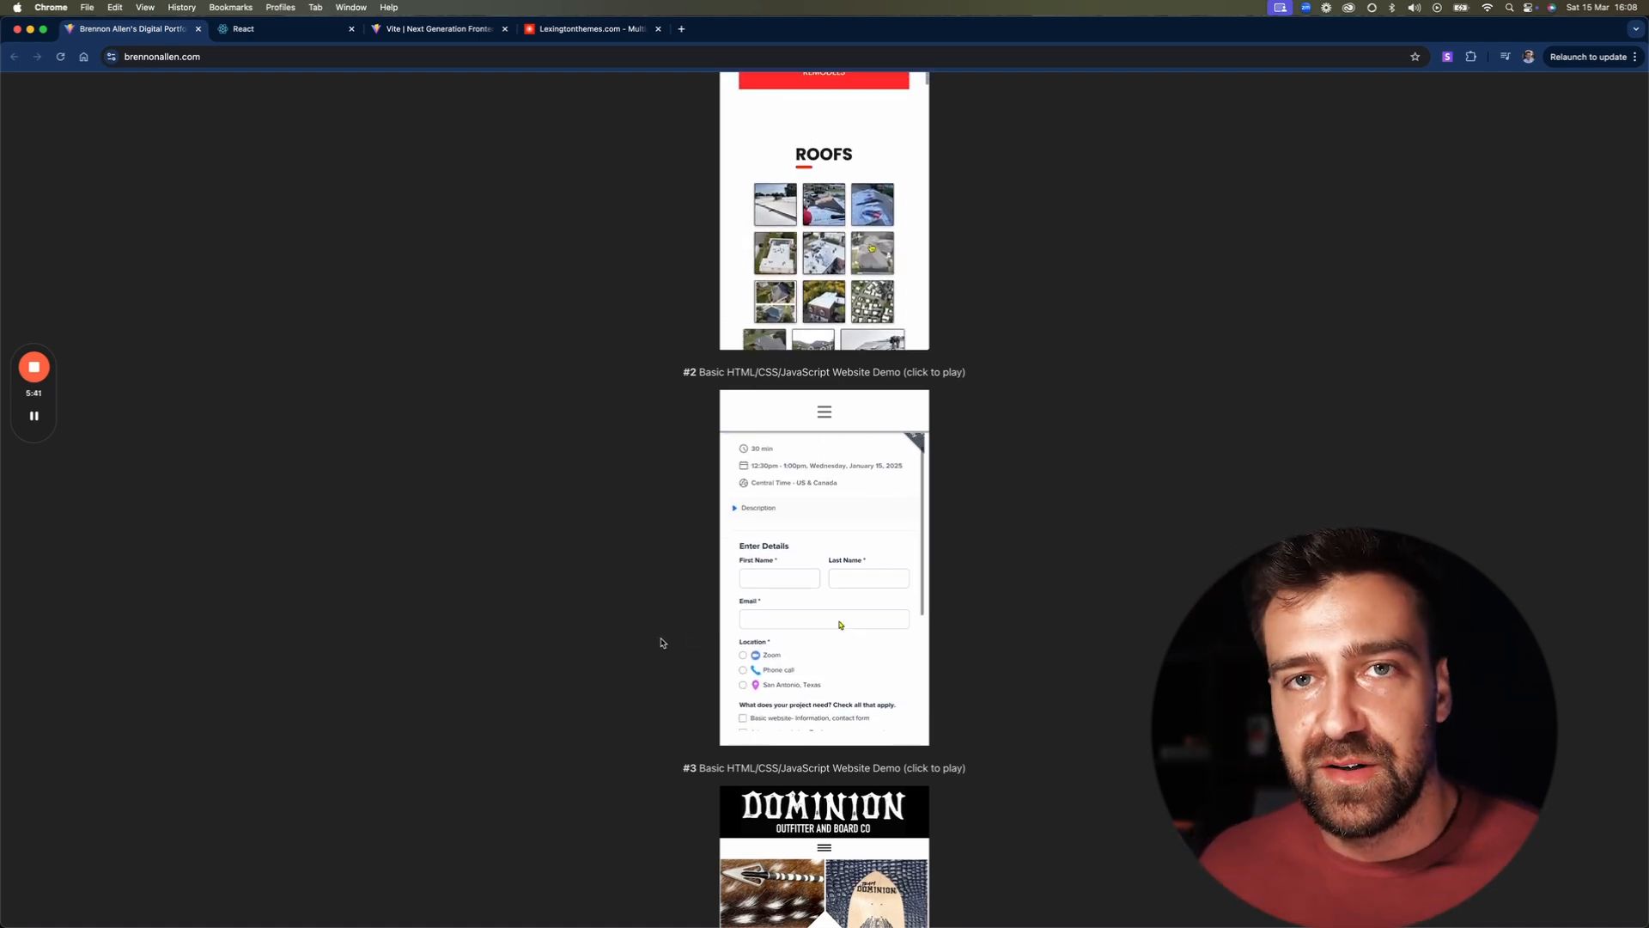
scroll(down, 3)
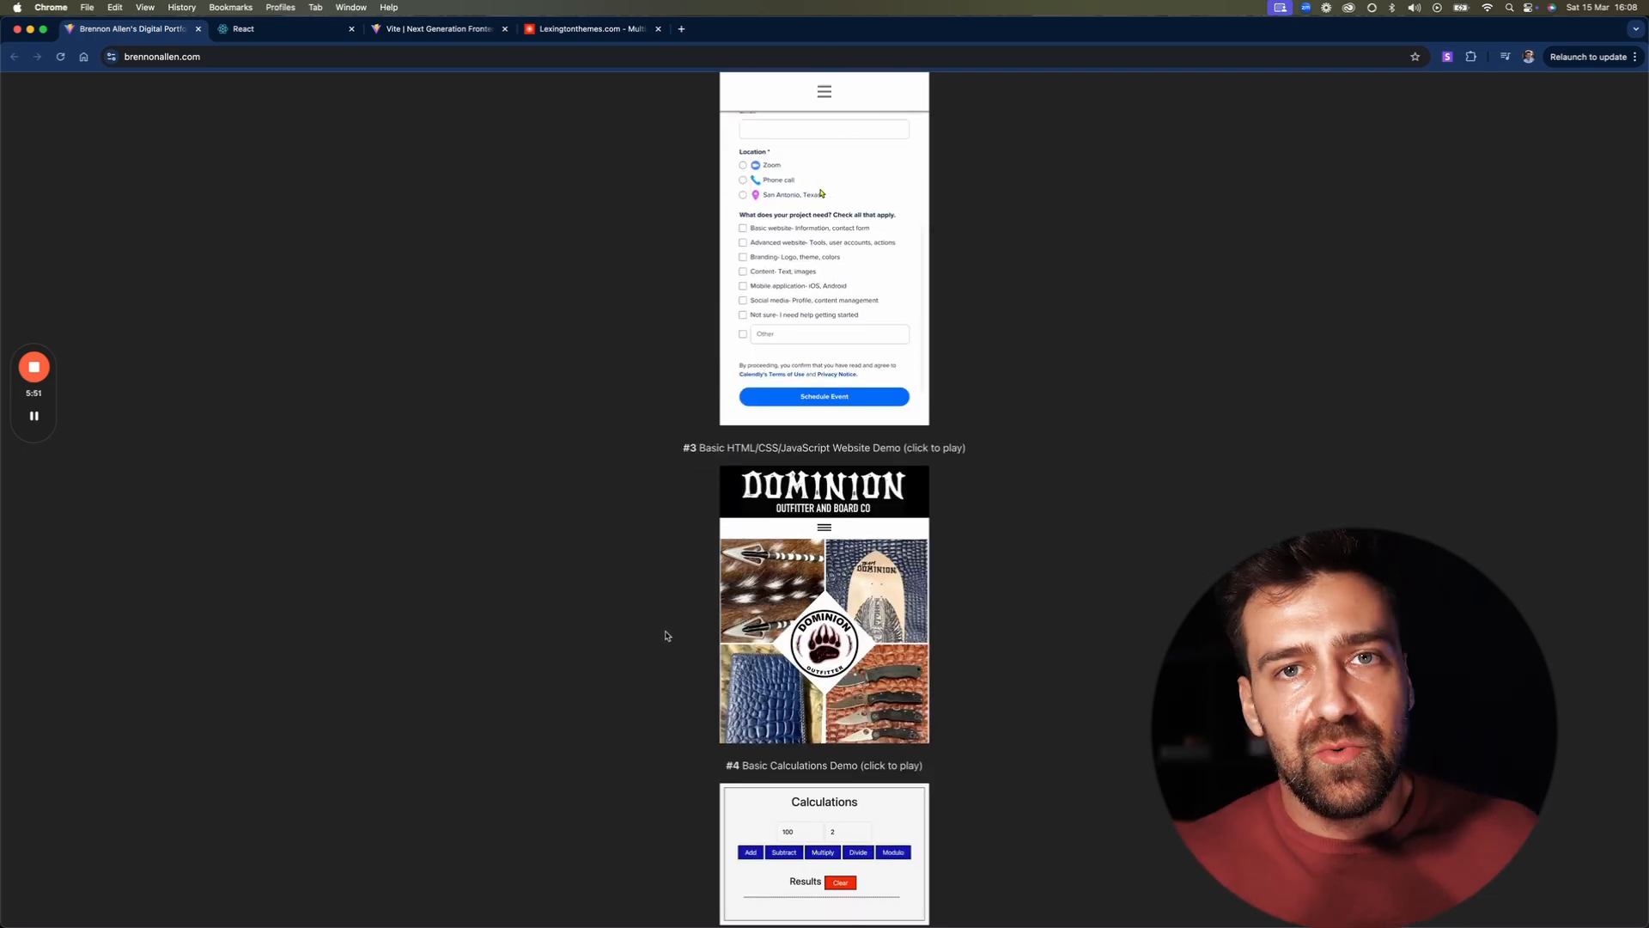
scroll(down, 3)
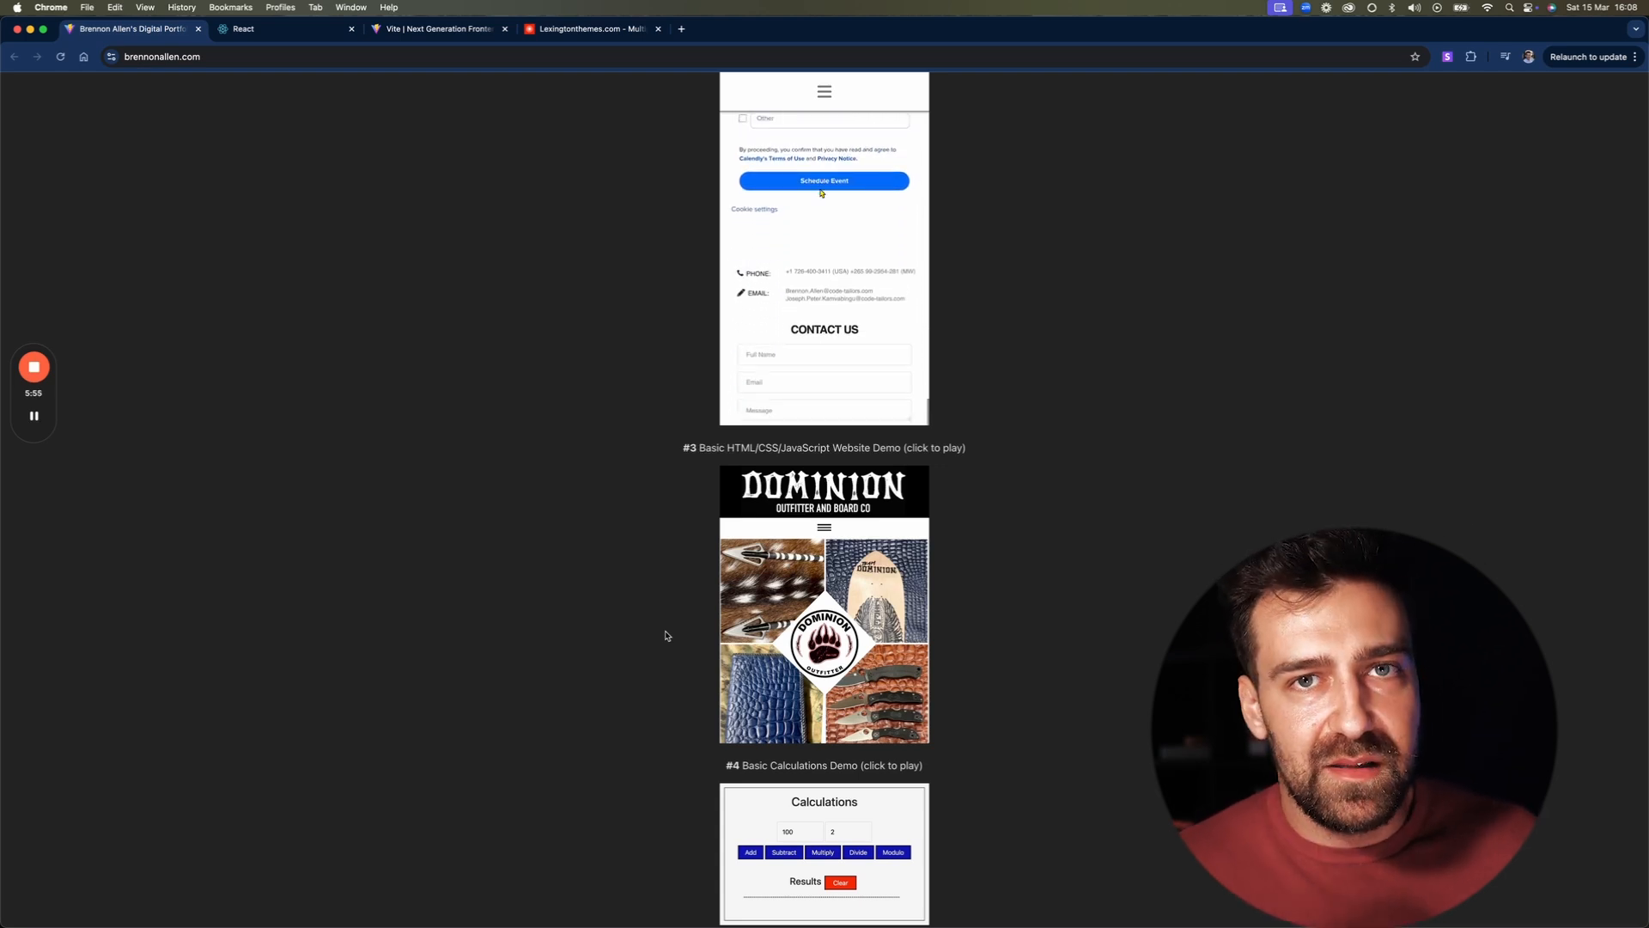
scroll(down, 3)
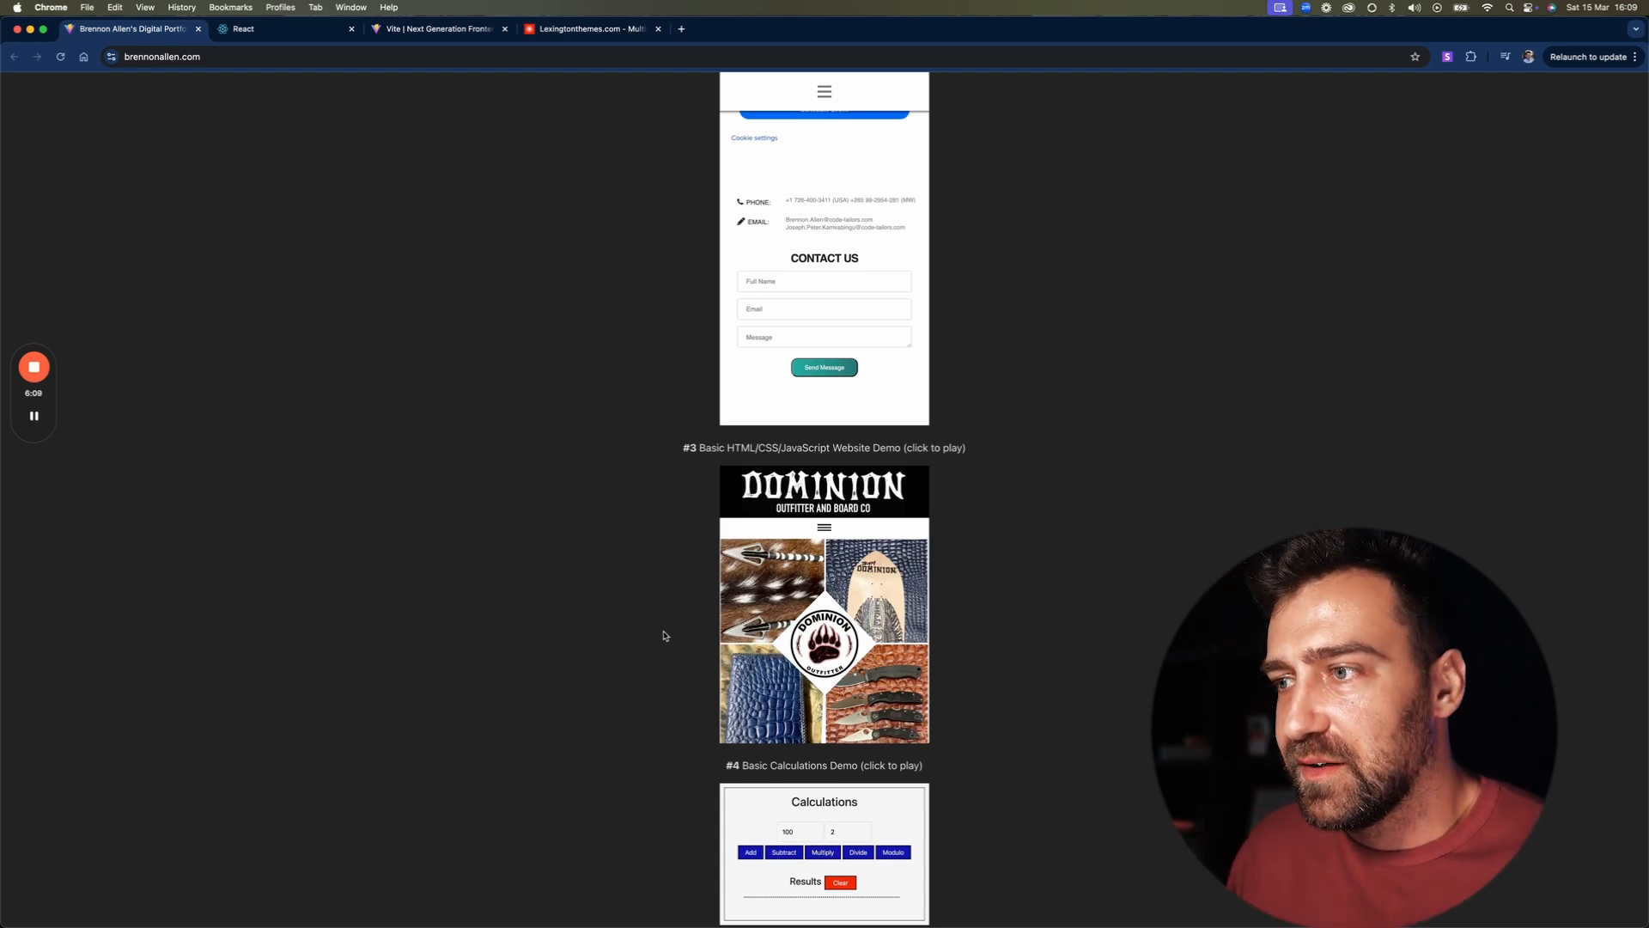
Scroll to the Dominion demo and view its products page via the navigation menu.
scroll(down, 3)
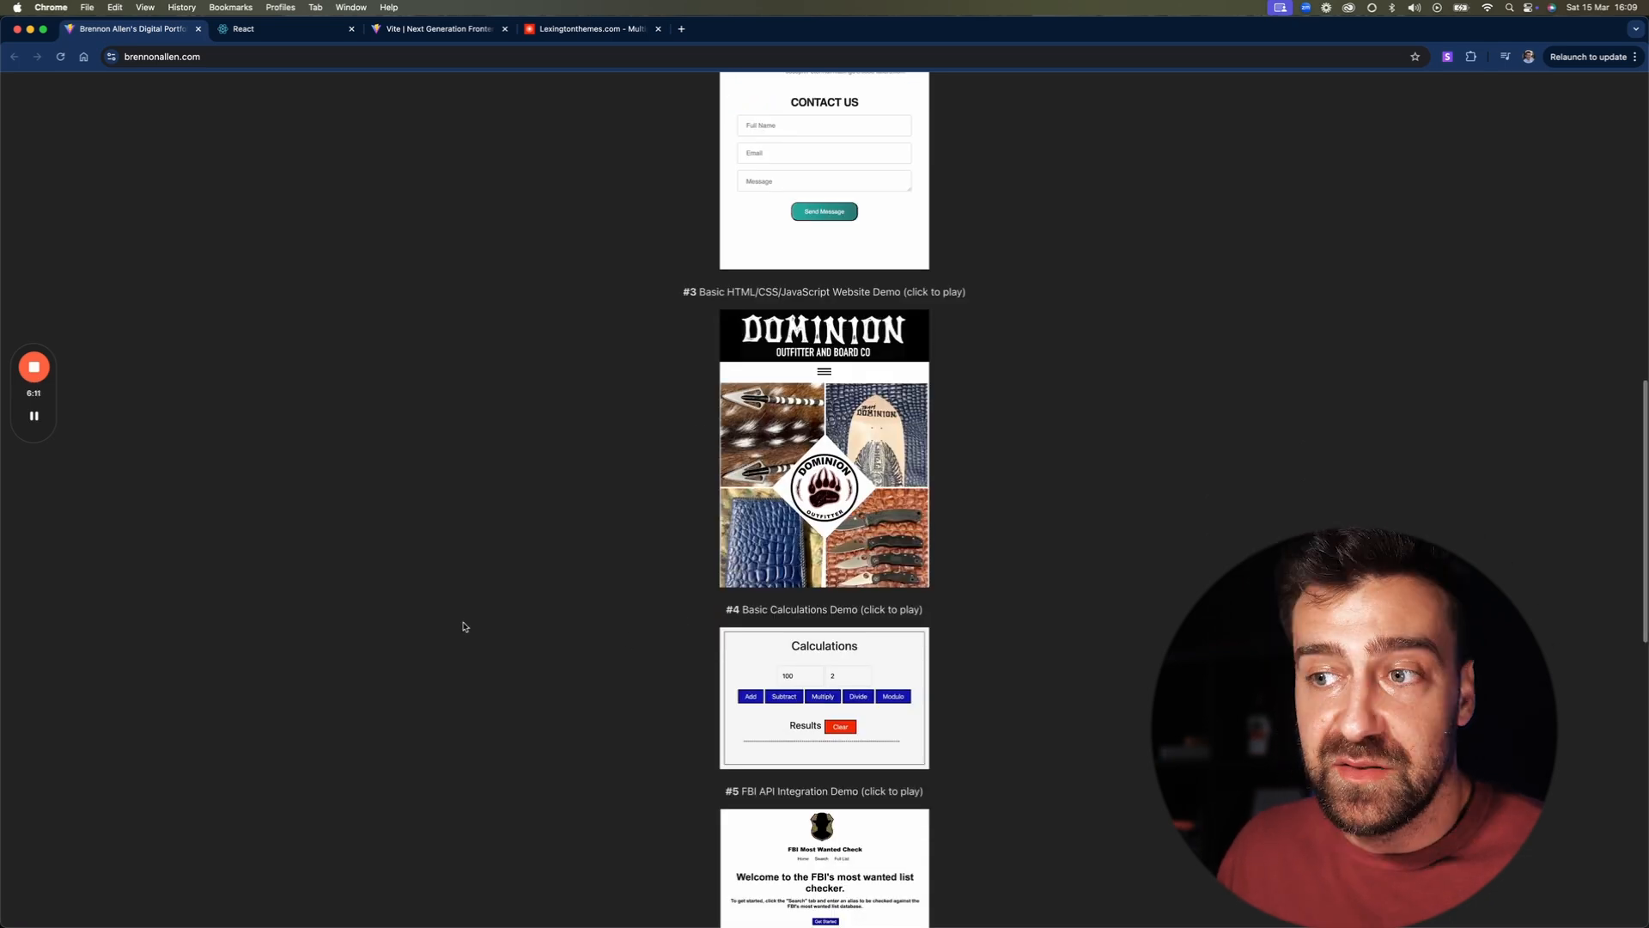
scroll(down, 3)
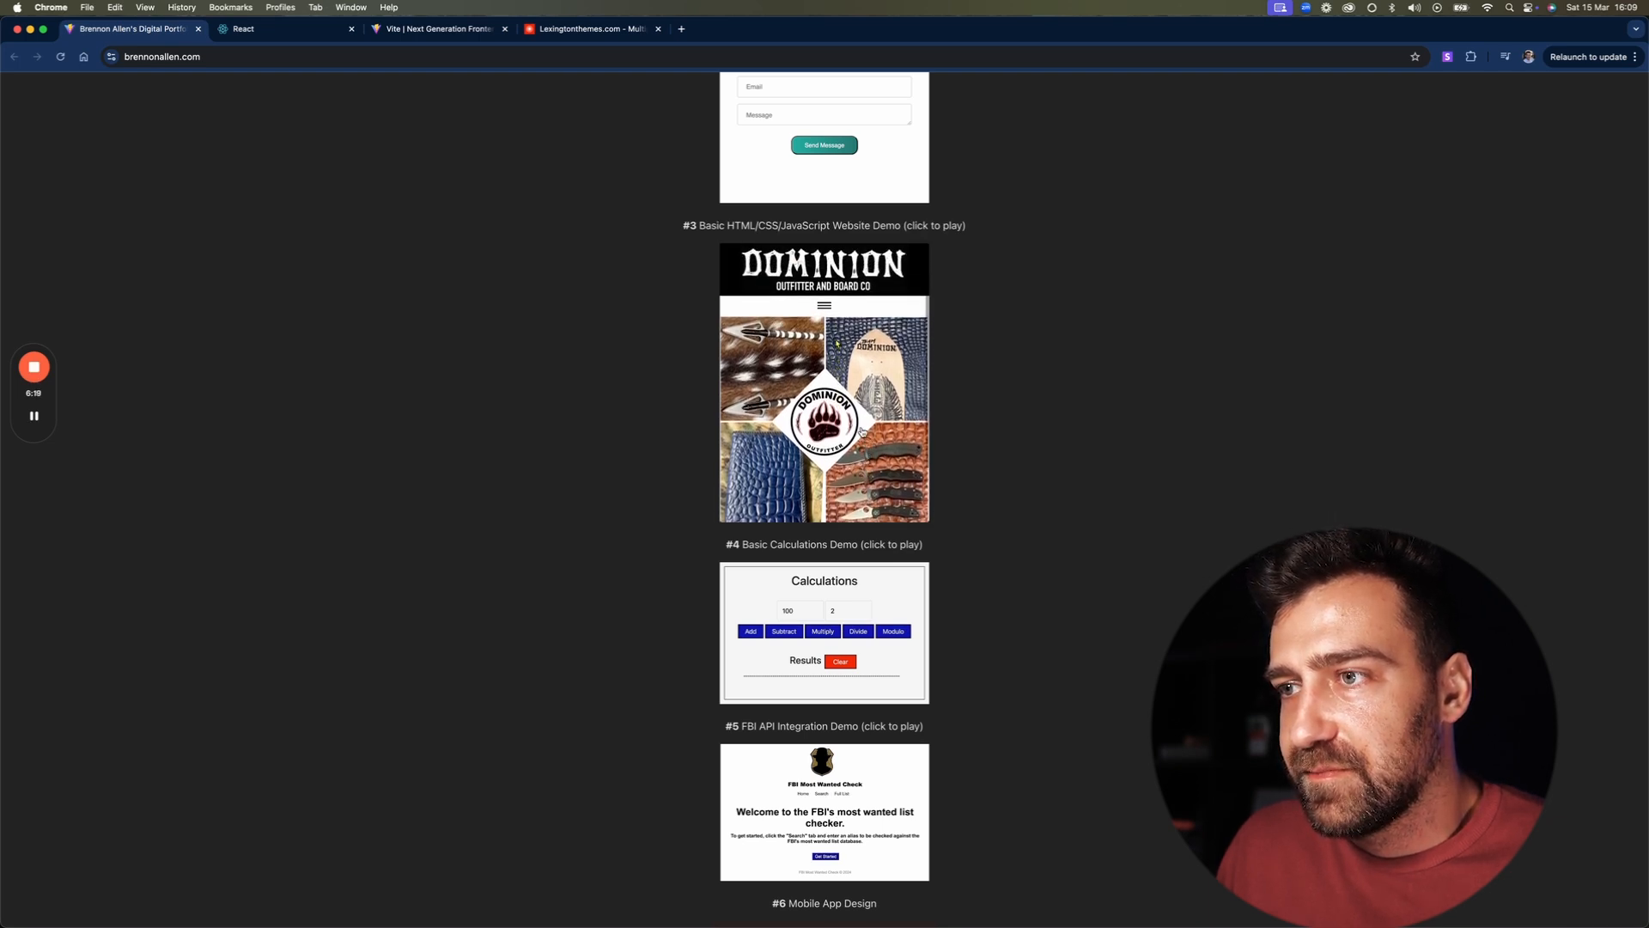
click(823, 306)
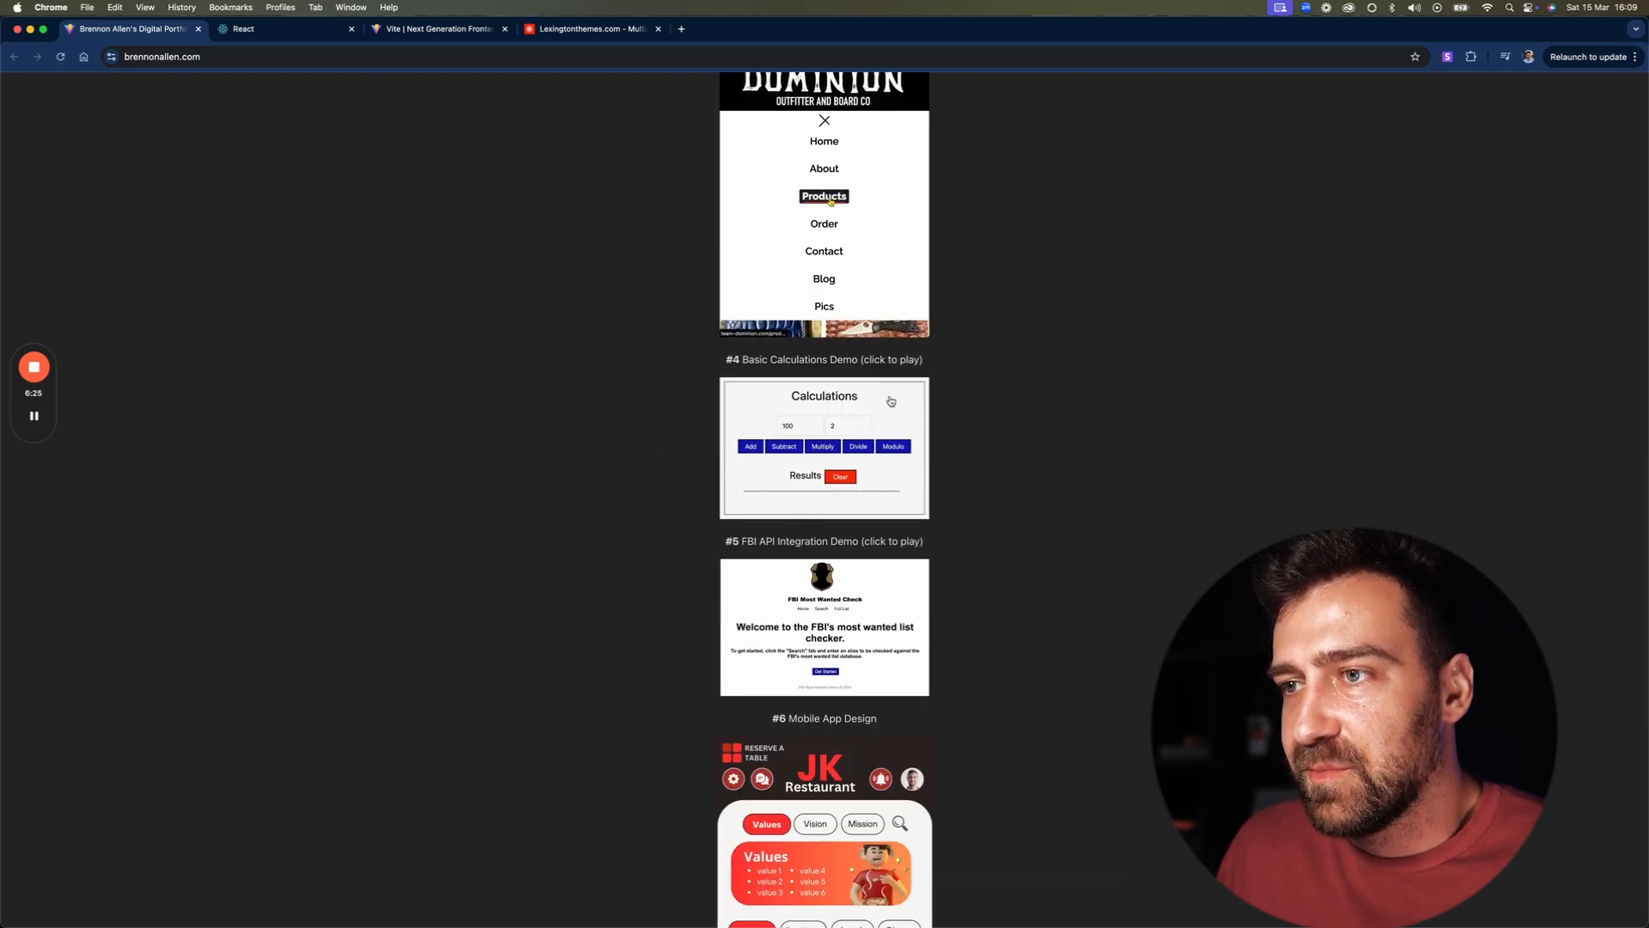
click(823, 196)
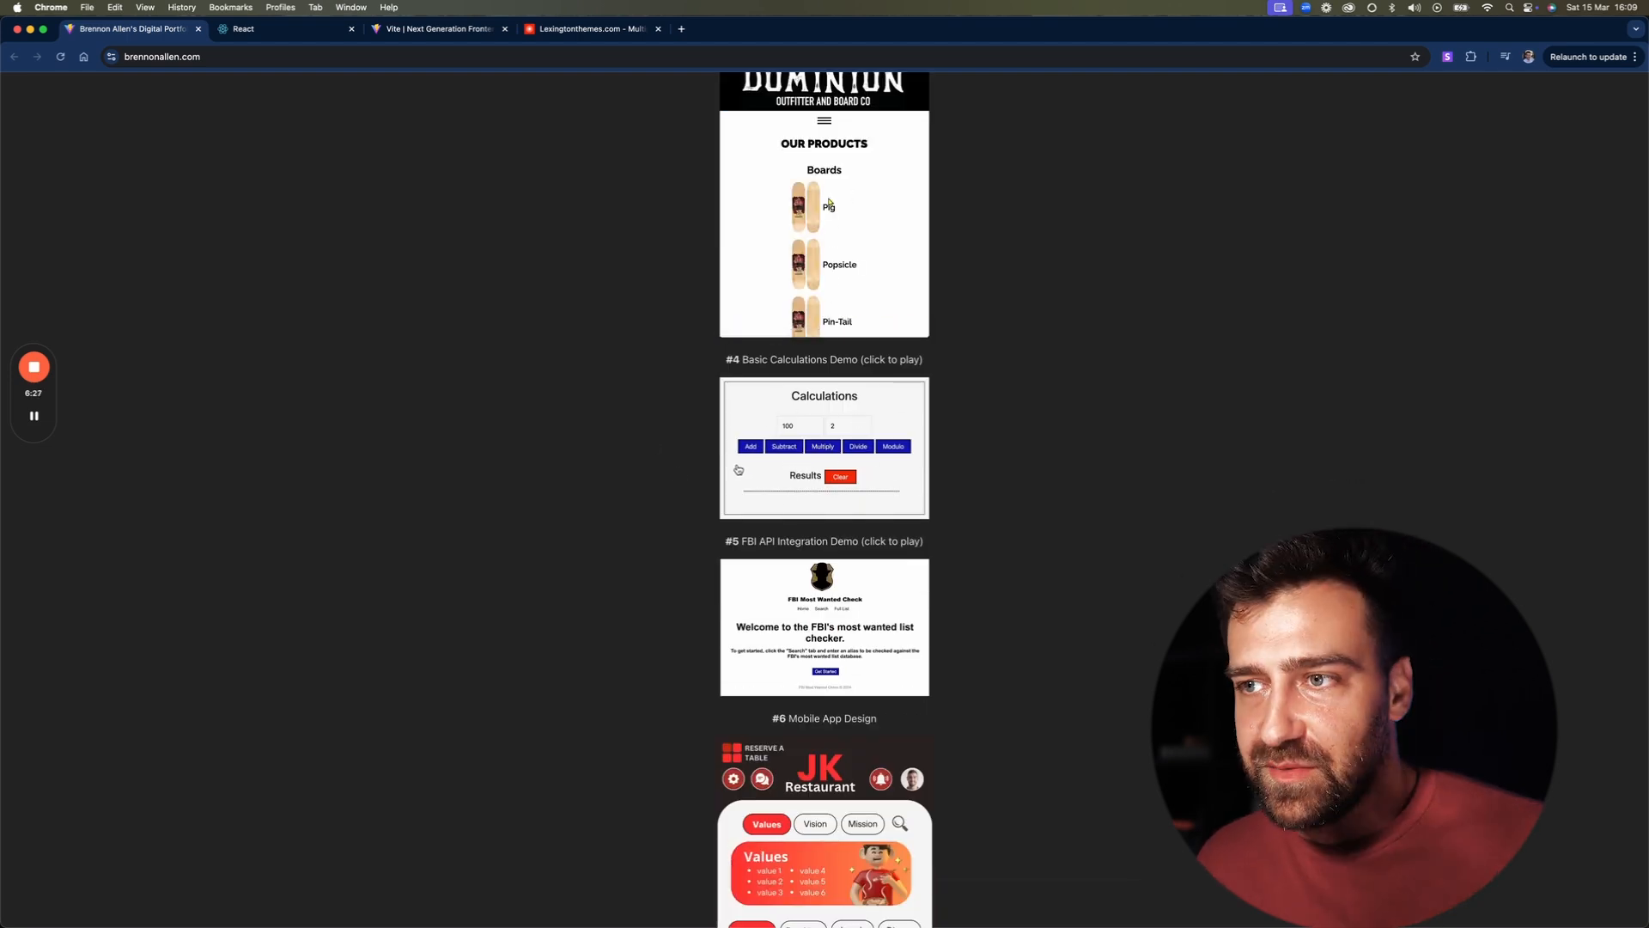
Browse down through the Mobile App Design and Flyer Design pieces, then back toward the top.
scroll(down, 3)
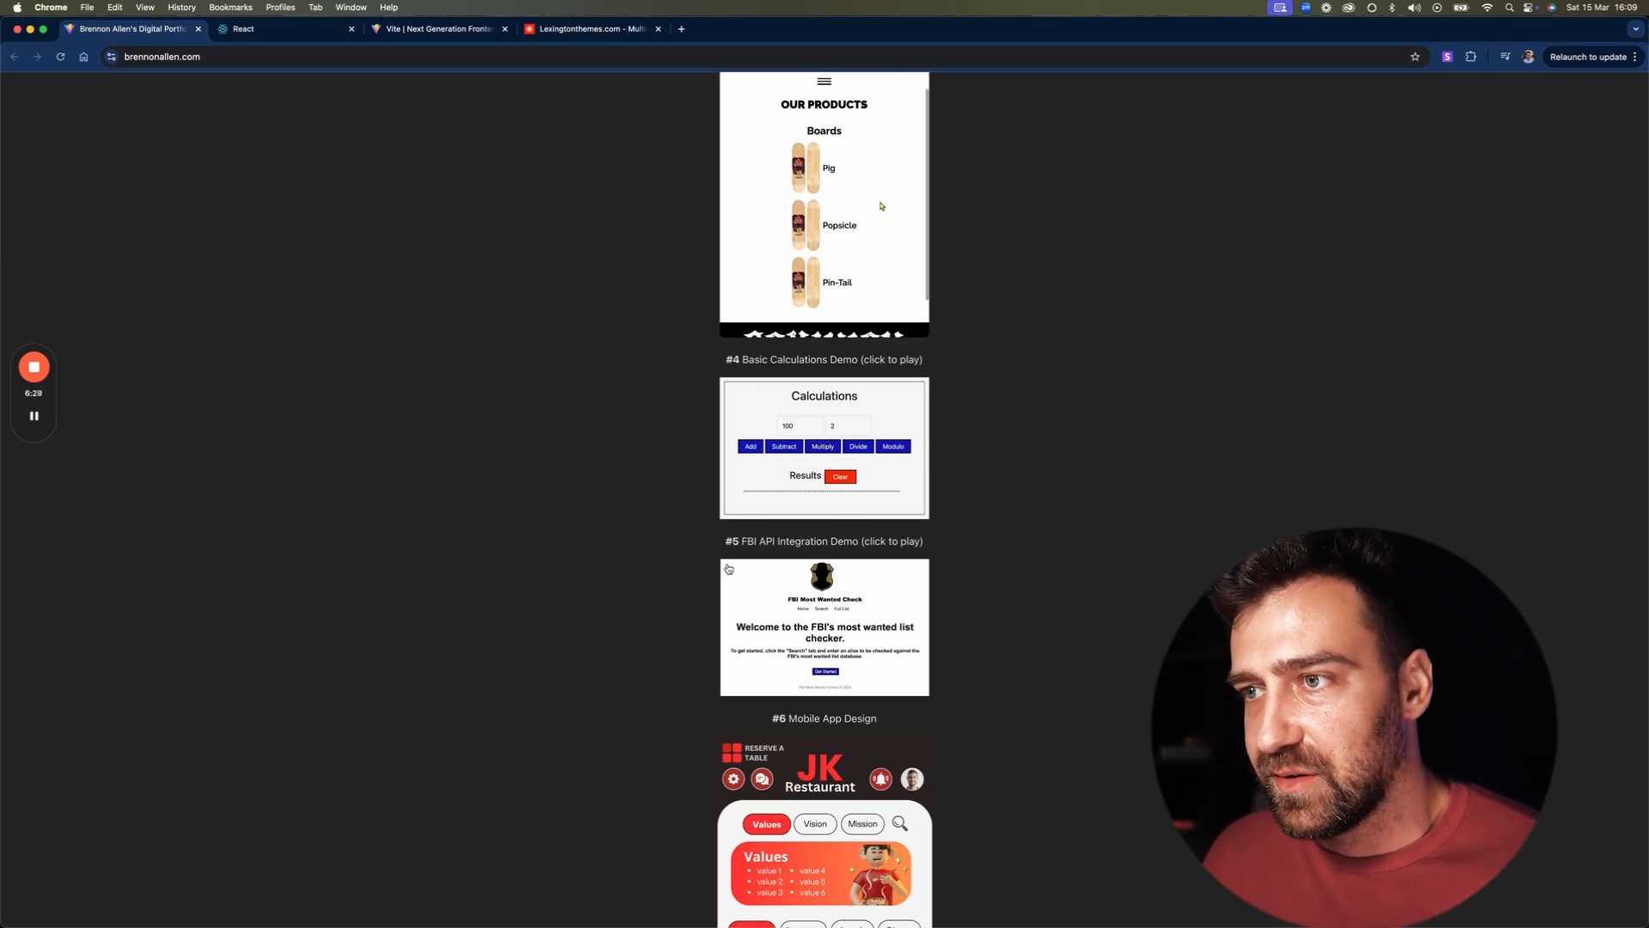
scroll(down, 3)
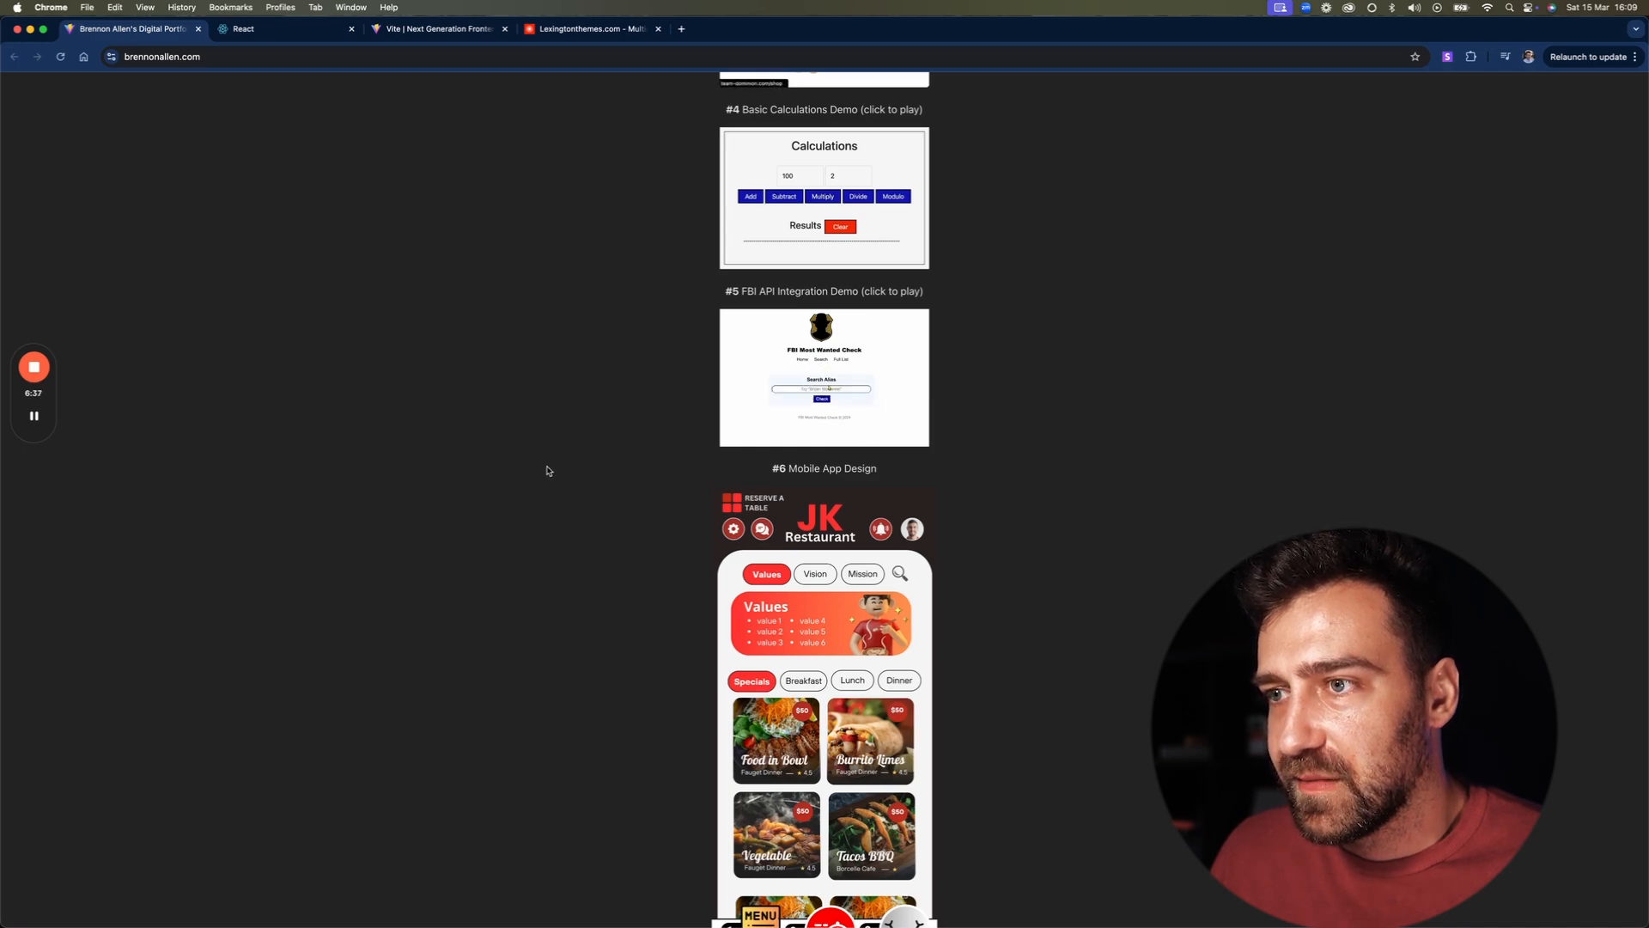
scroll(down, 3)
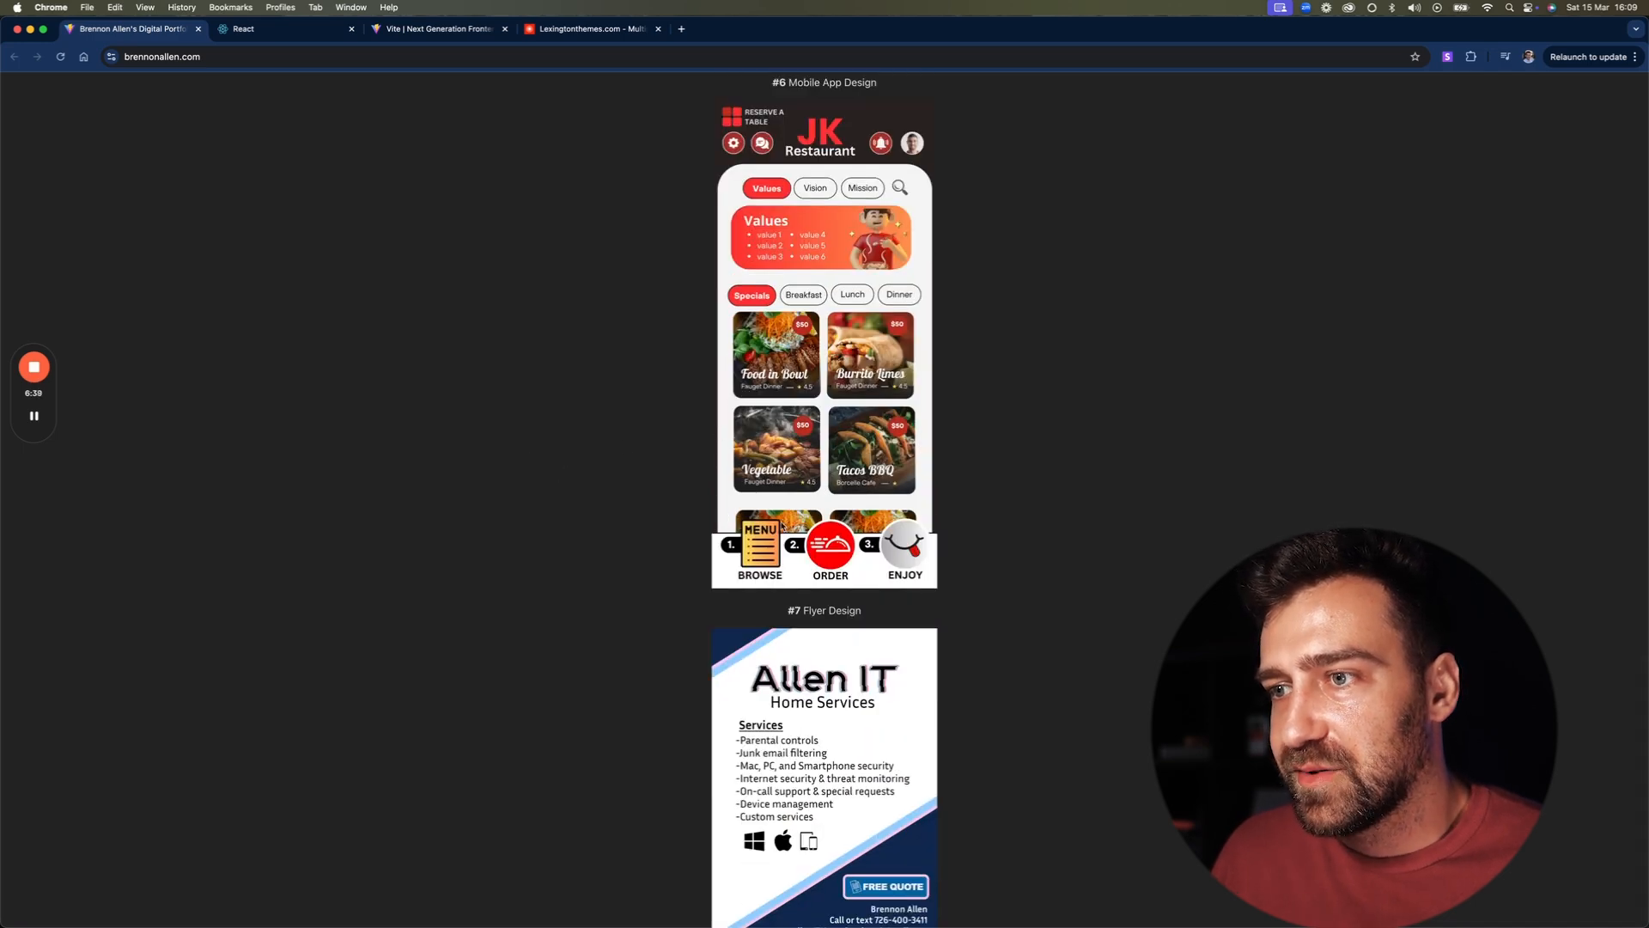
scroll(down, 3)
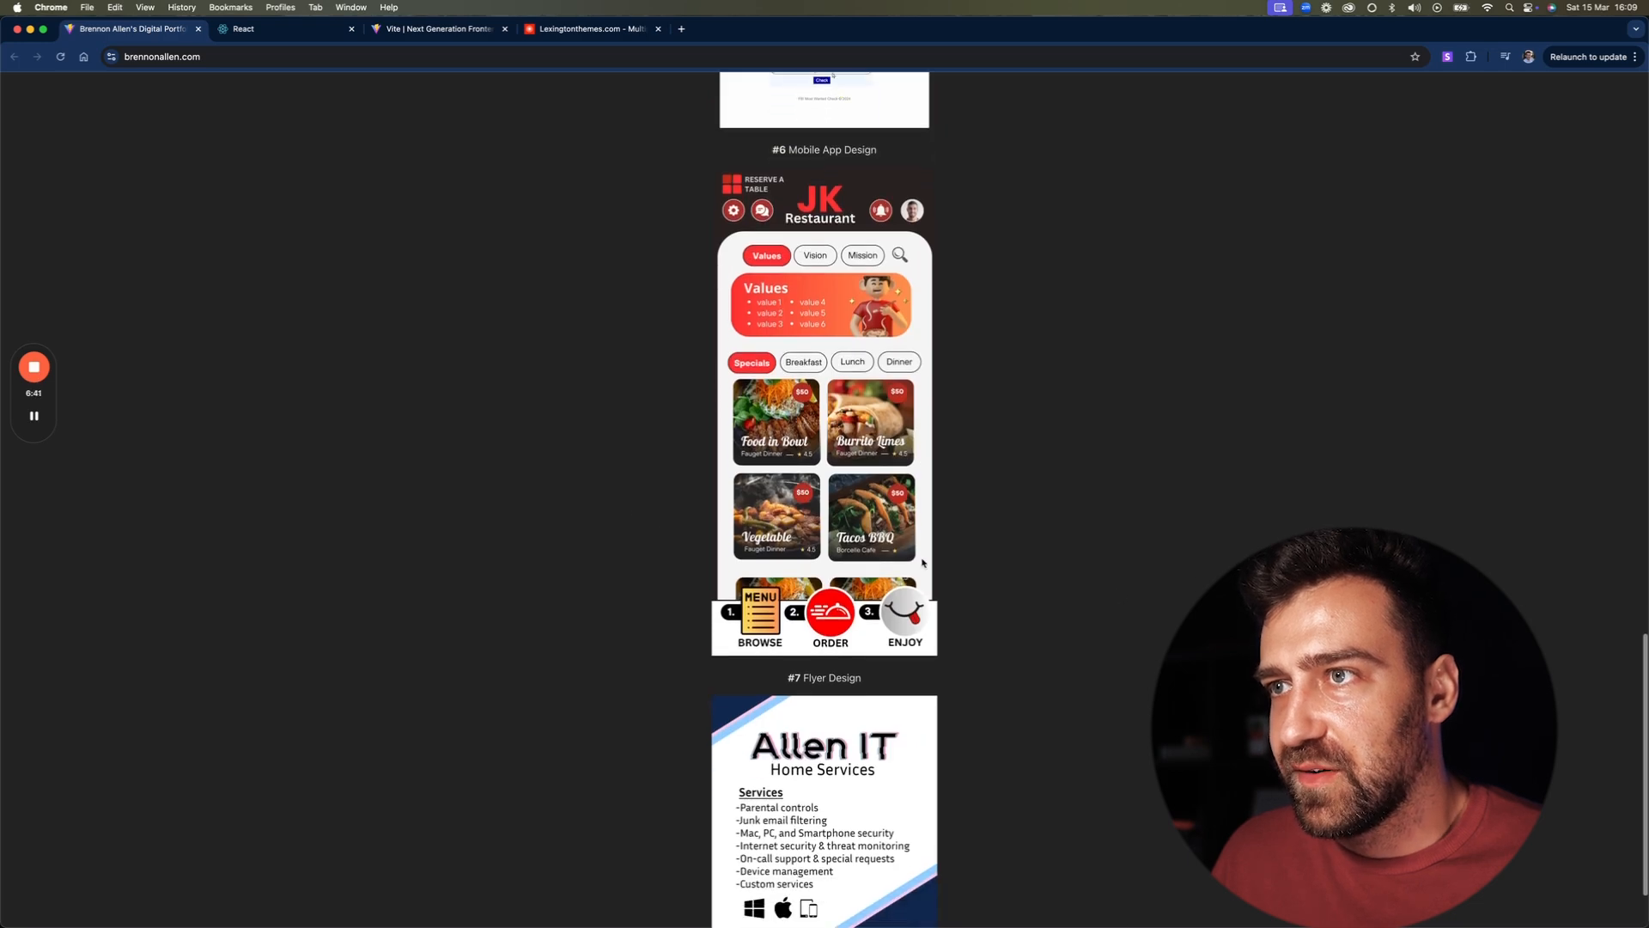
scroll(up, 3)
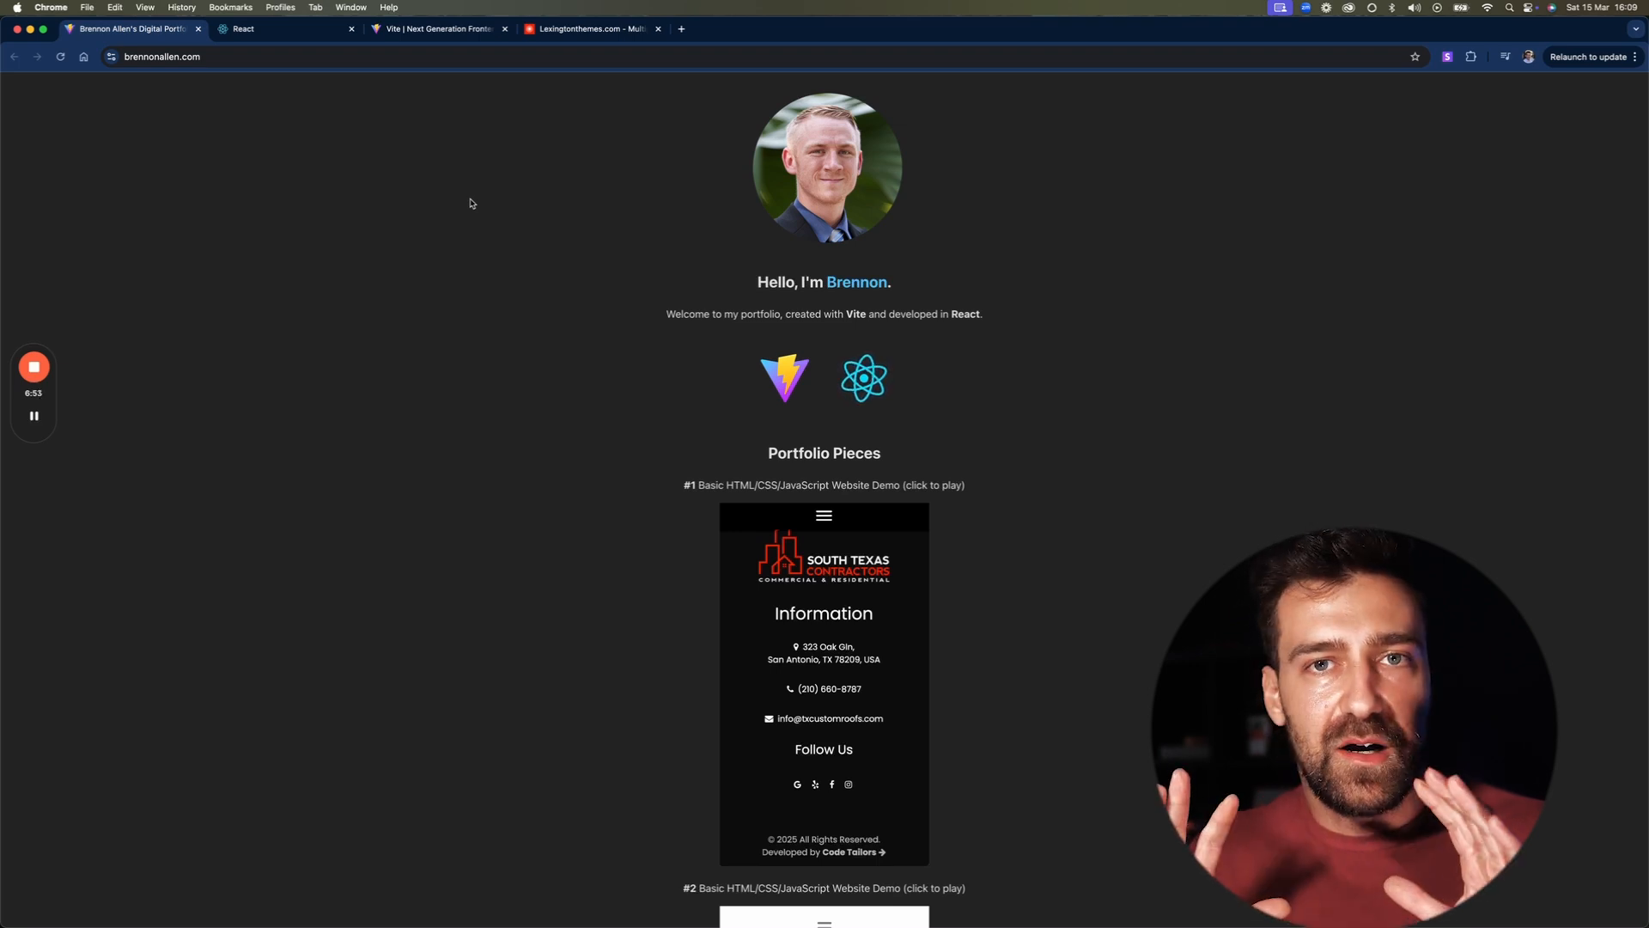
mouse_move(545, 167)
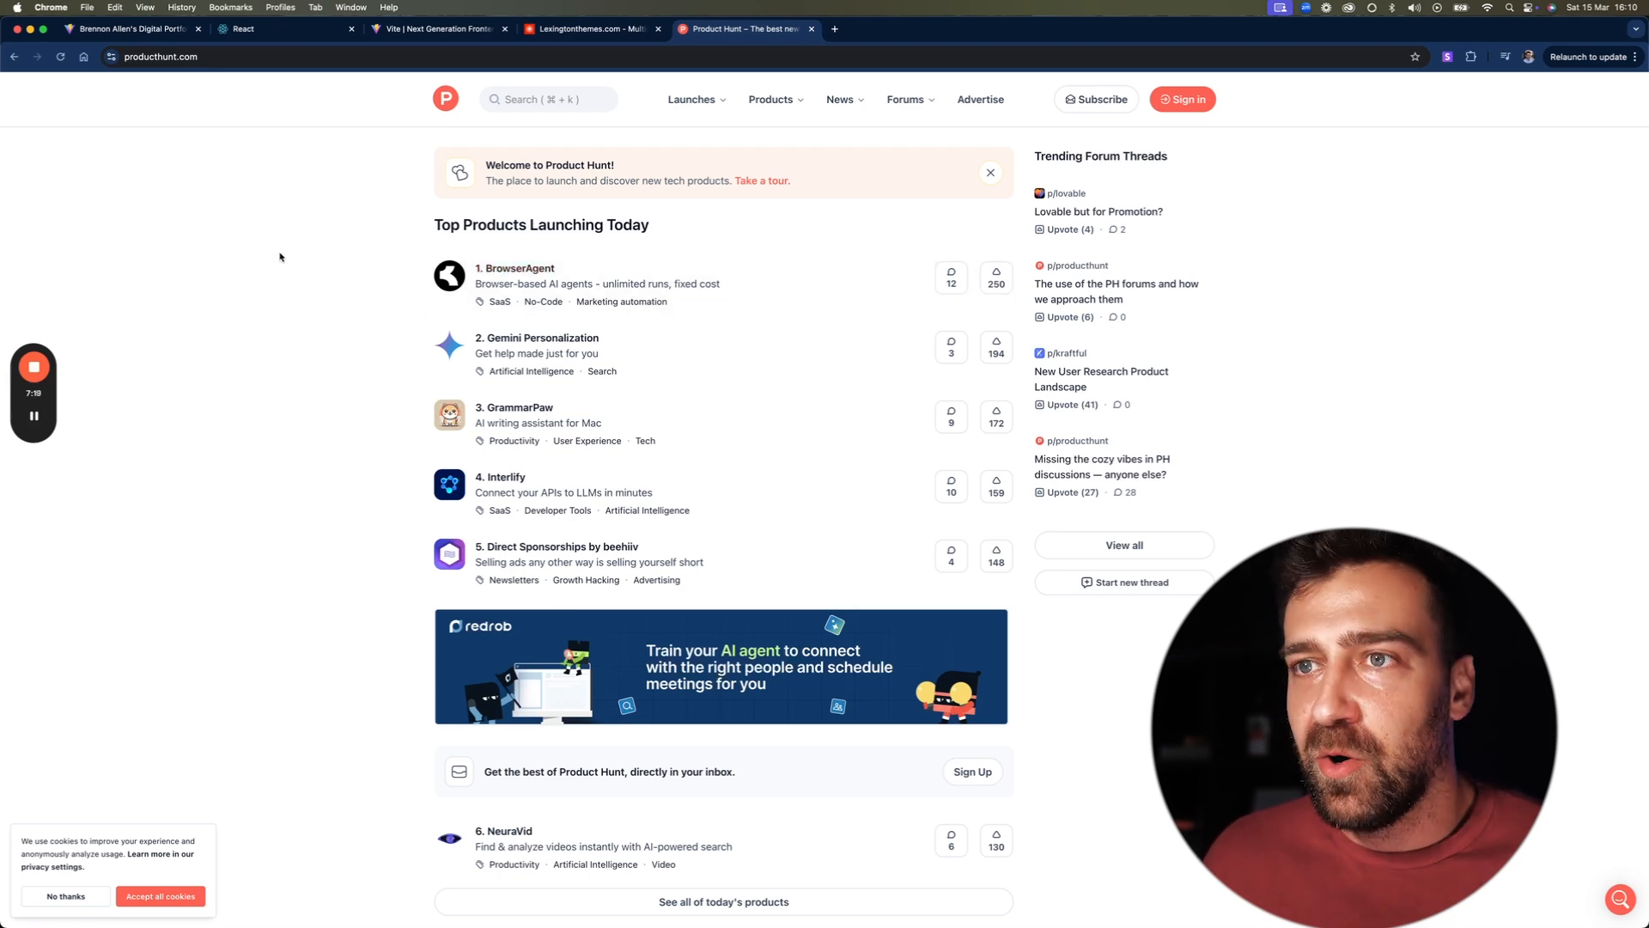
mouse_move(481, 250)
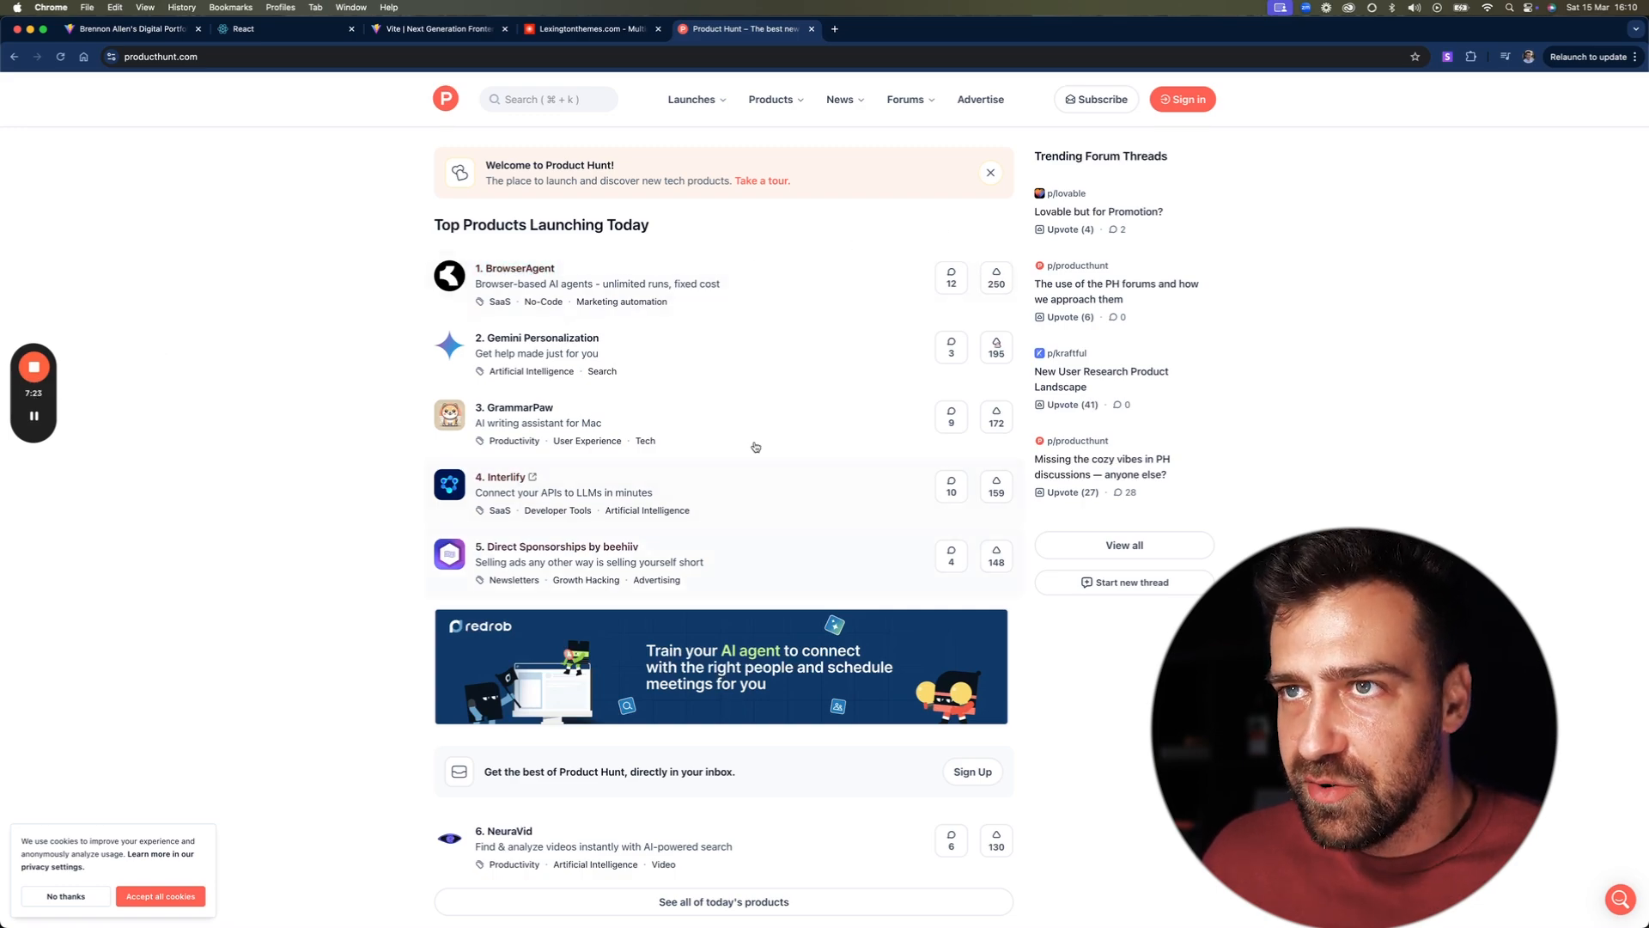
Scroll Product Hunt's Top Products Launching Today list down to the Interlify entry.
scroll(down, 3)
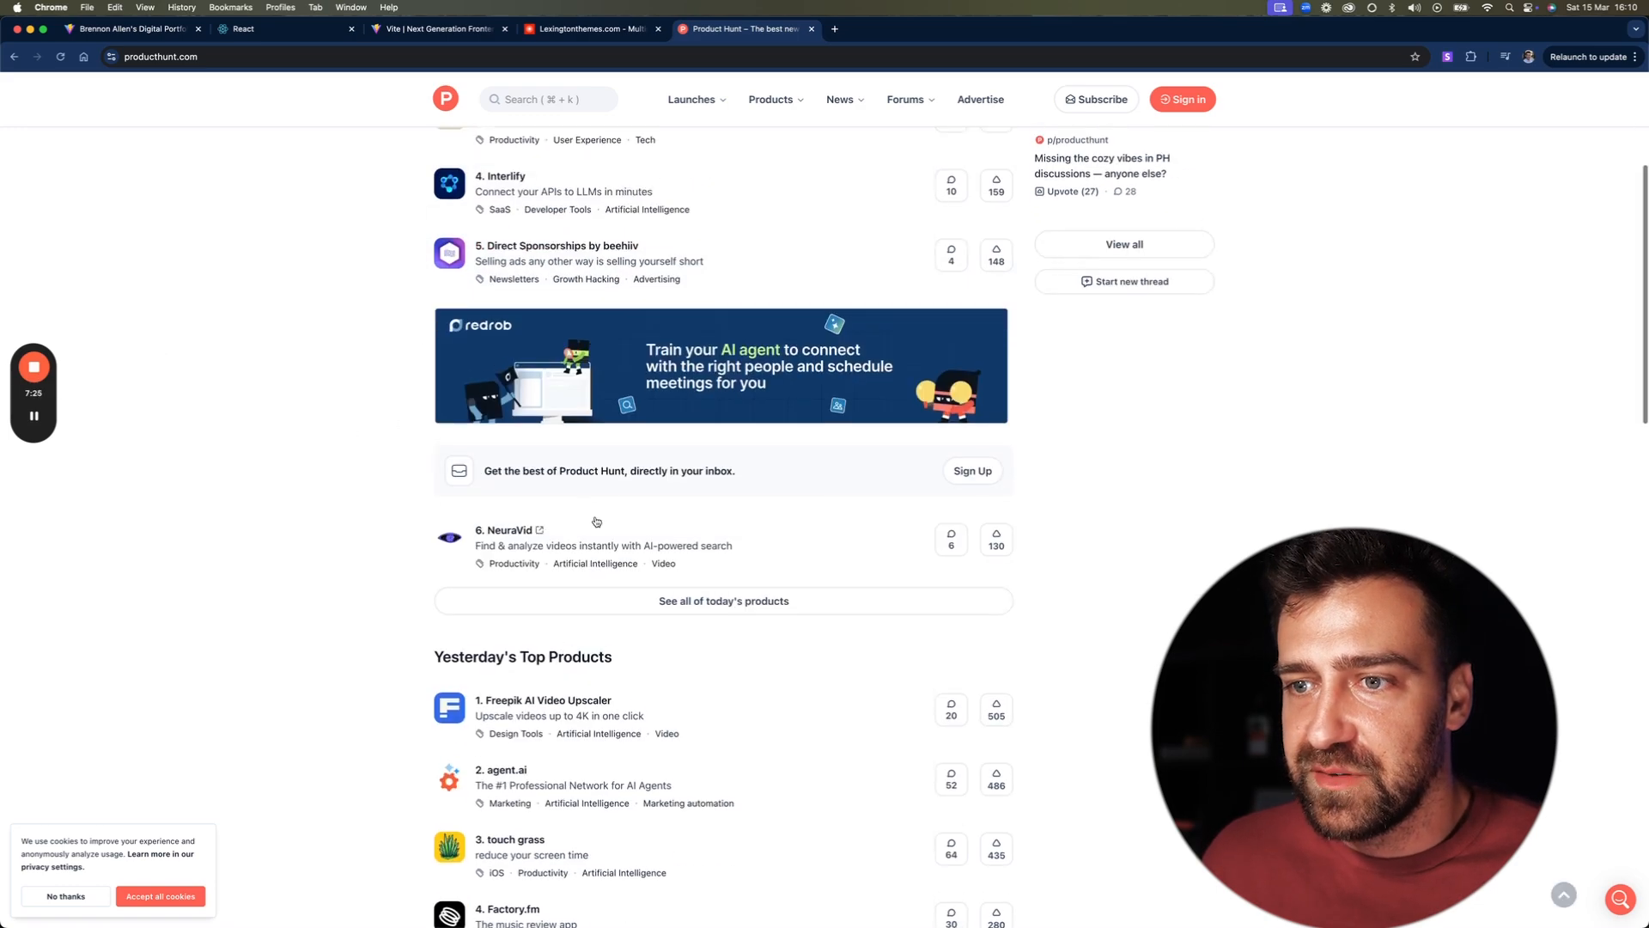
scroll(down, 3)
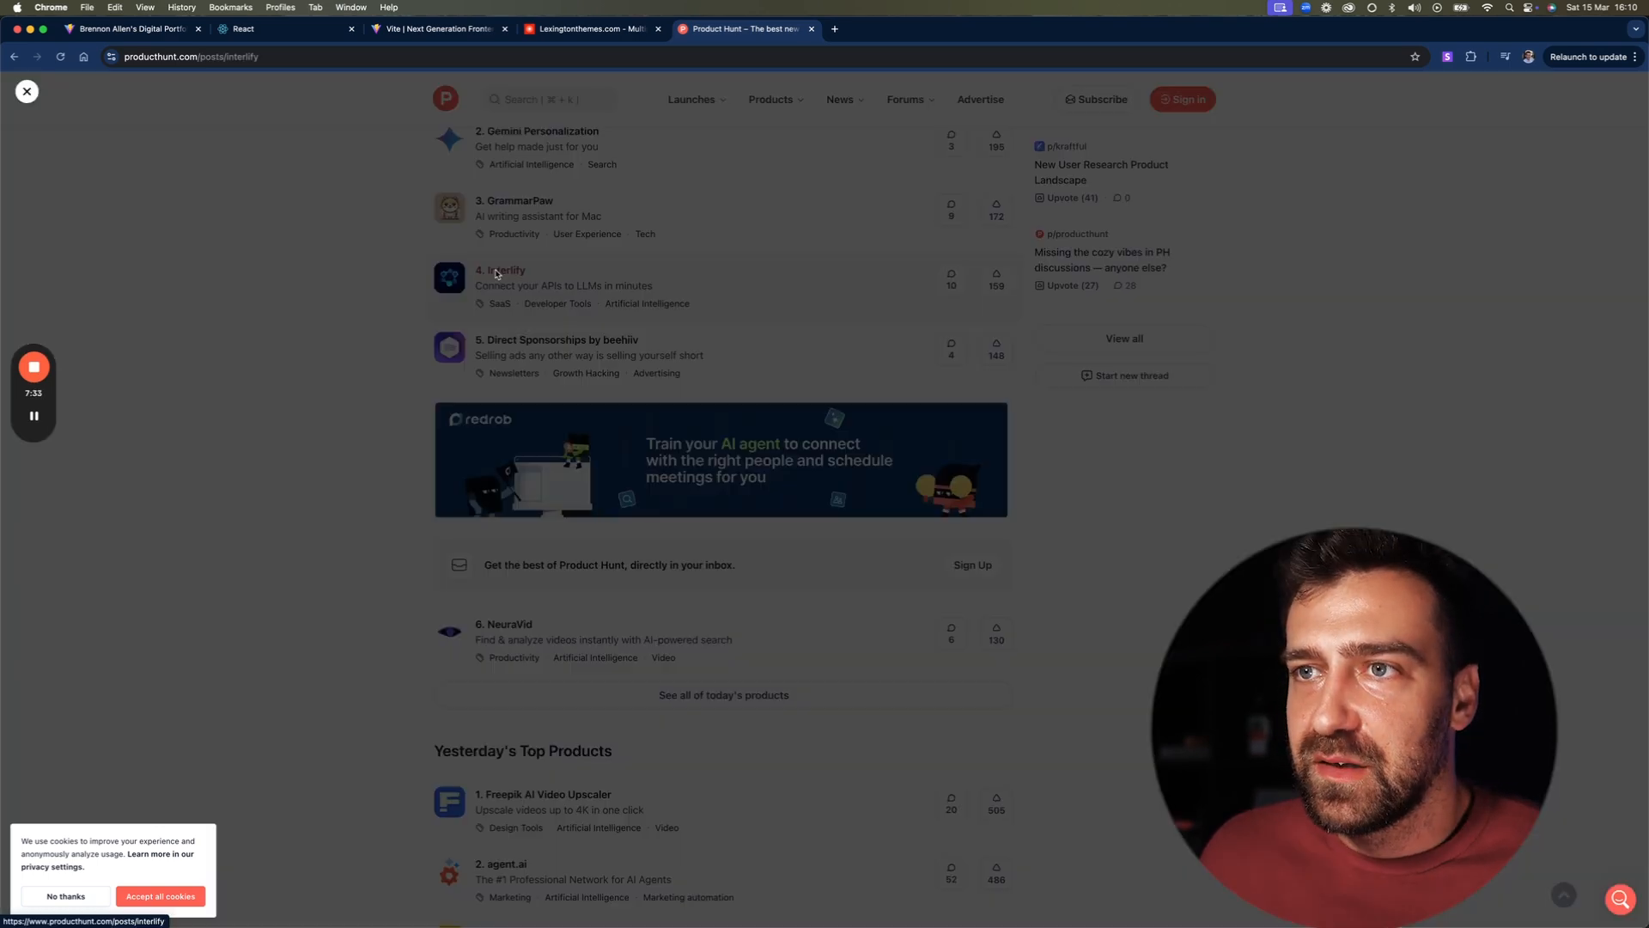
View Interlify's Product Hunt launch post and visit the Interlify website from it.
click(503, 270)
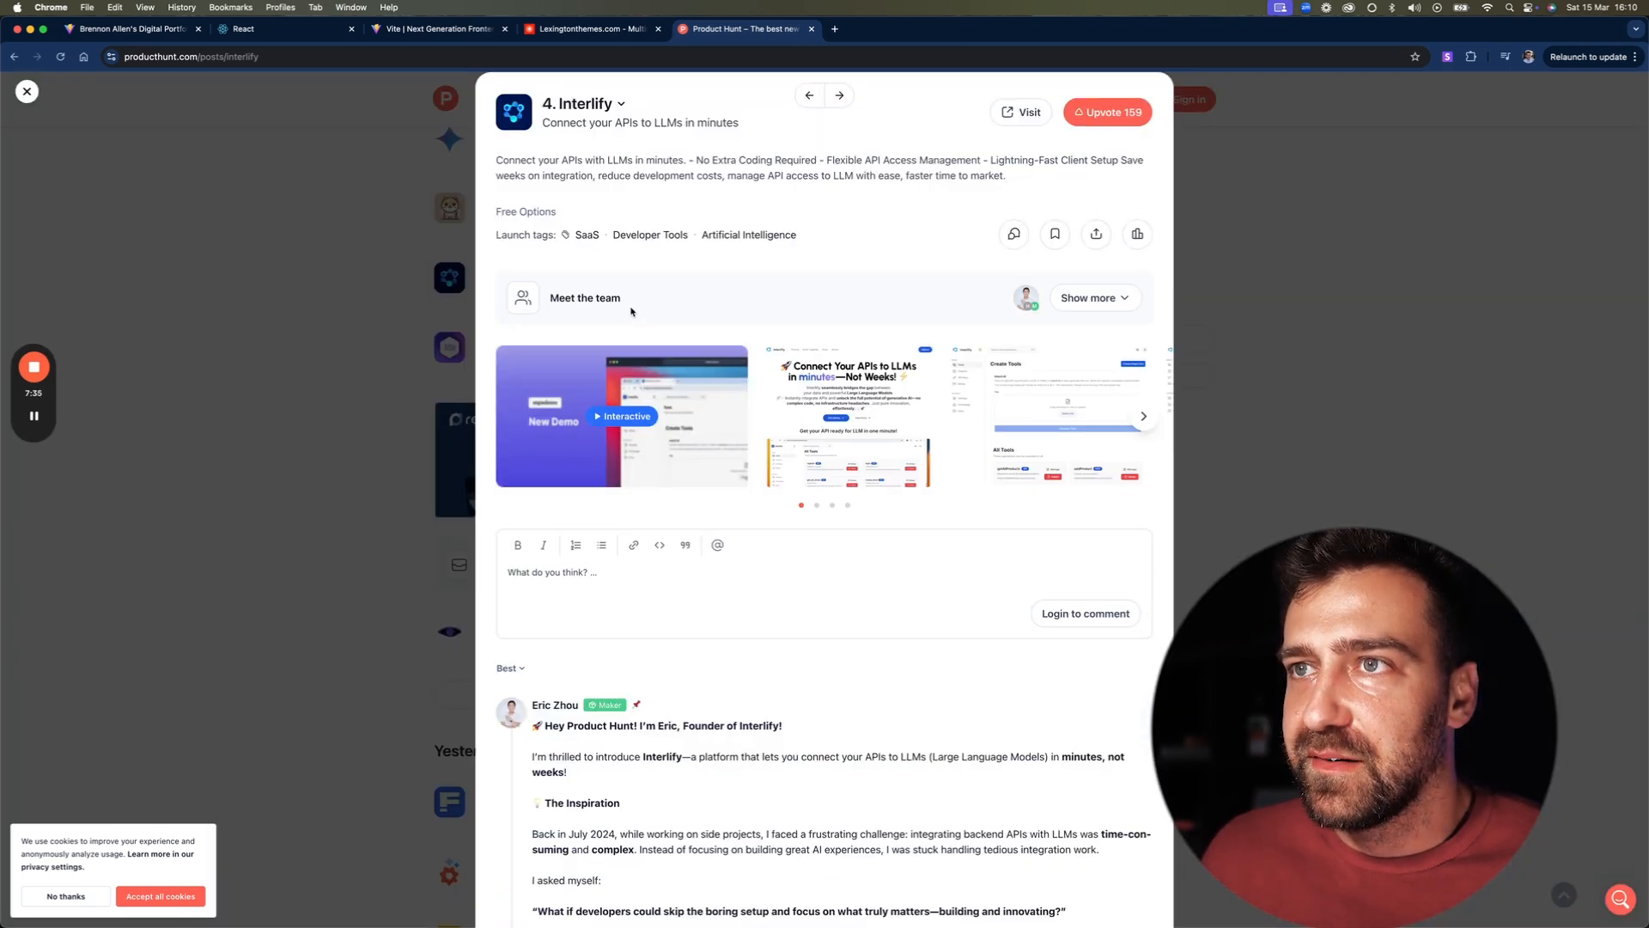
click(833, 29)
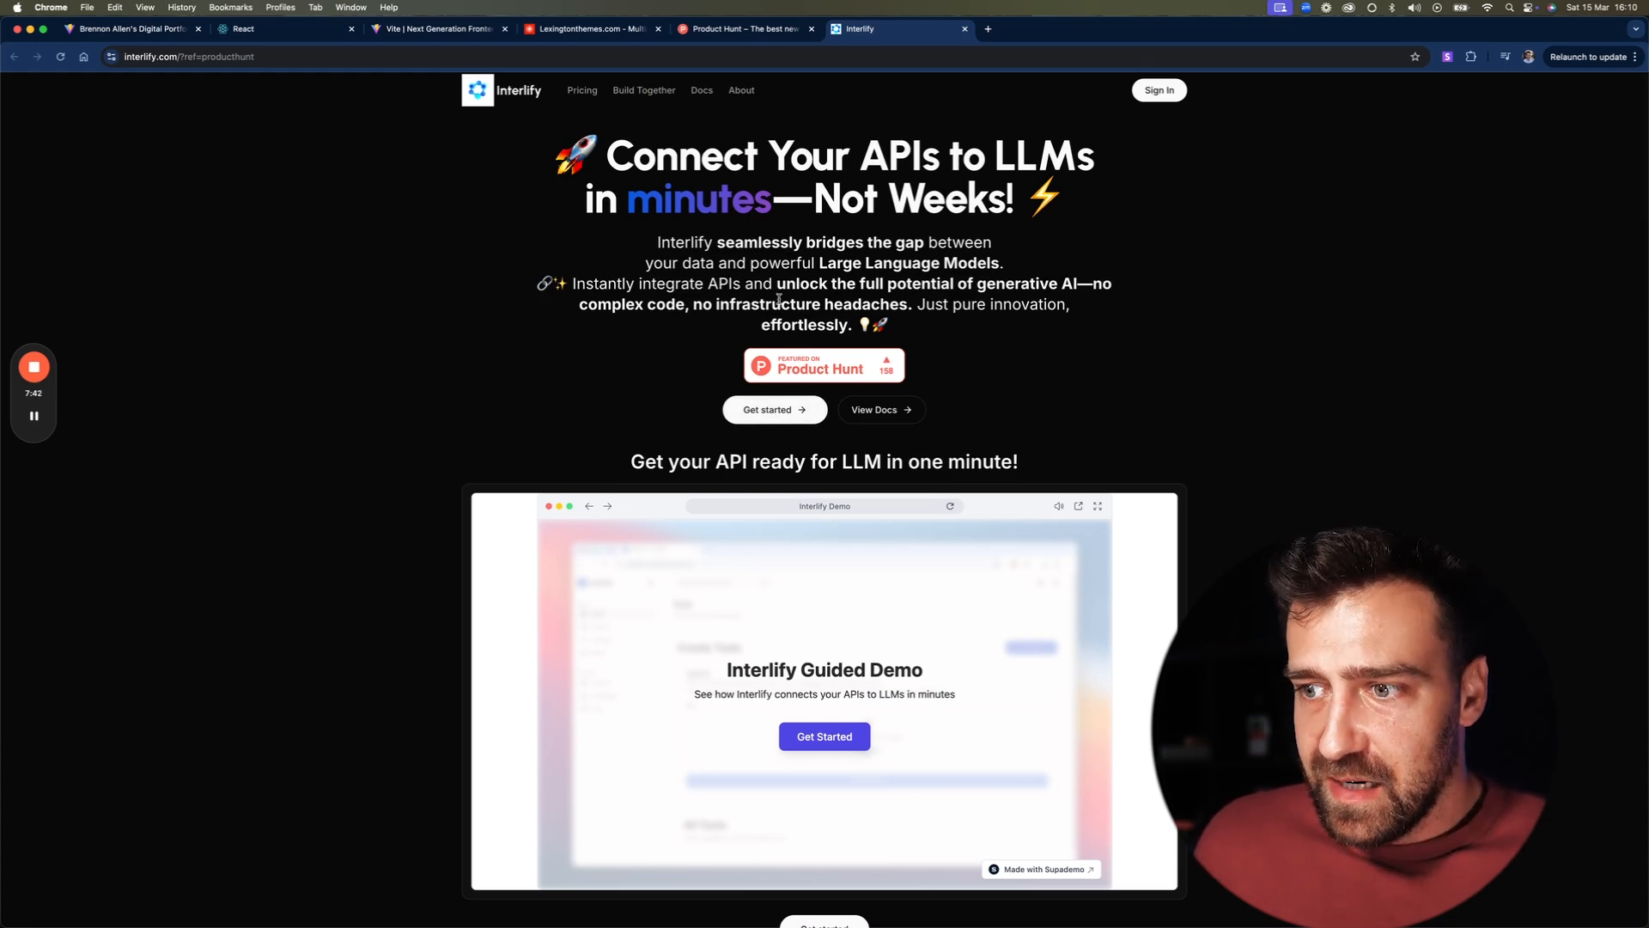
Scroll the Interlify homepage past the guided demo to the No Extra Coding Required features.
scroll(down, 3)
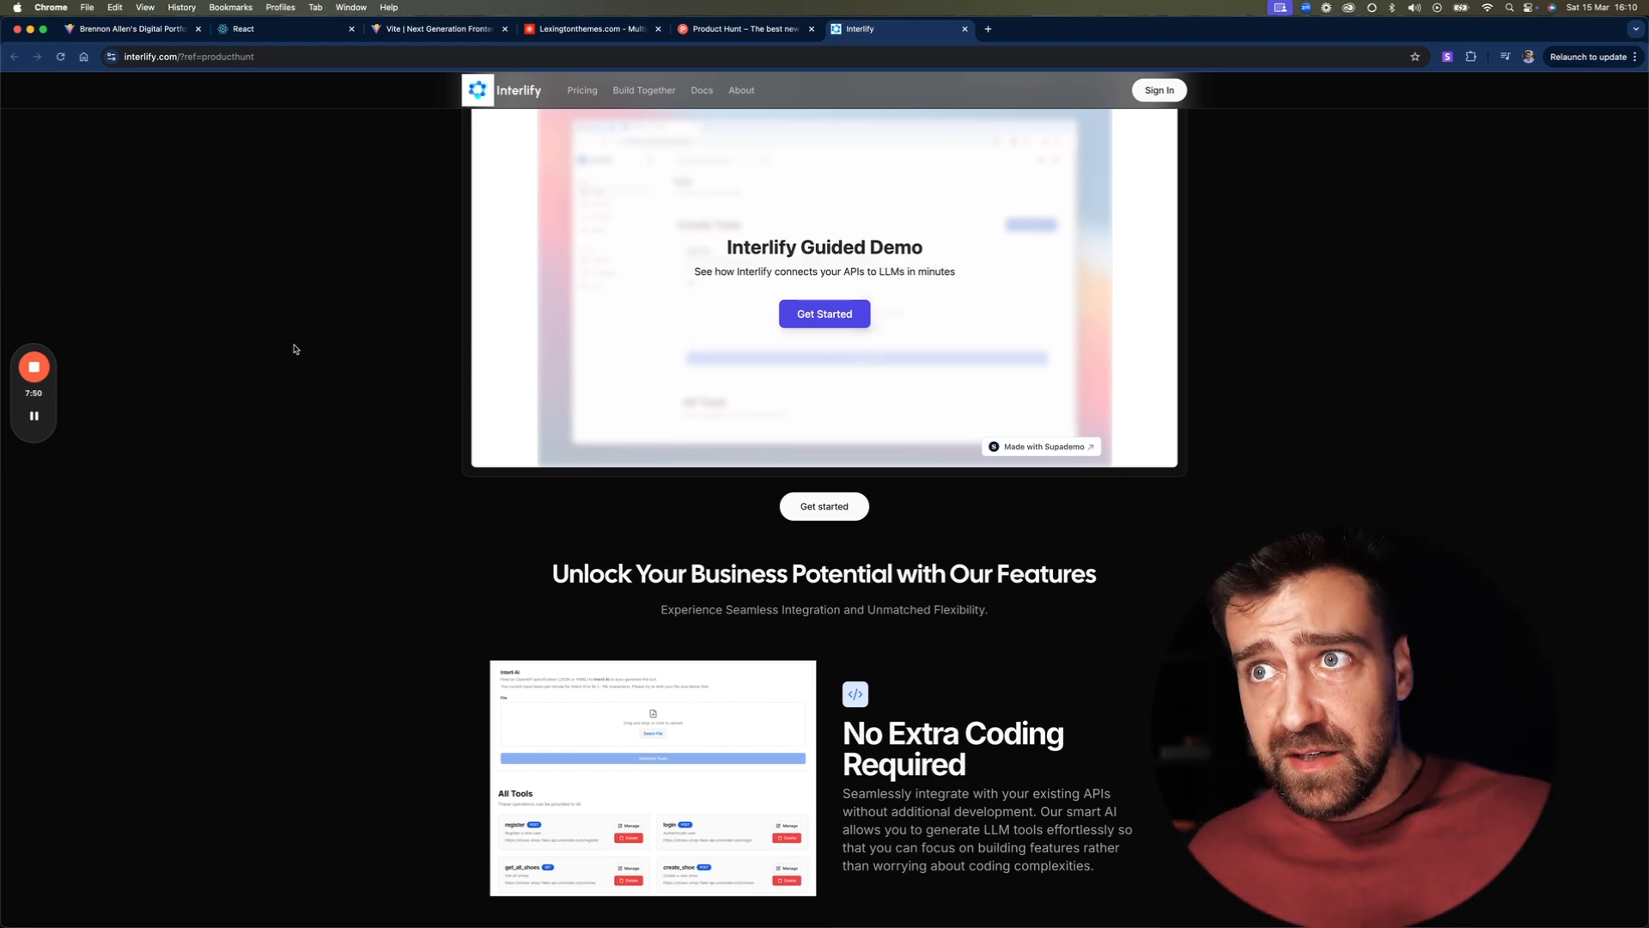
Create a blank Google Doc via docs.new in a new tab, glancing back at Interlify.
click(1084, 29)
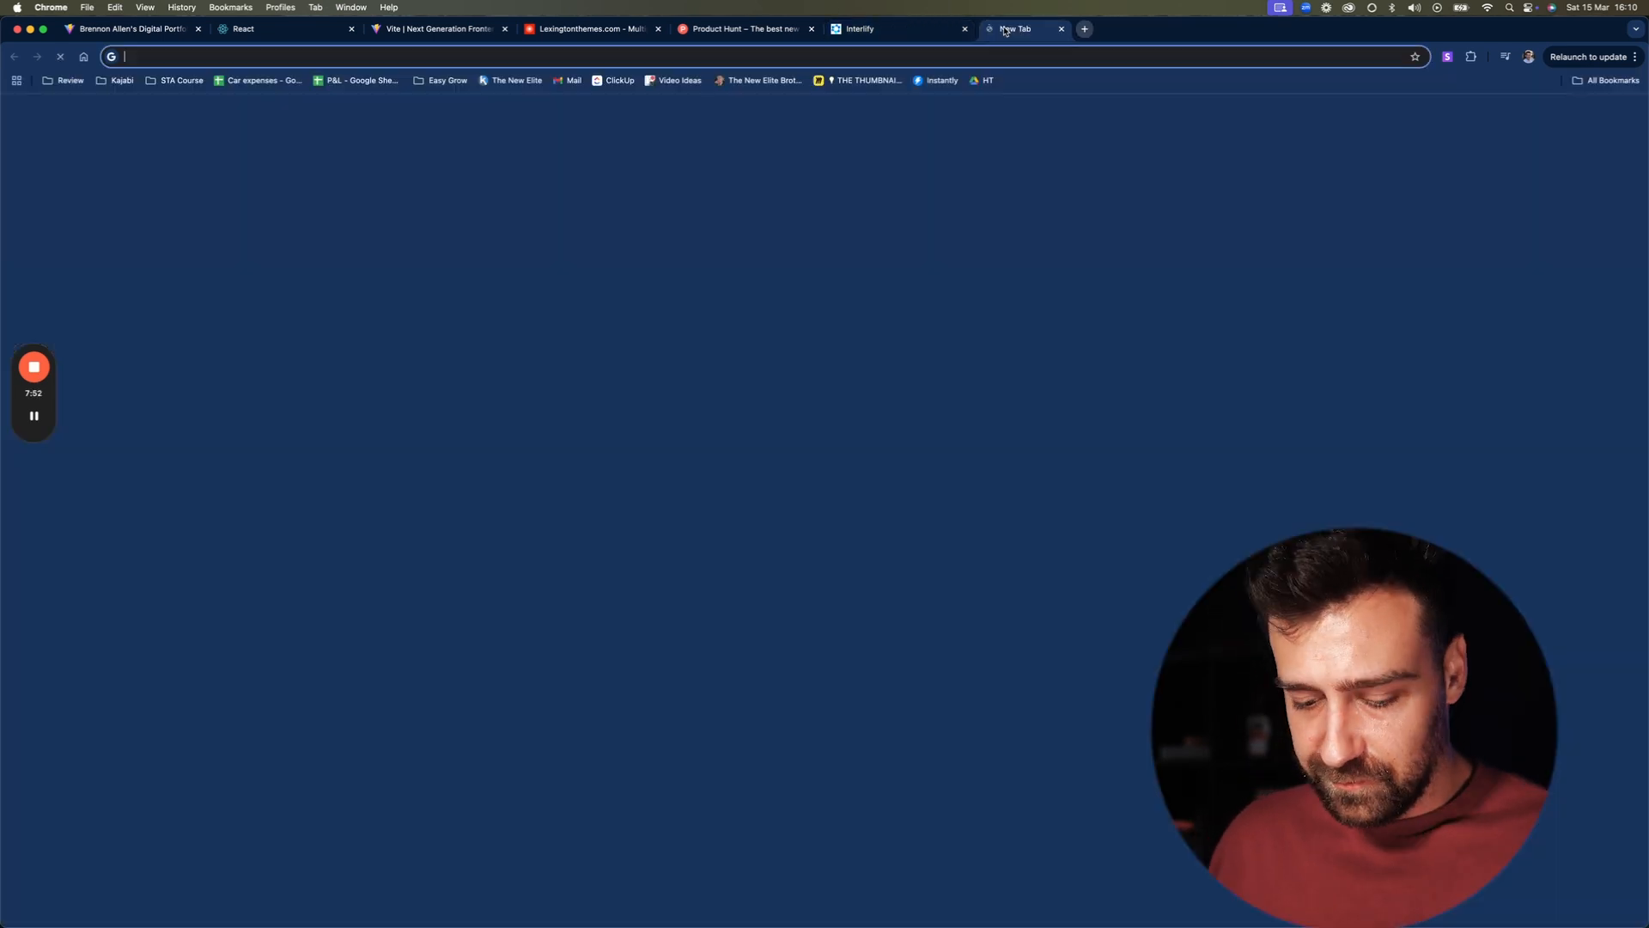
text(docs.new)
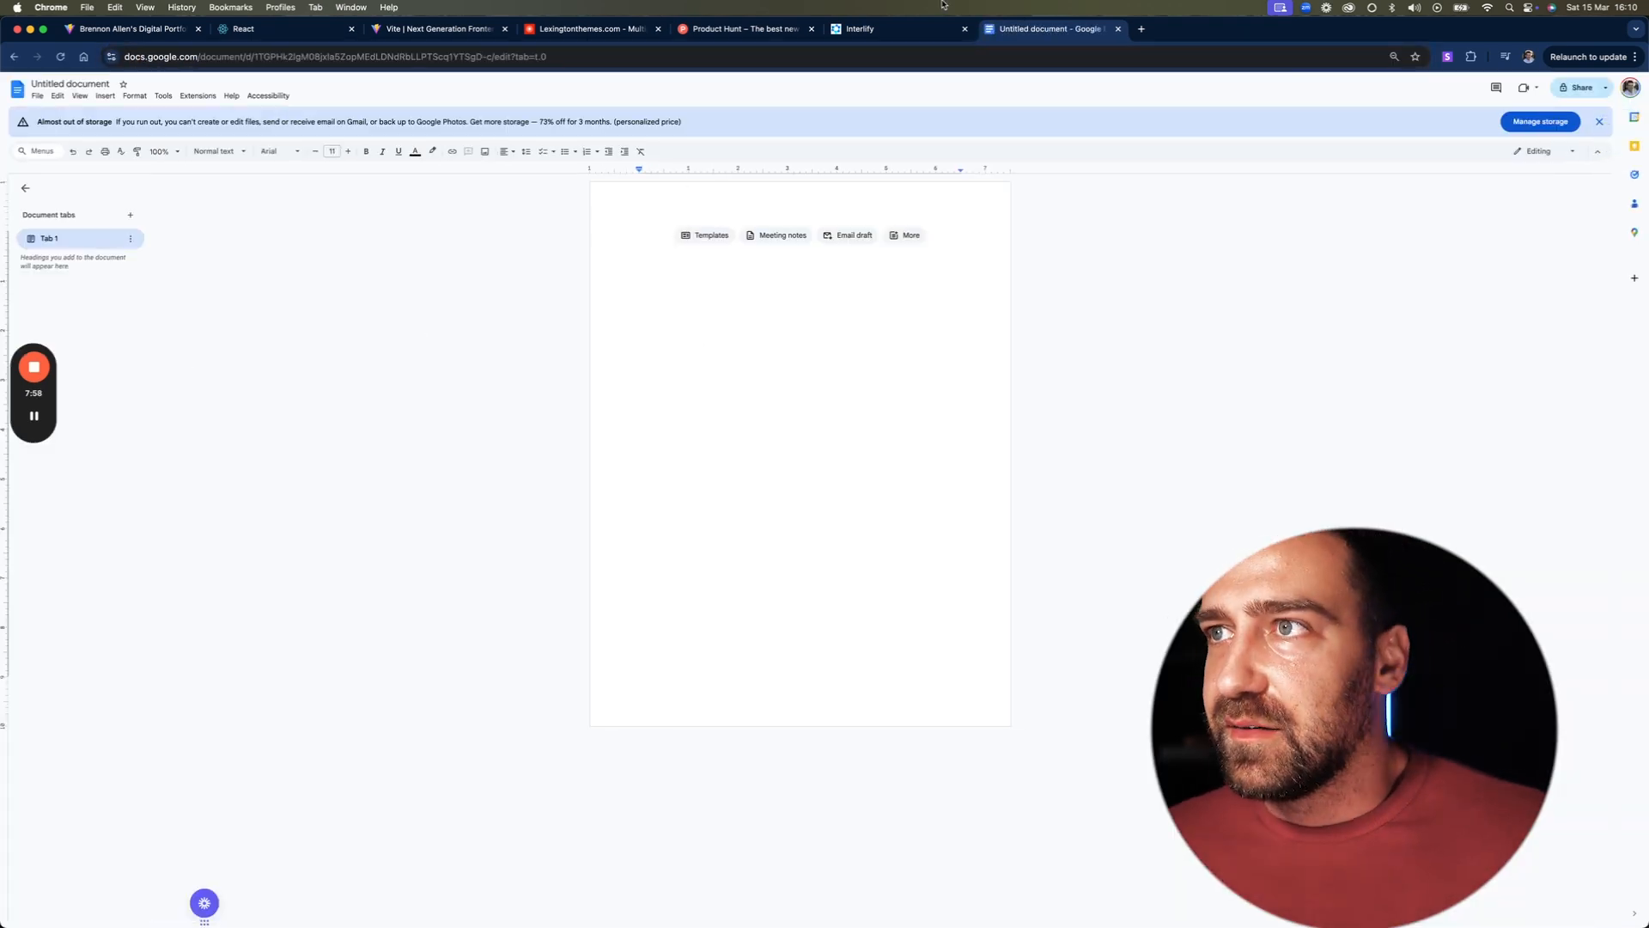
click(889, 29)
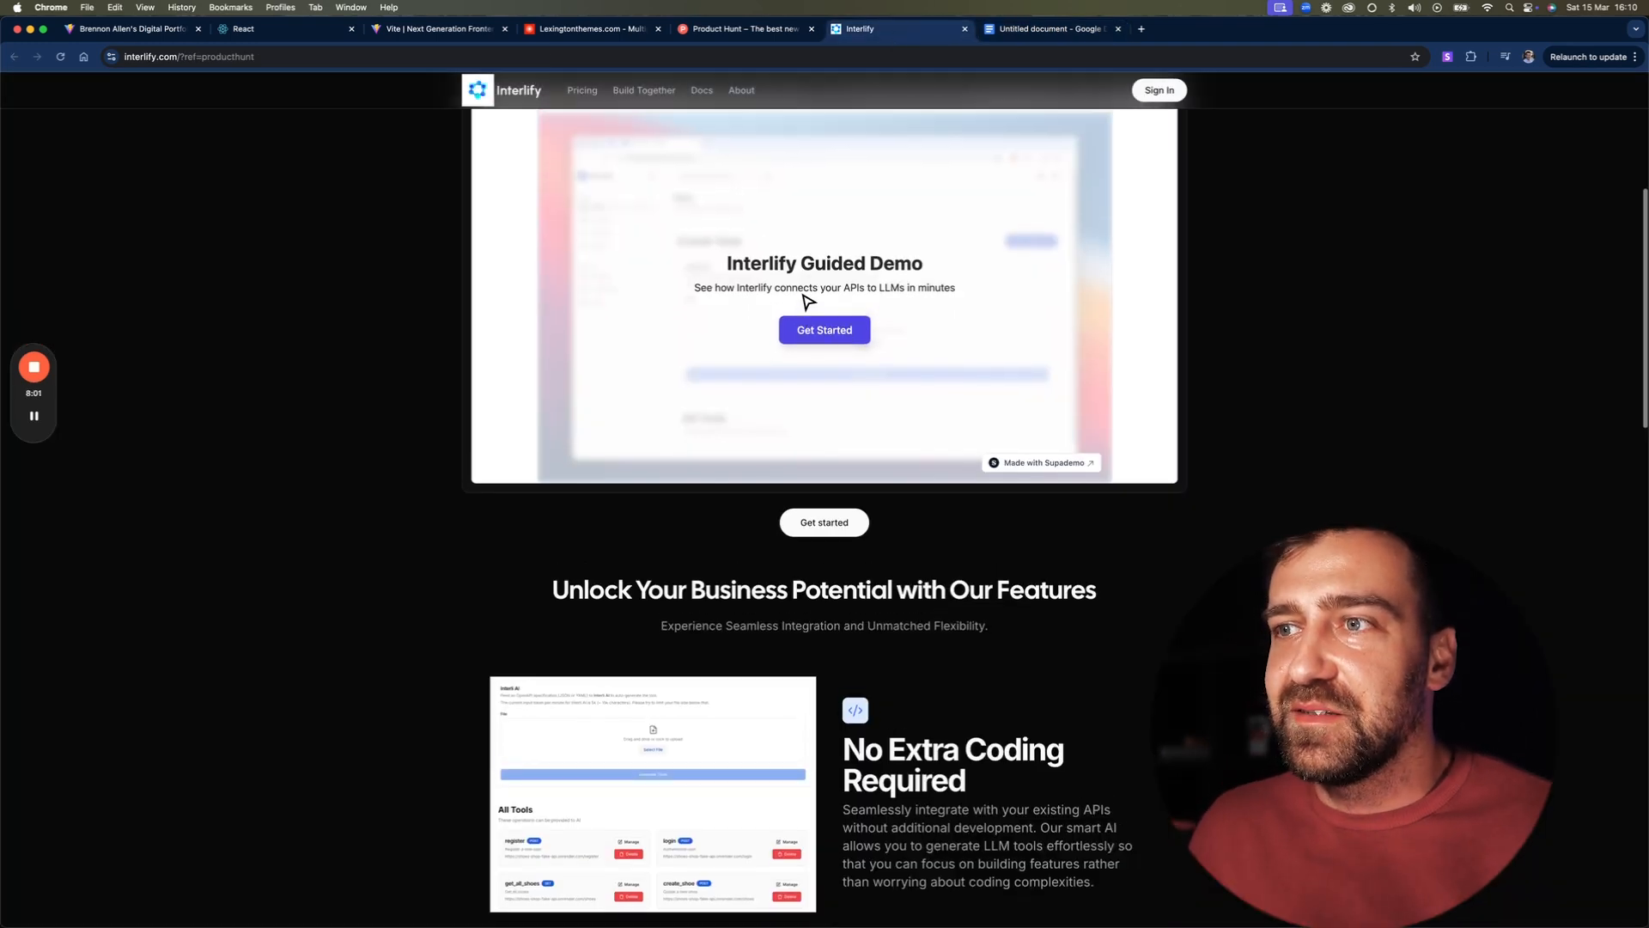
click(1048, 30)
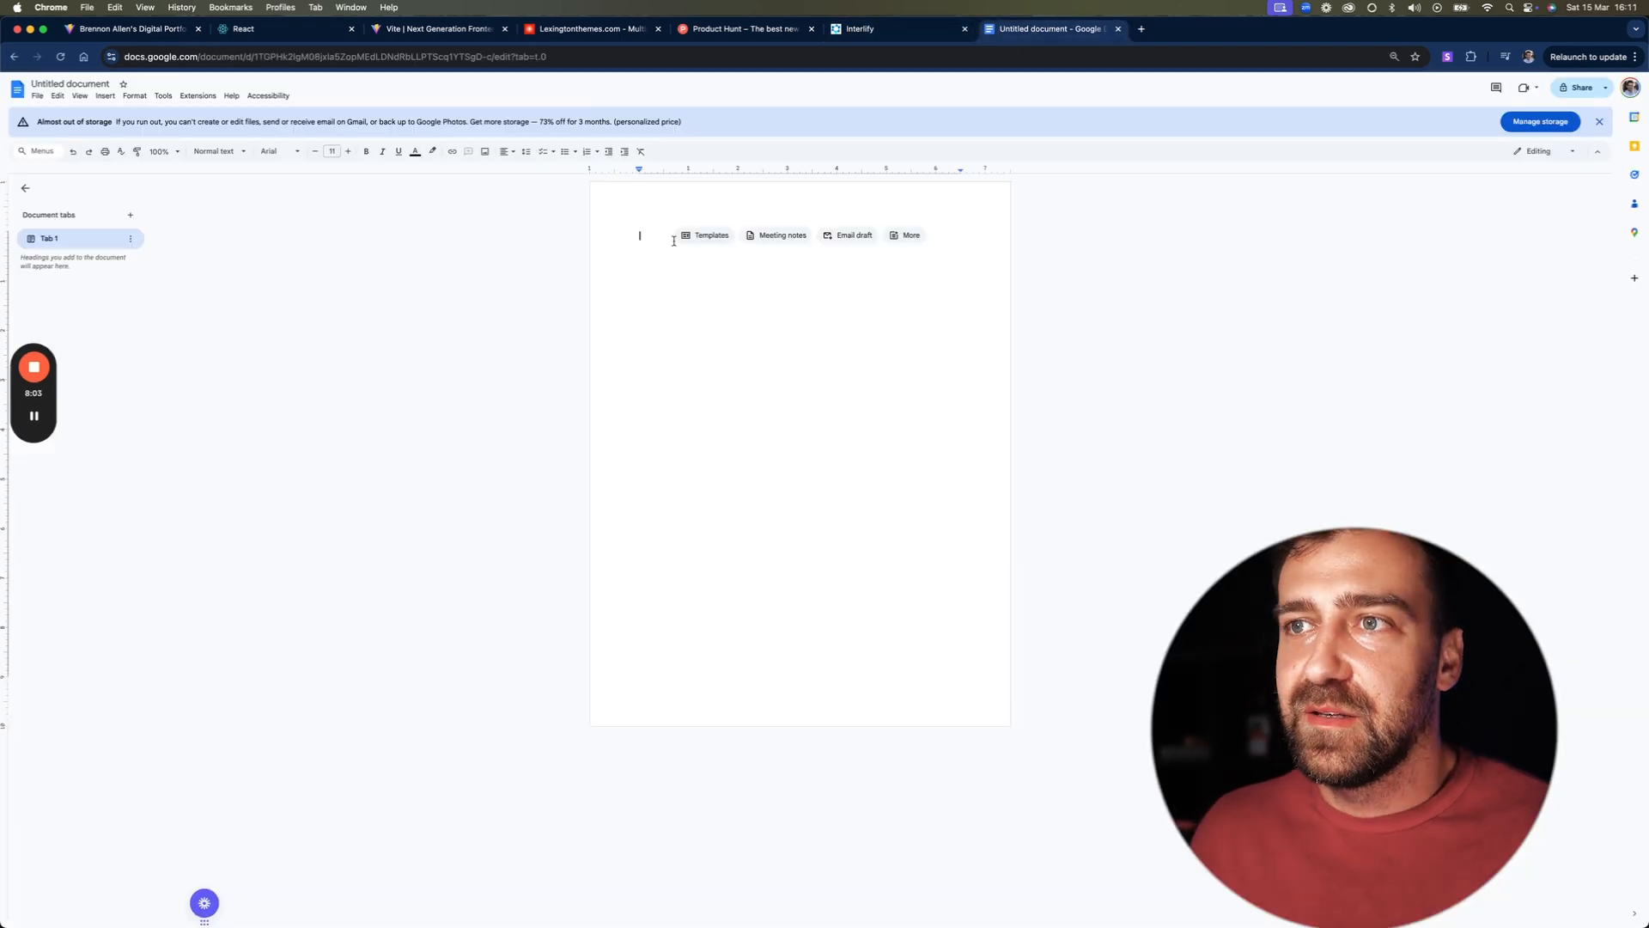
Write two user stories: connecting a YouTube account, and scraping its data to analyze best performing videos.
text(As a user i can connect my youtube acco)
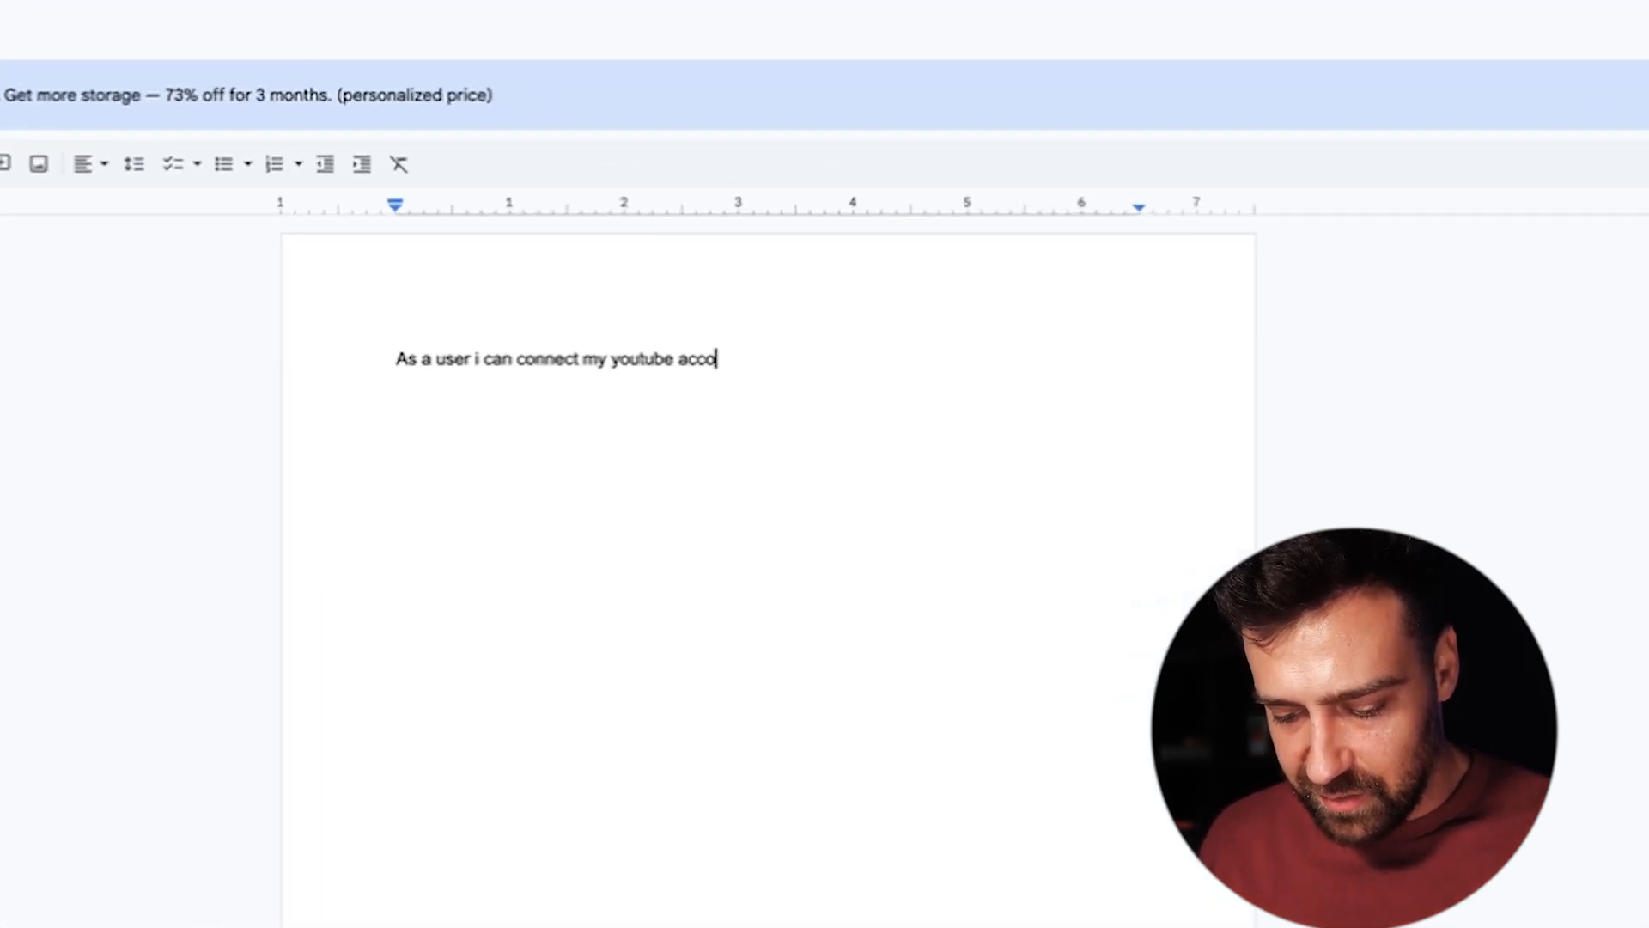
text(unt to my app)
text(As a use)
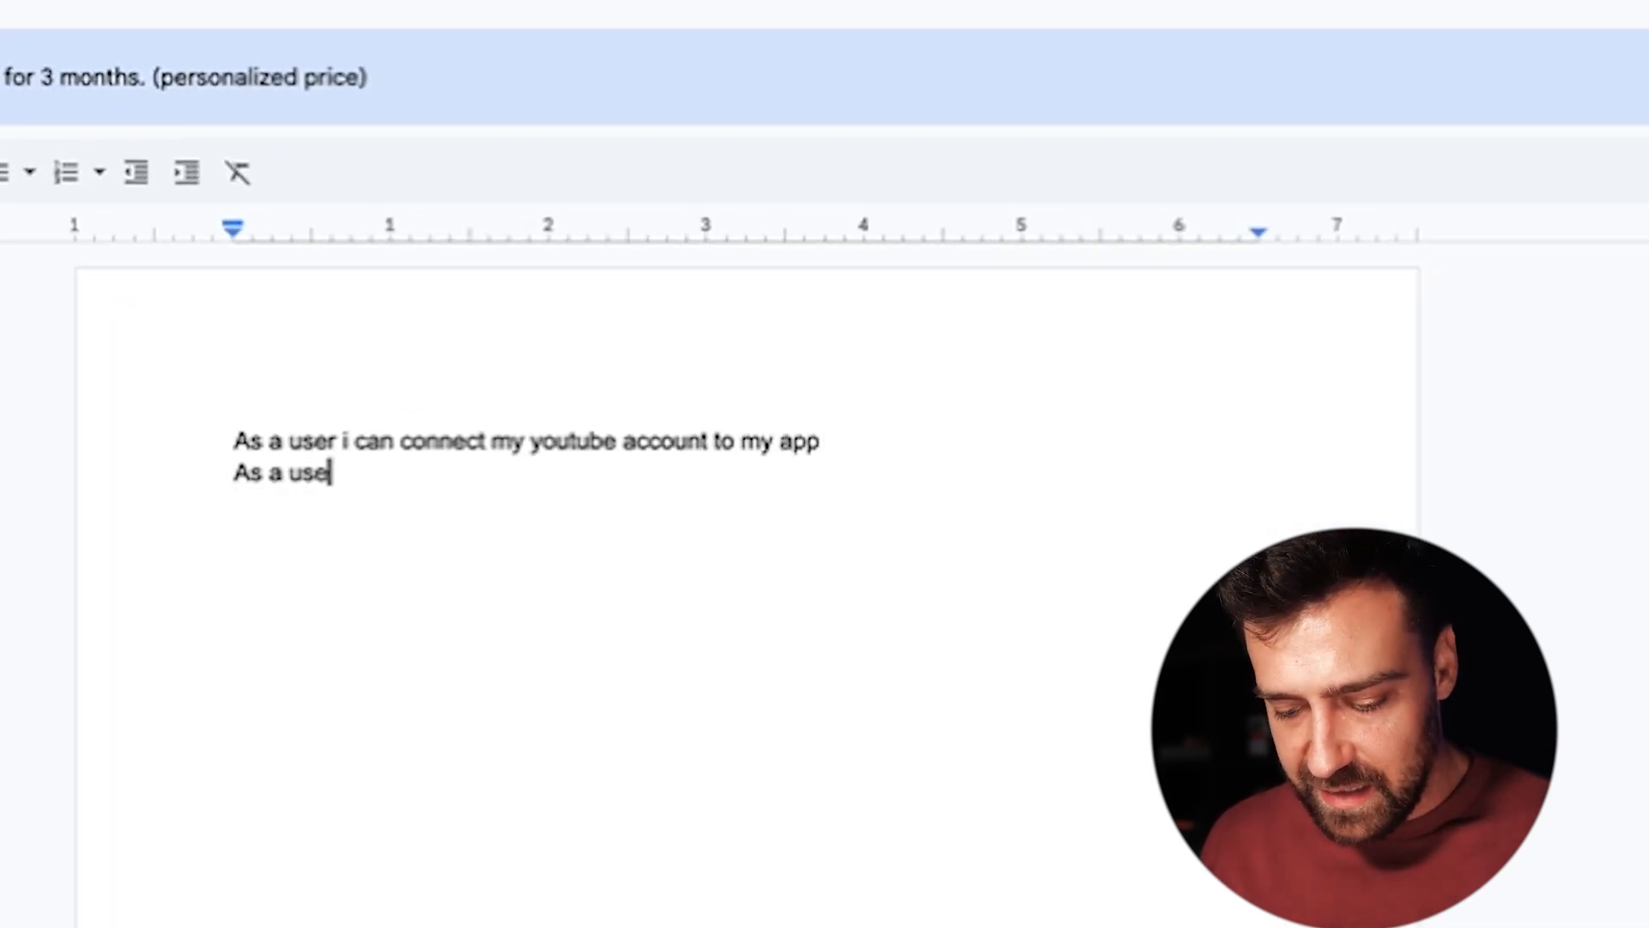
text(r i can scra)
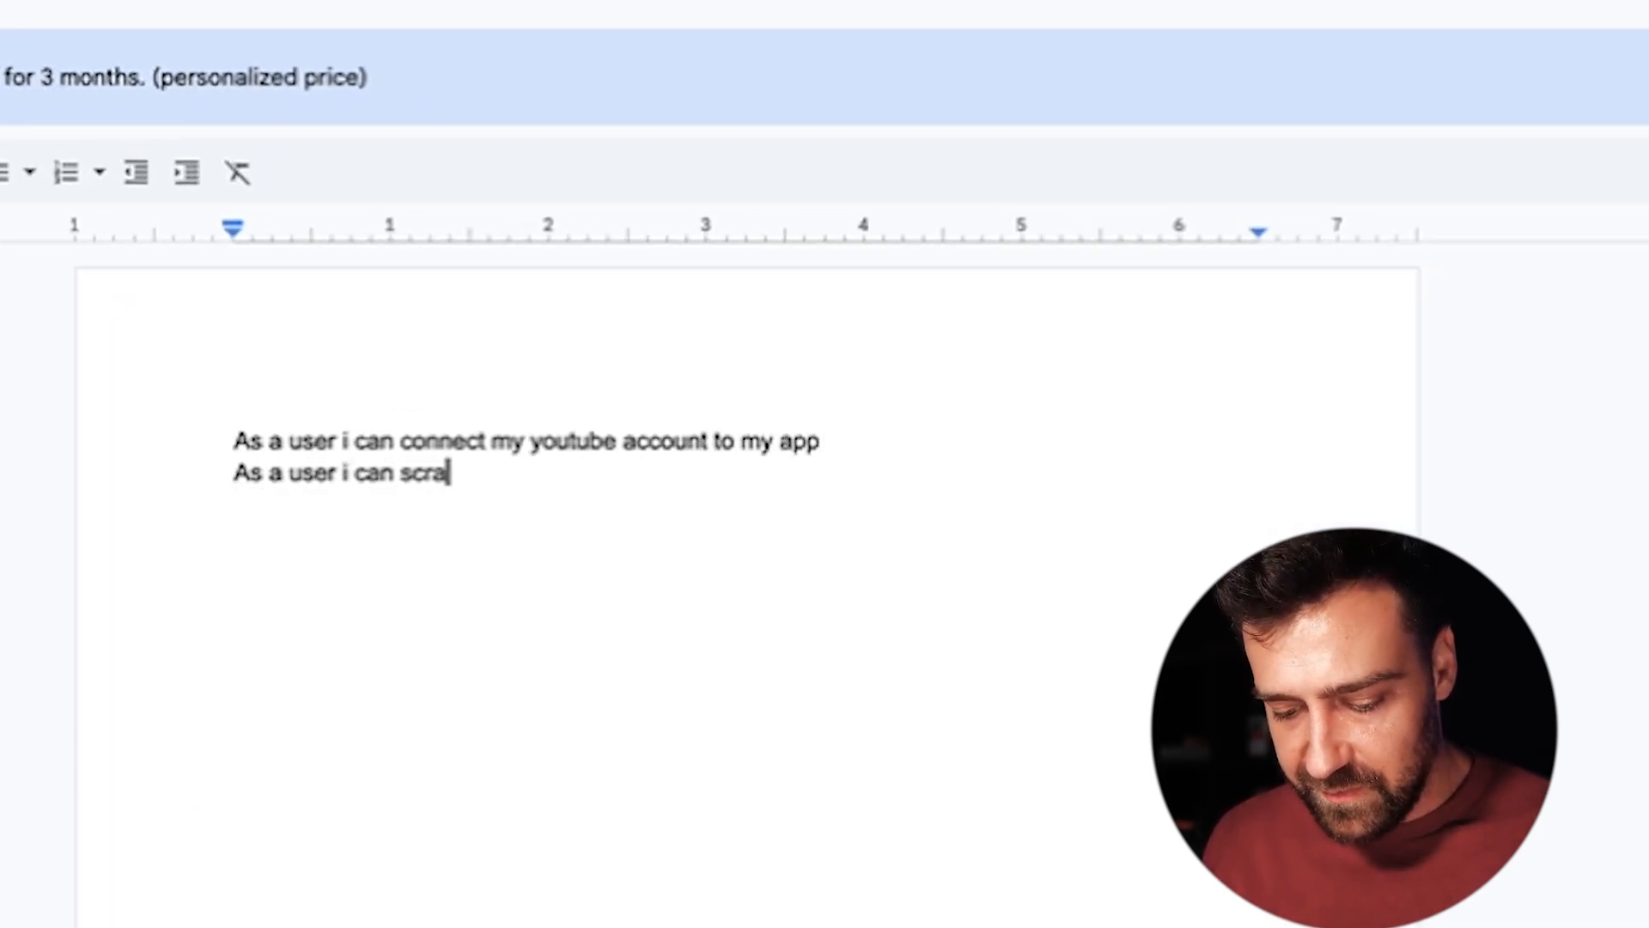
text(pe data from my)
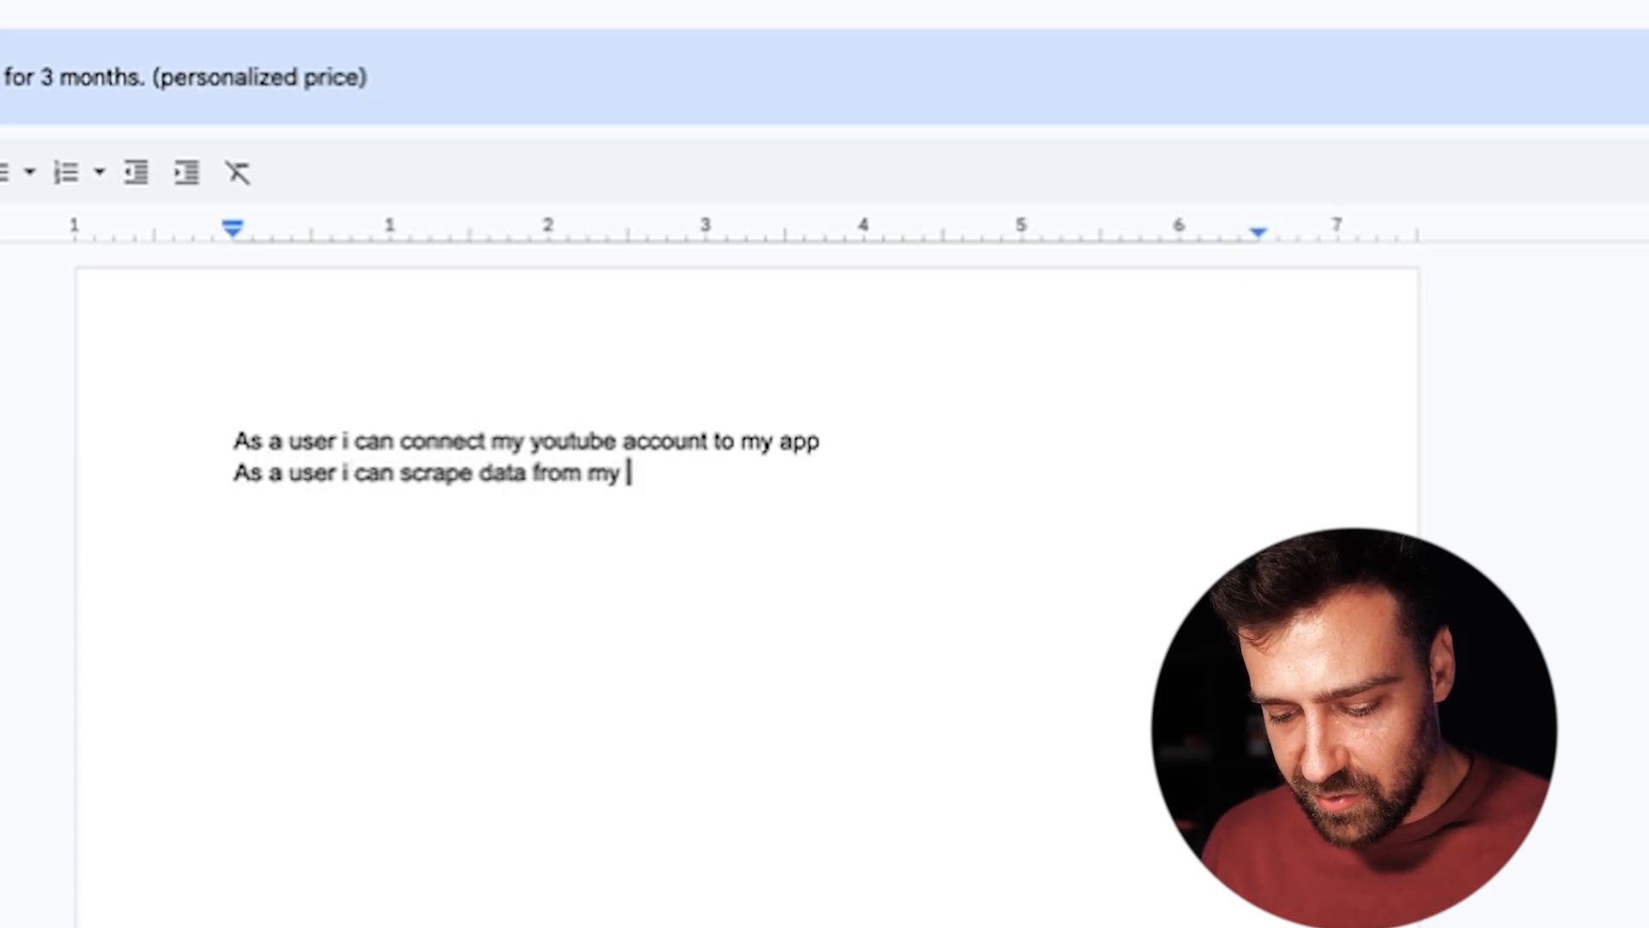
text(youtube account and anal)
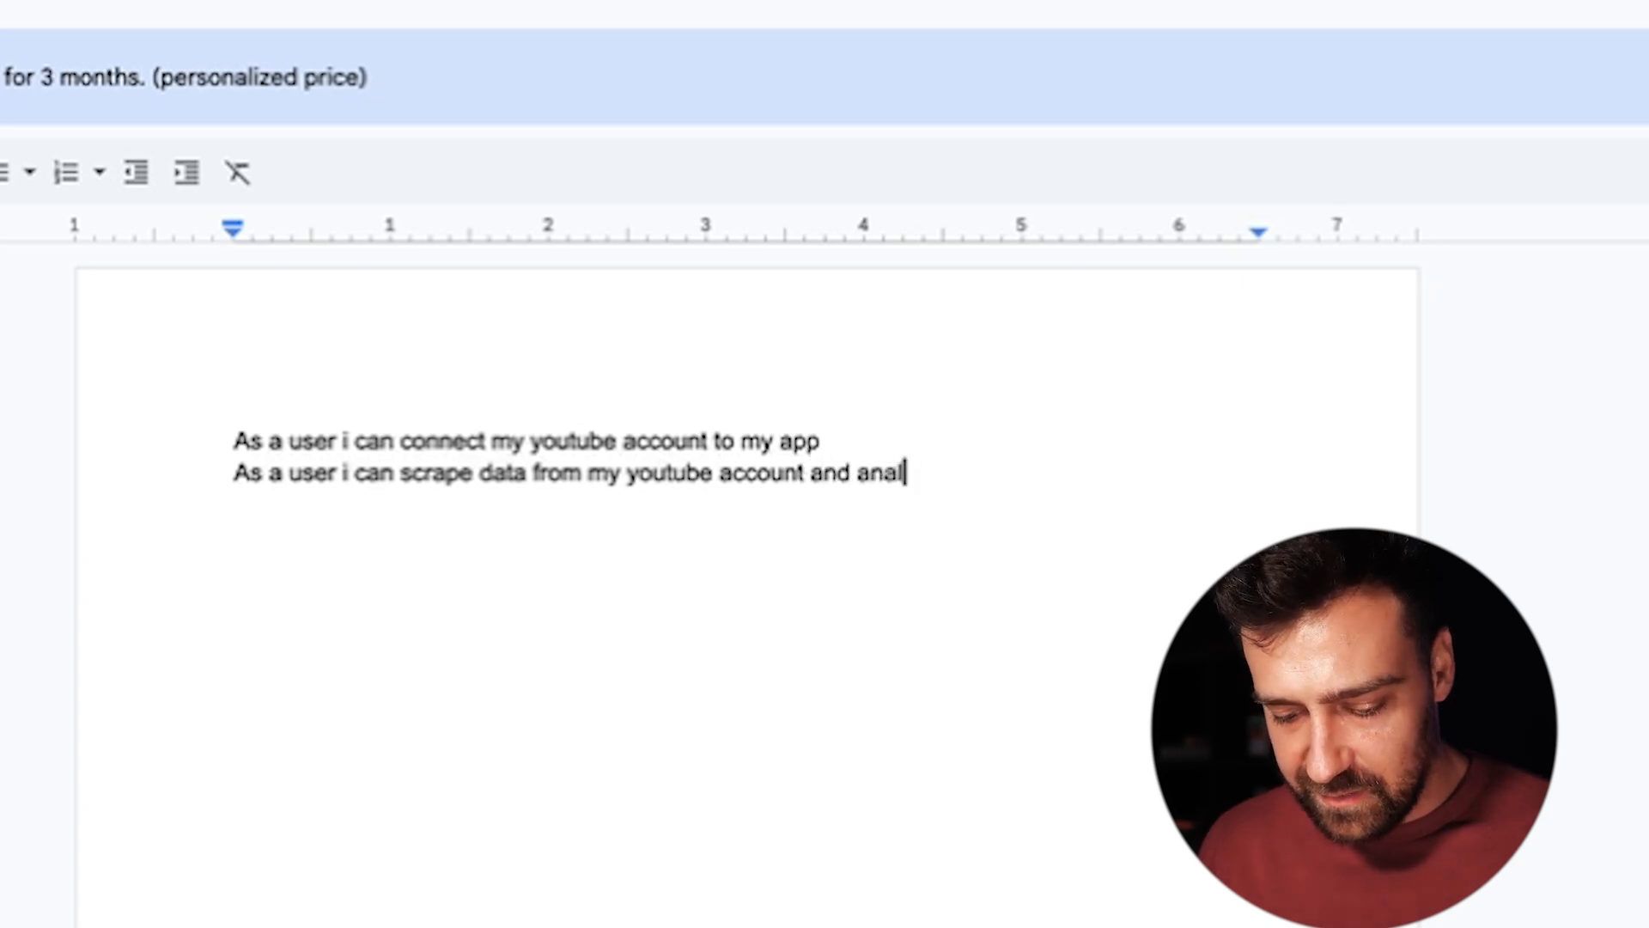
text(yze my best per)
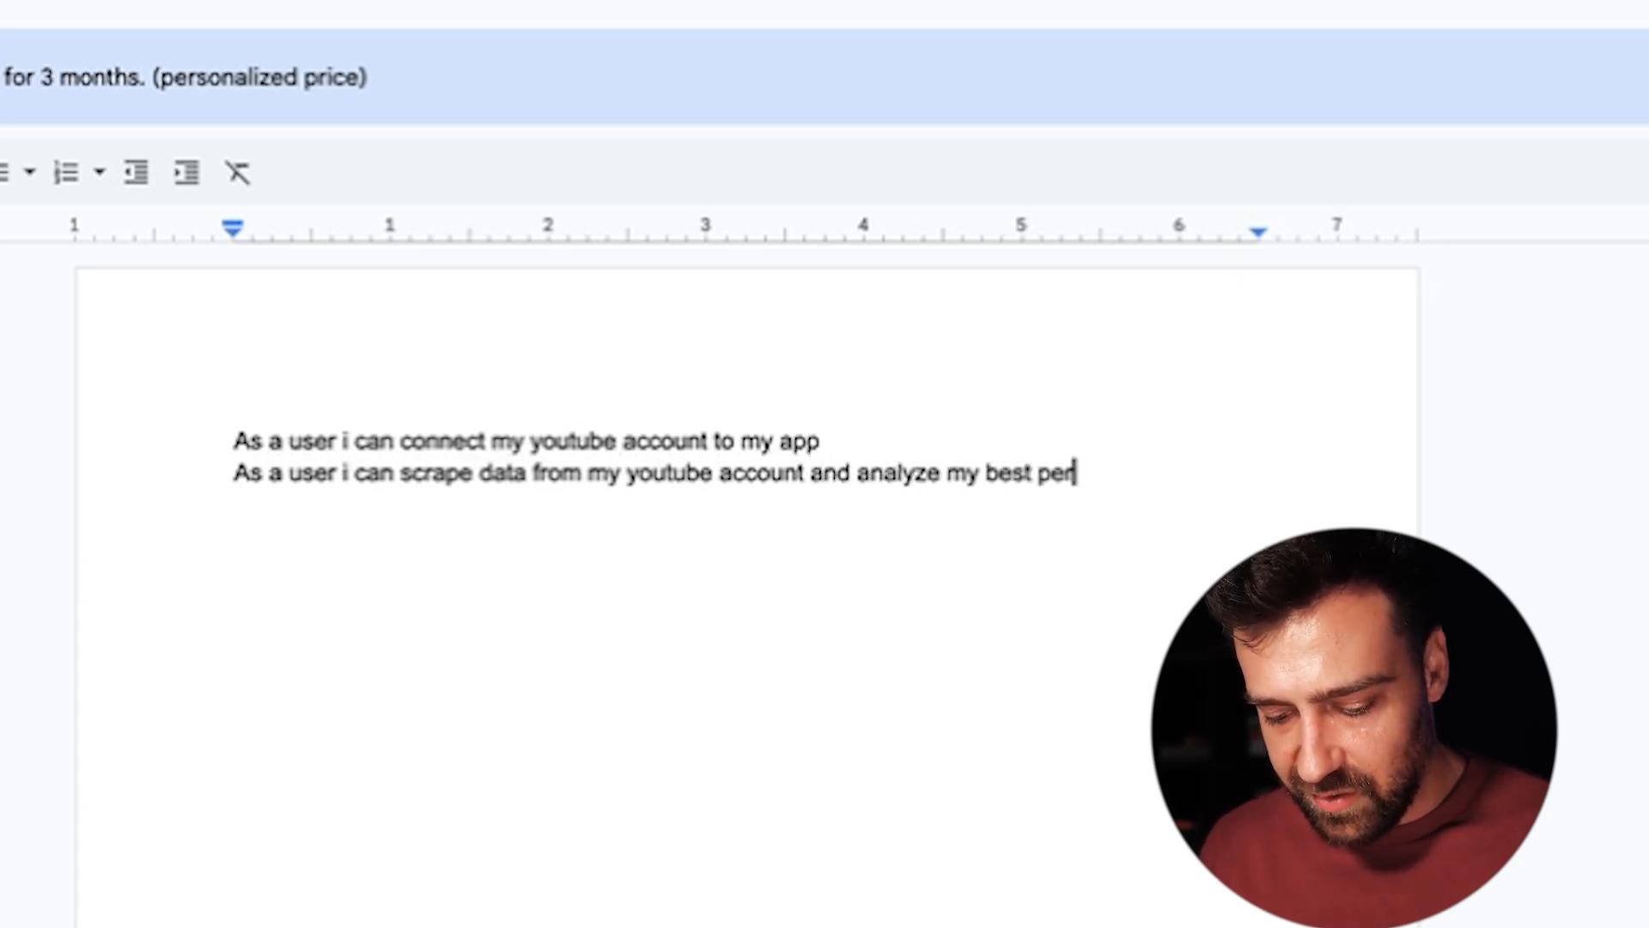
text(forming videos)
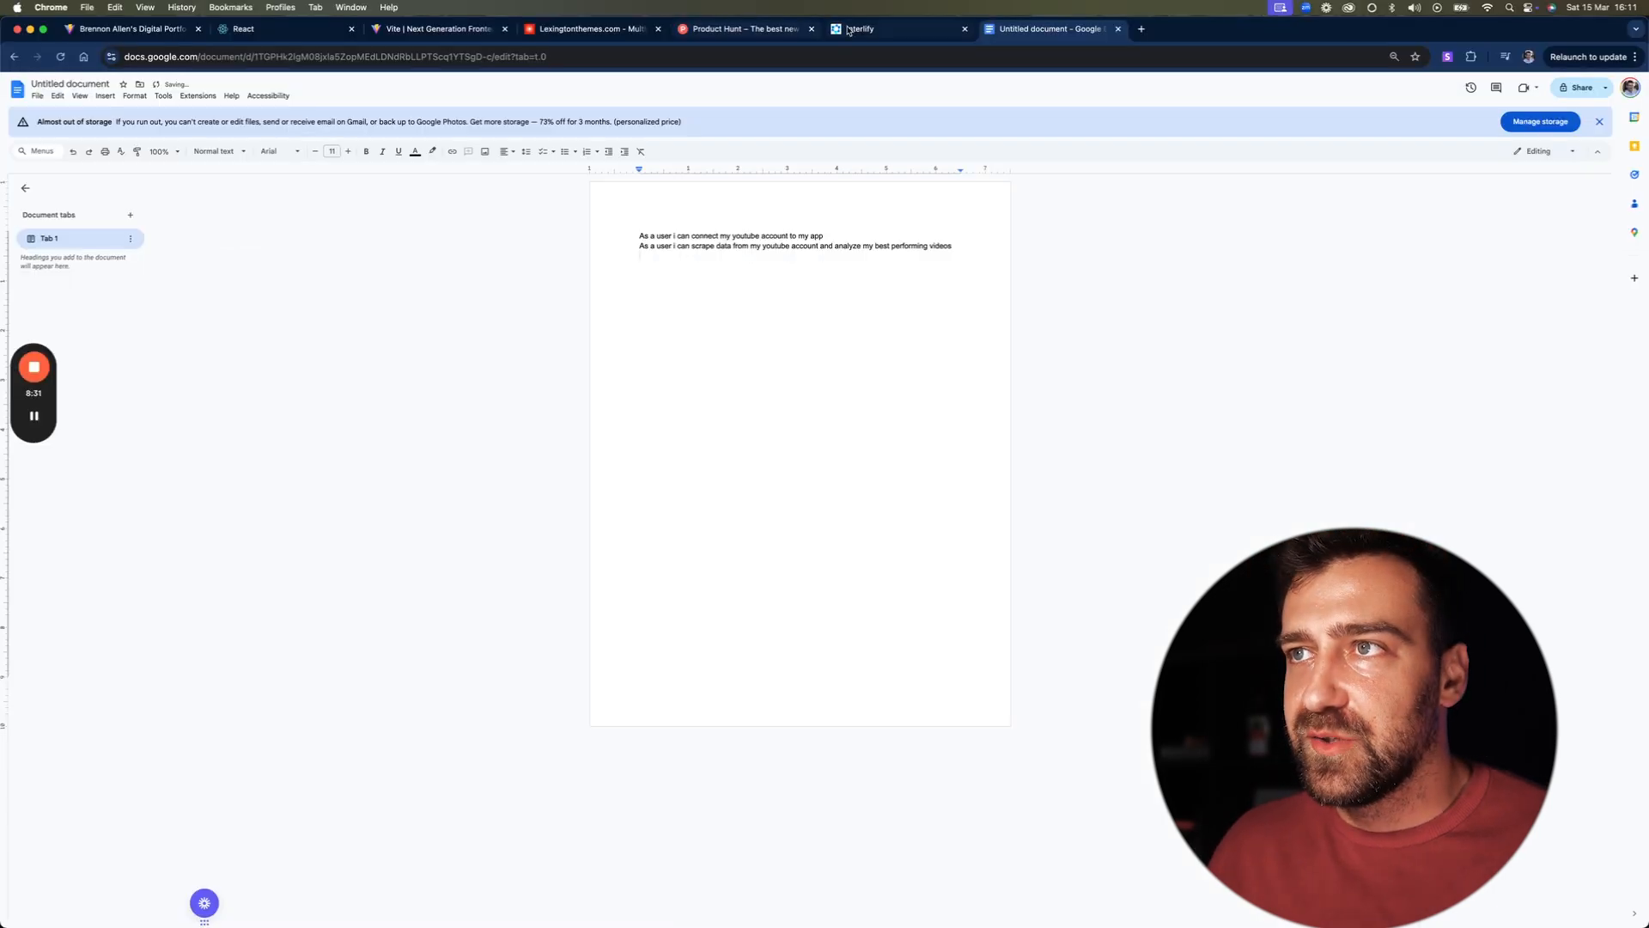
click(893, 29)
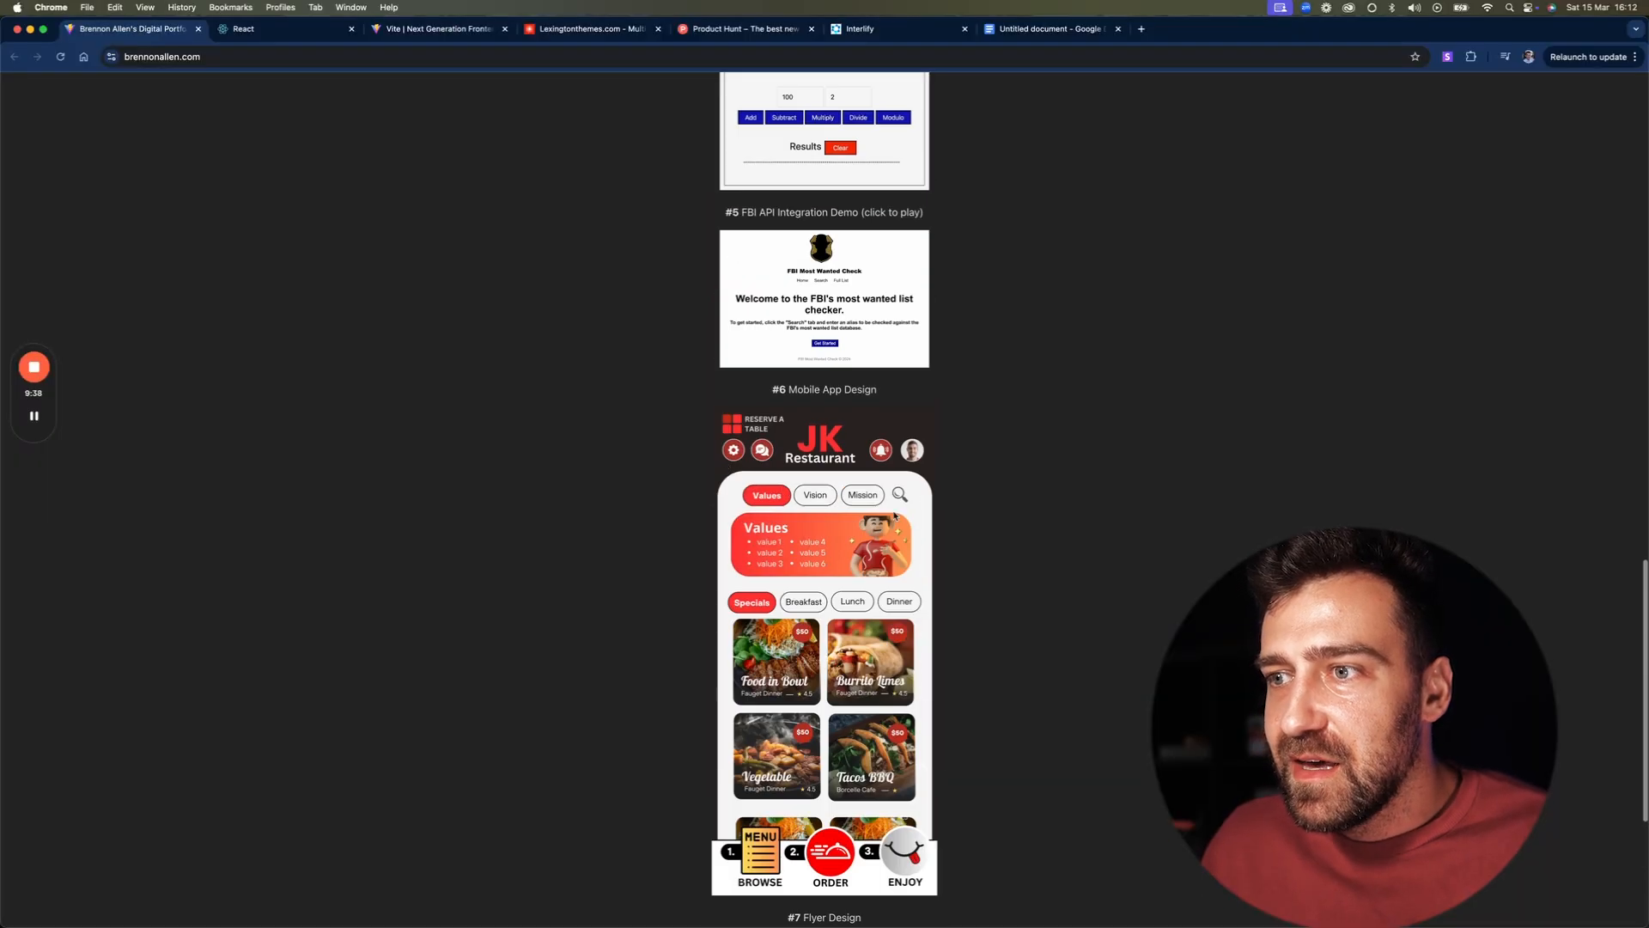
Scroll through the portfolio pieces — skateboard gallery, Calculations, FBI checker and Dominion demos.
scroll(down, 3)
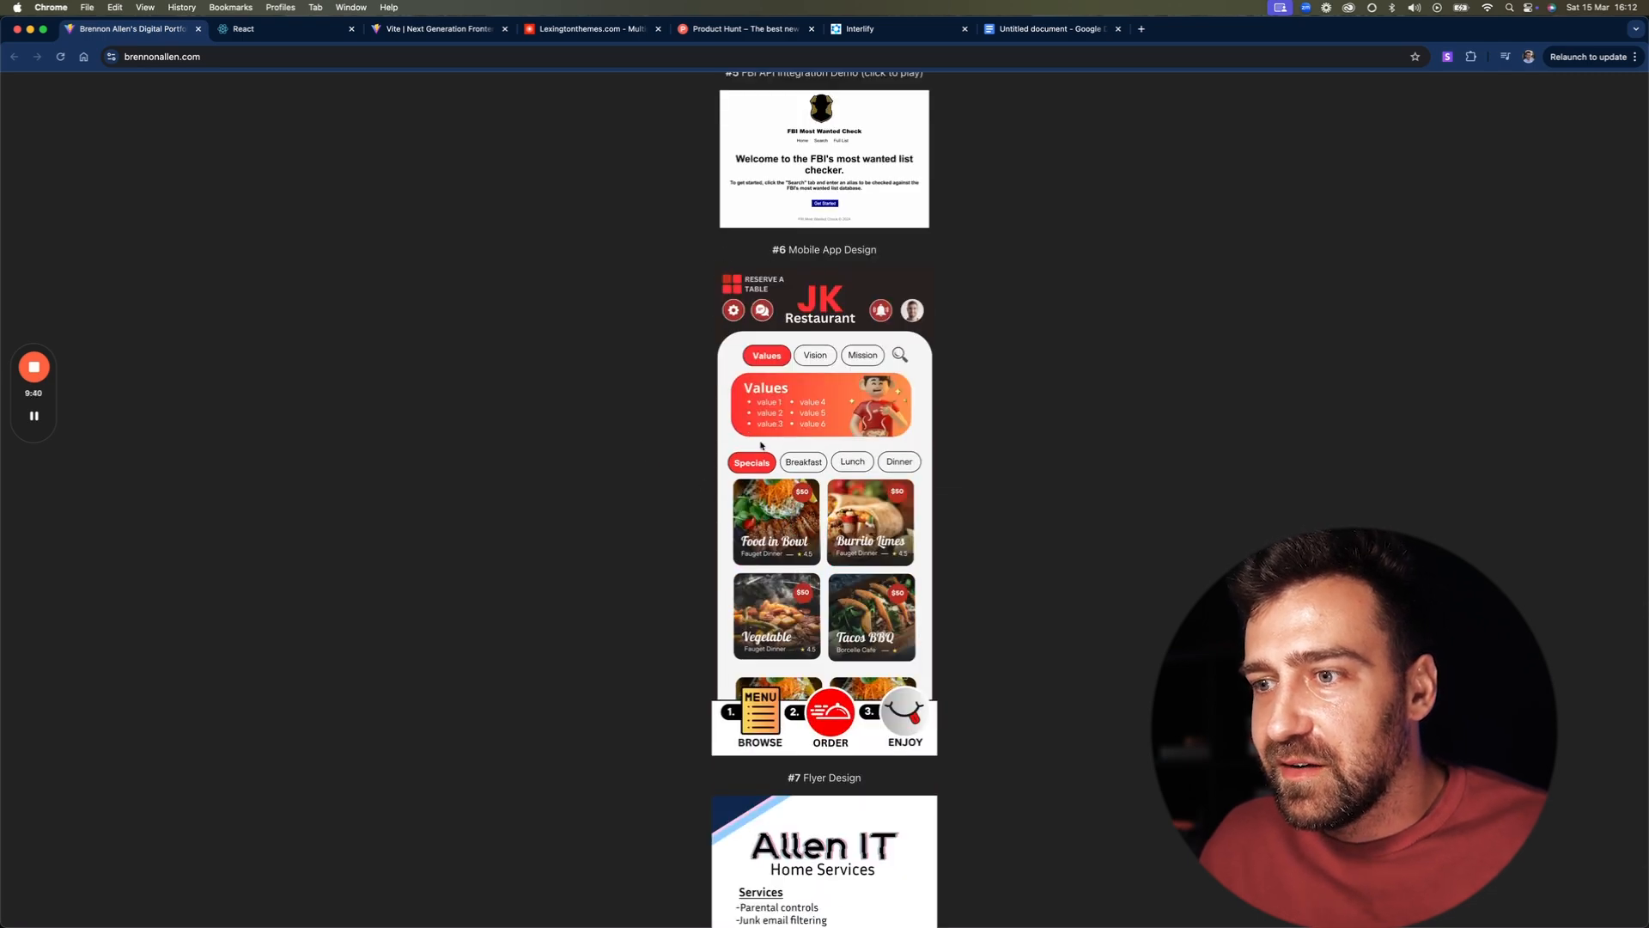
scroll(up, 3)
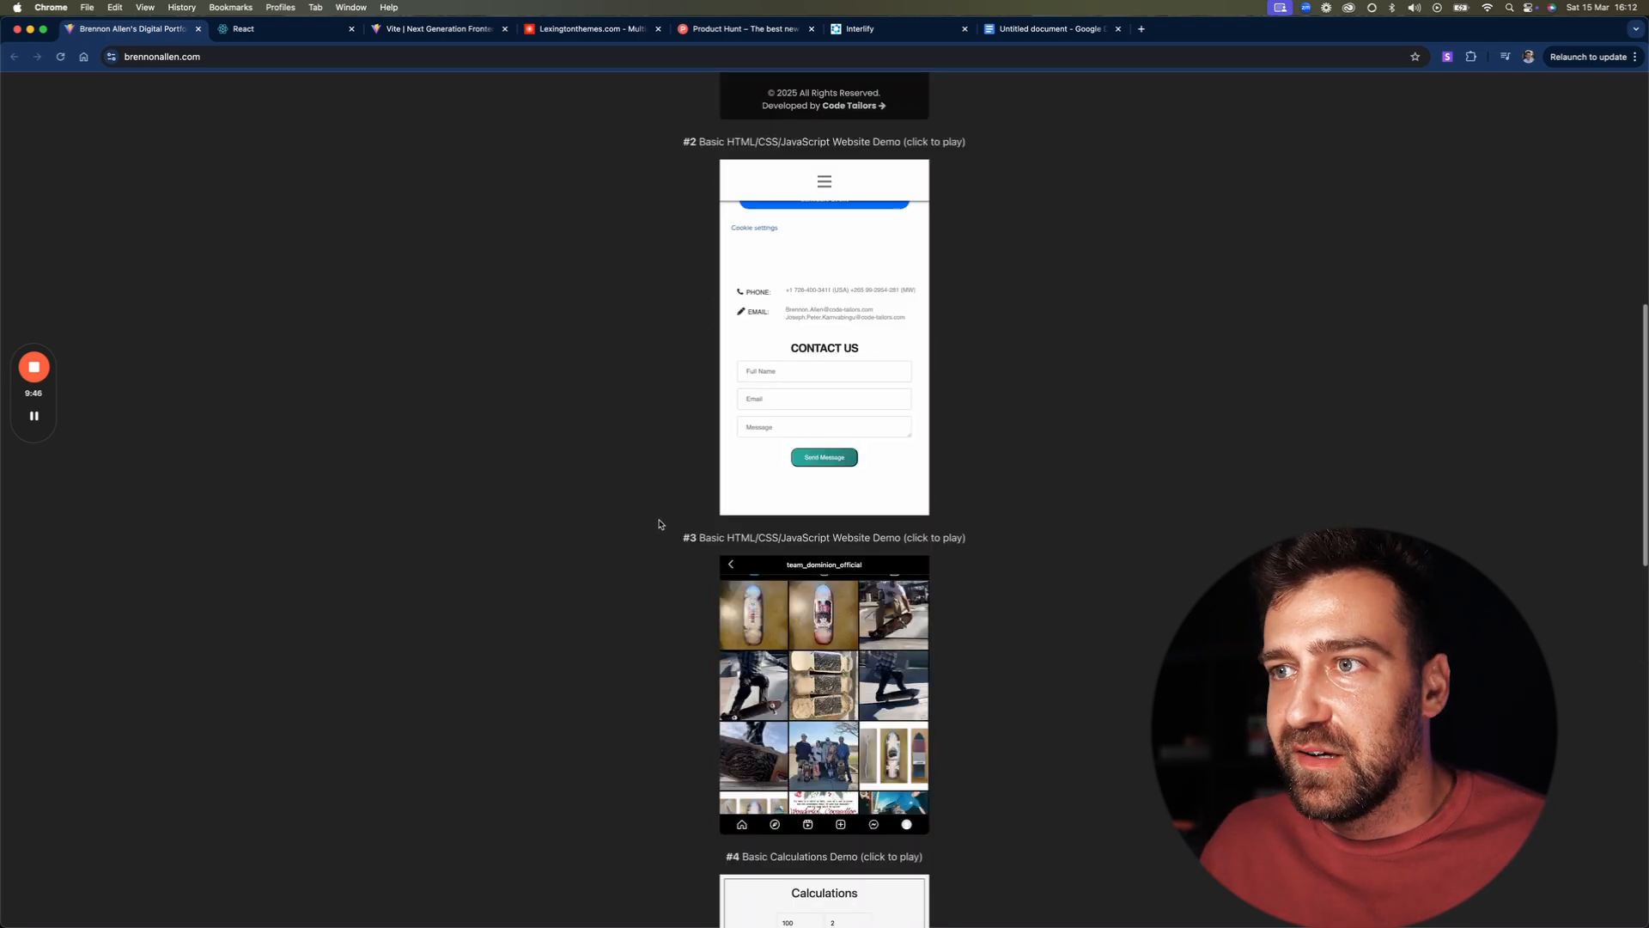
scroll(up, 3)
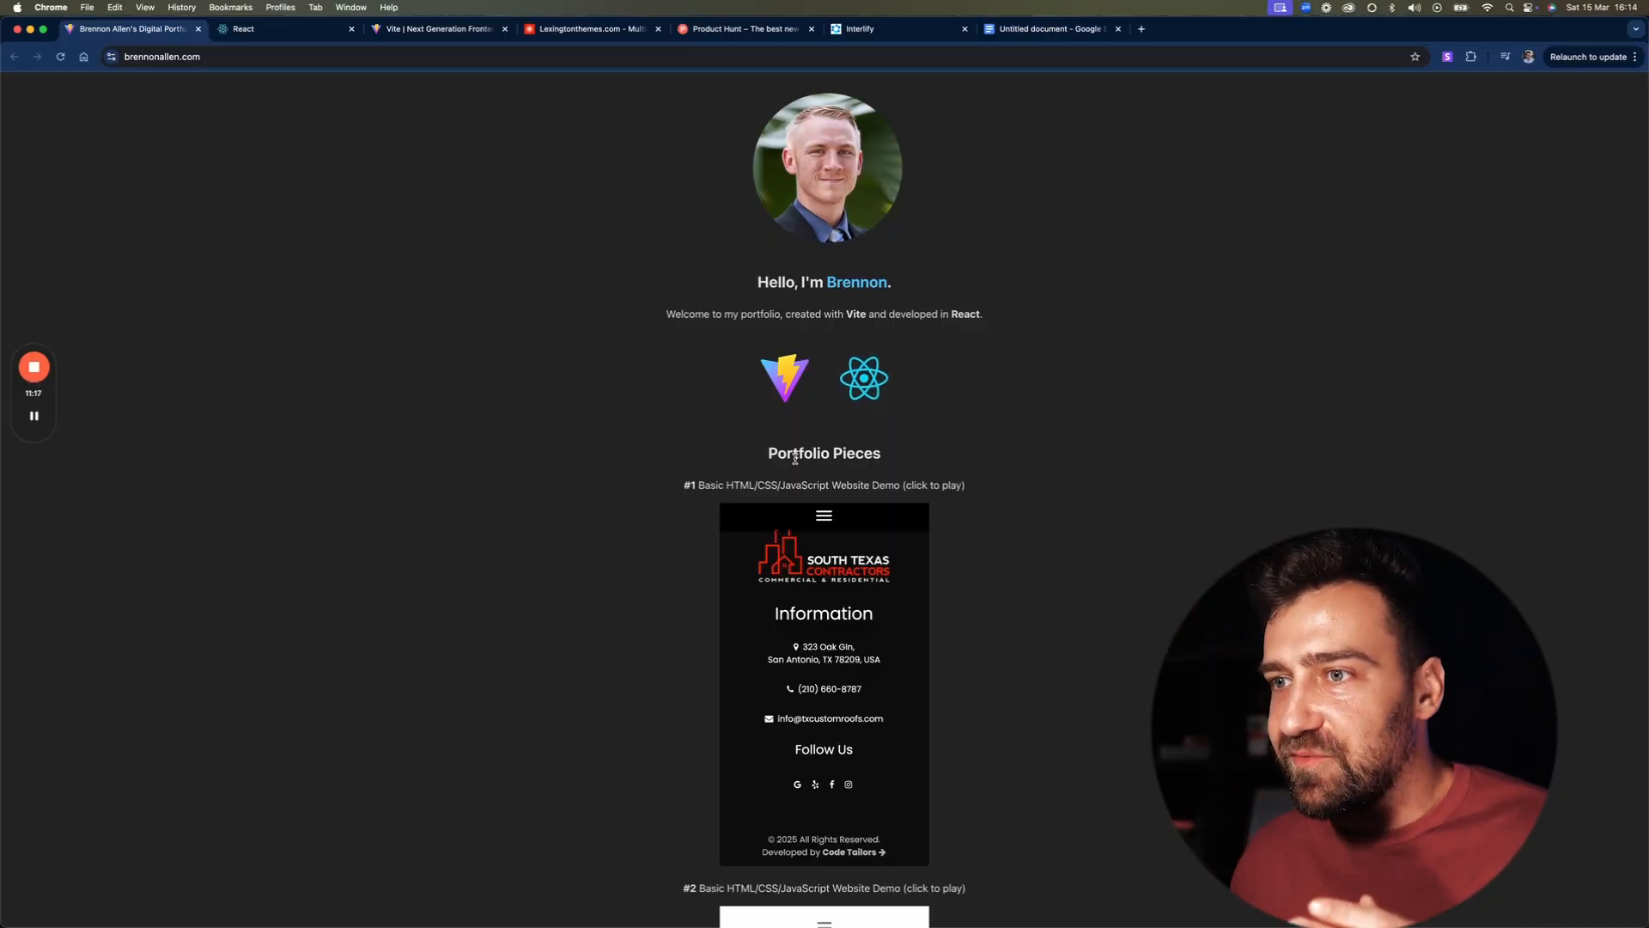
scroll(down, 3)
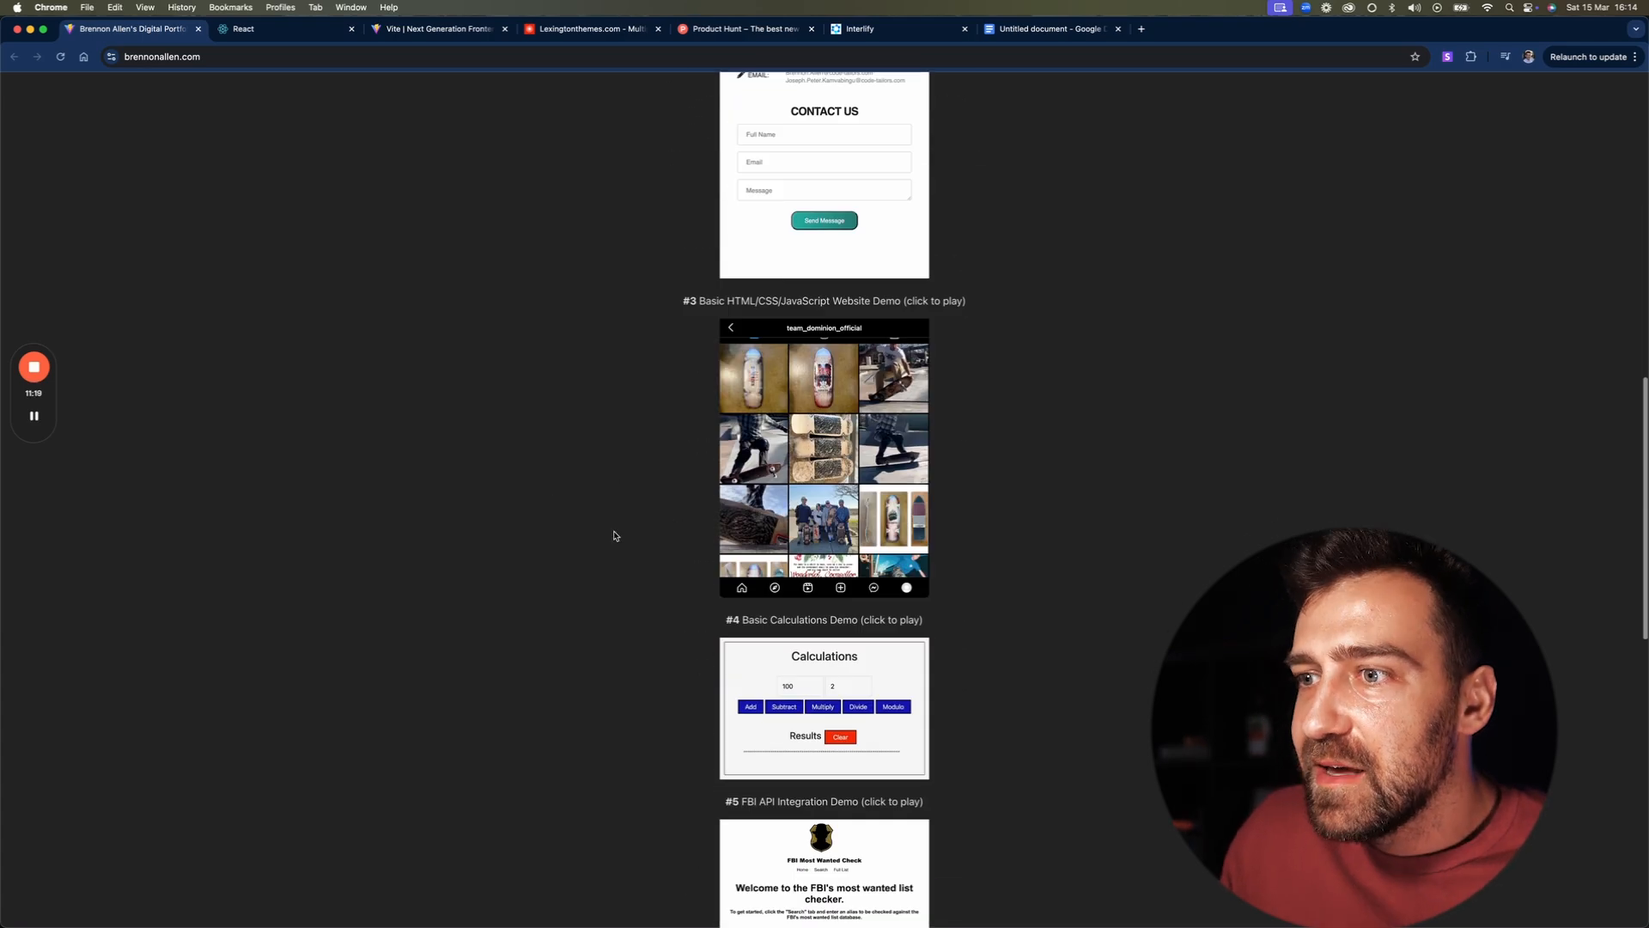